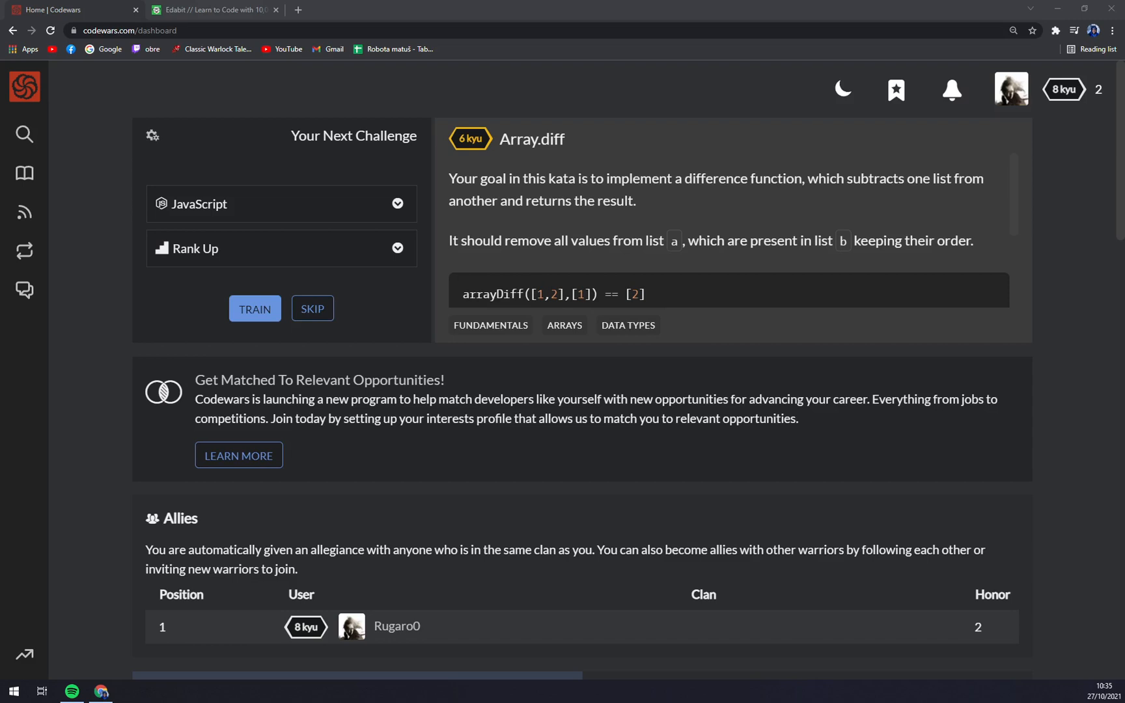
mouse_move(91, 343)
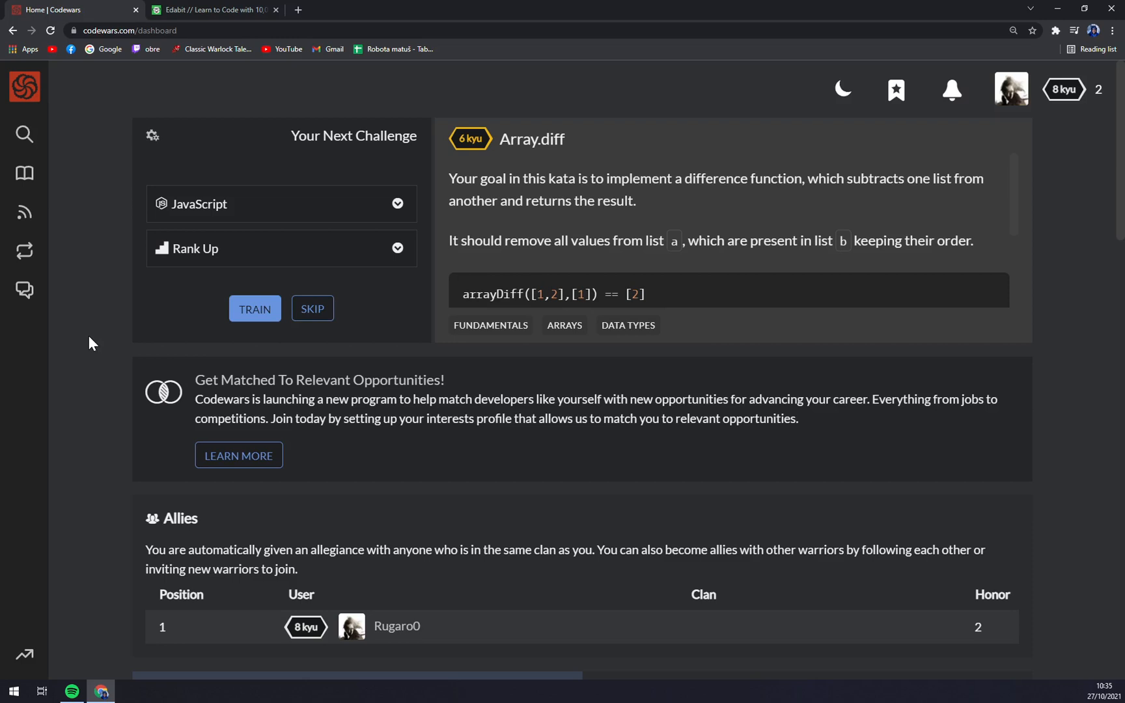
- Bring up codewars.com in a new private browsing window to see the signed-out landing page
scroll("down", 3)
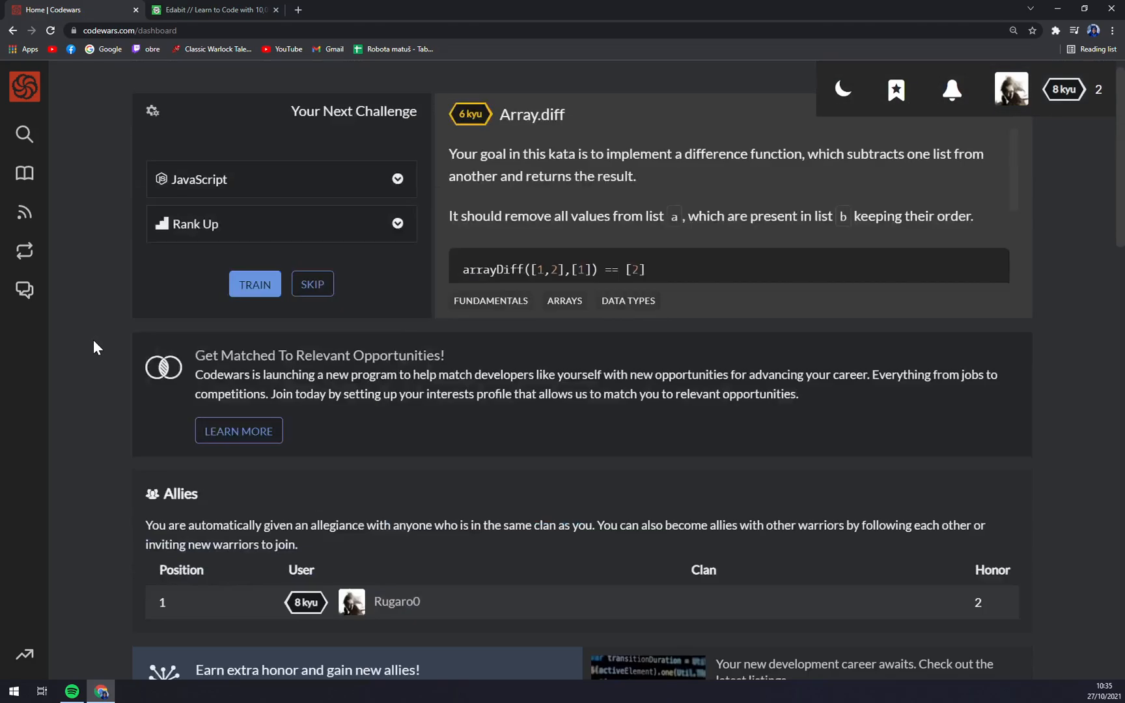
scroll("up", 3)
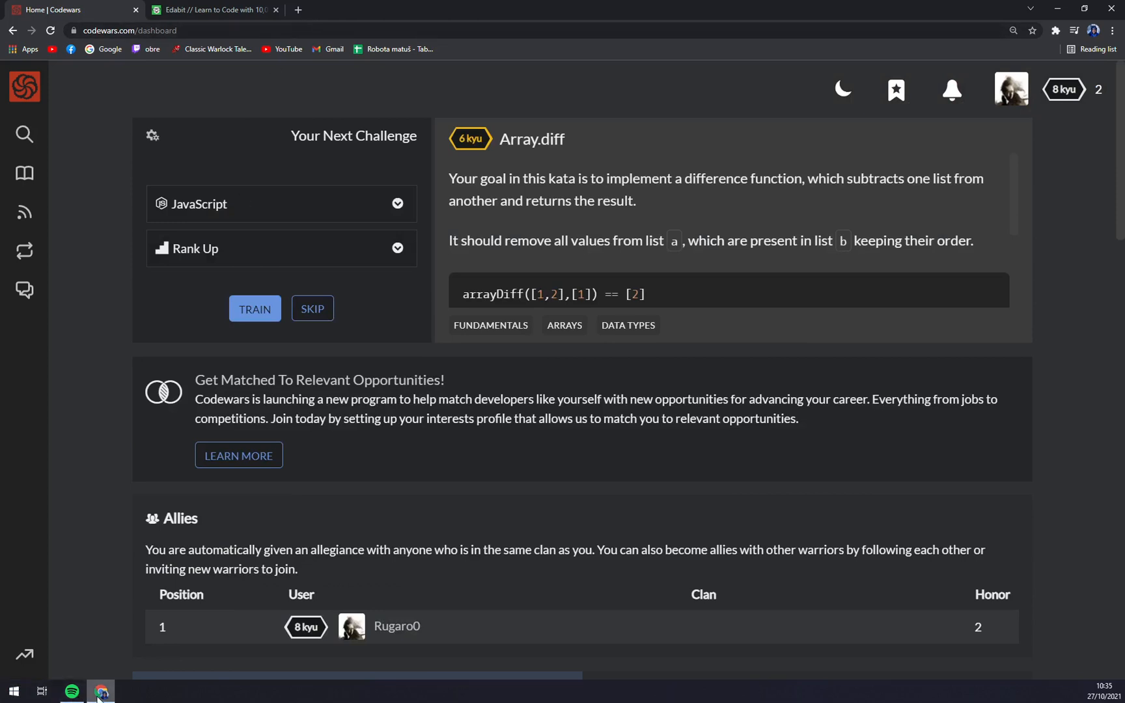
key("ctrl+shift+n")
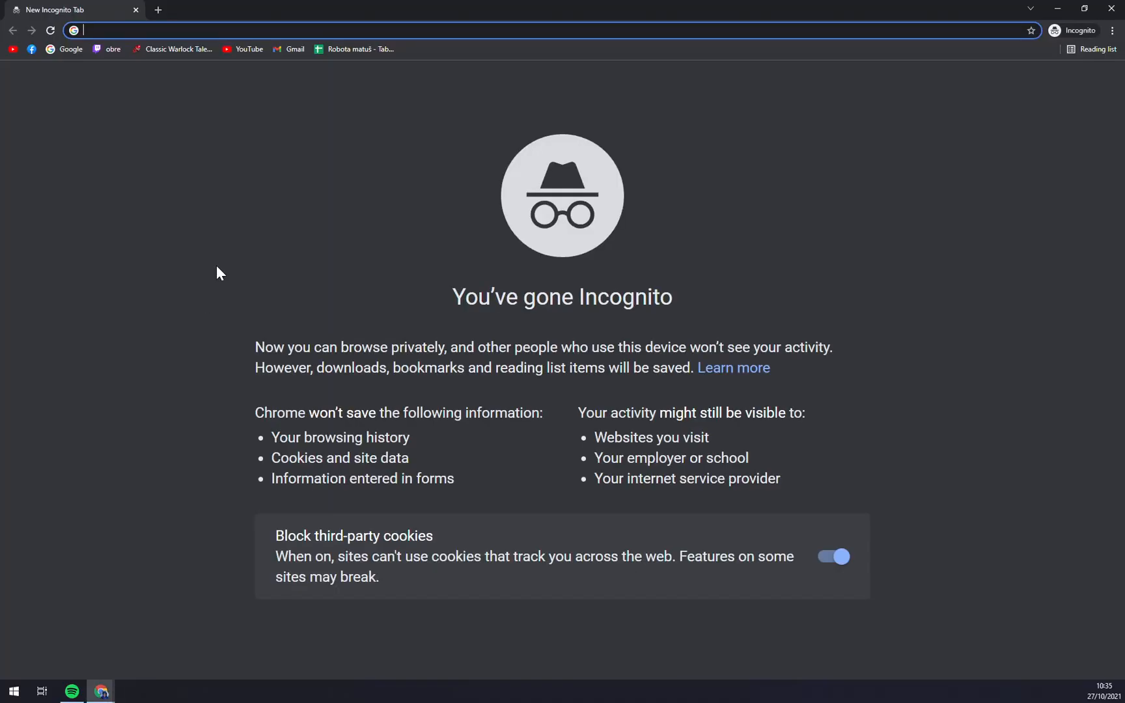
type("codewars.com")
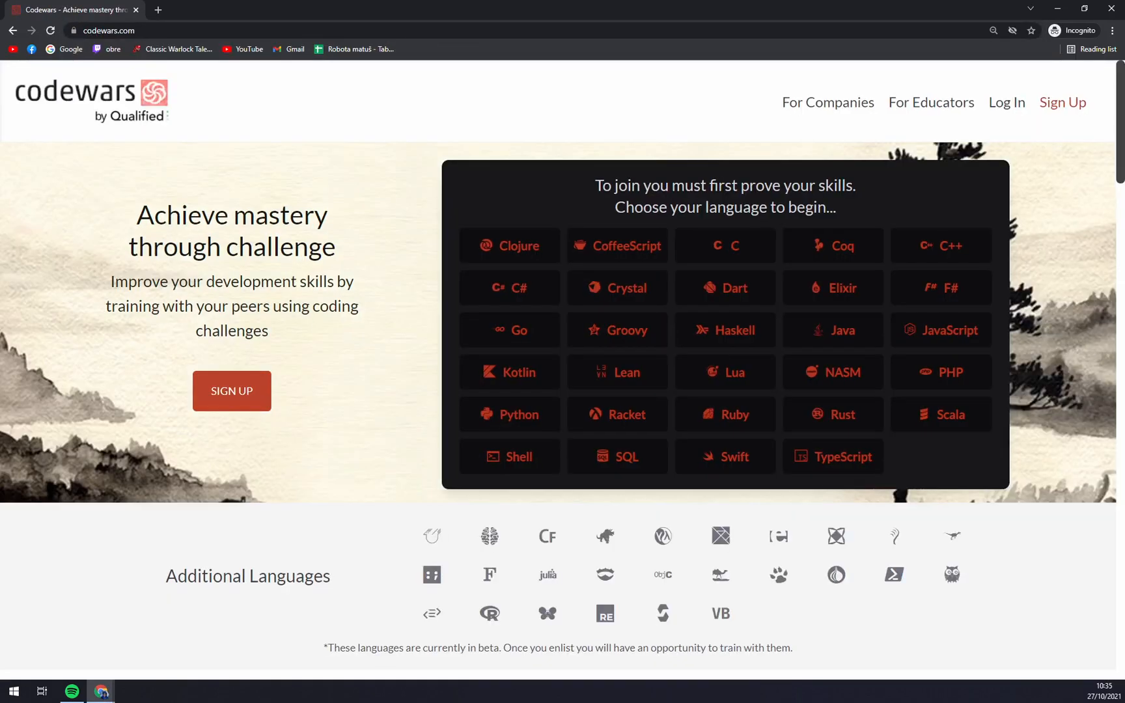
mouse_move(226, 189)
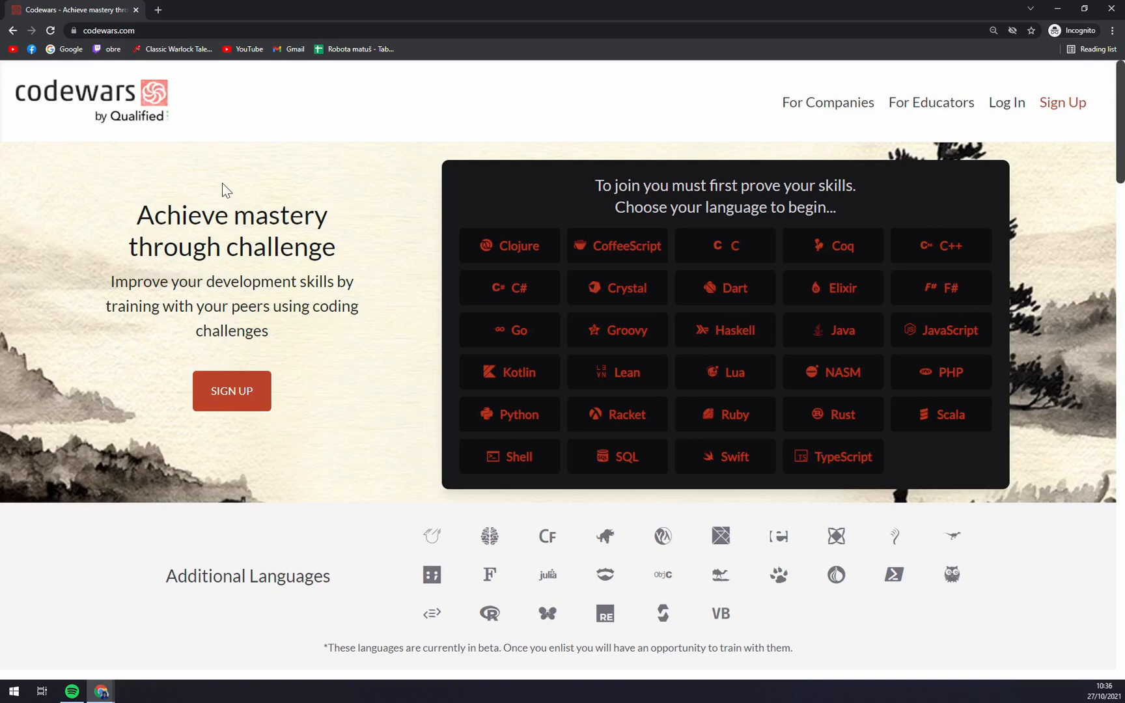
- Scroll through the landing page's feature sections, sign-up prompt and language choices
scroll("down", 3)
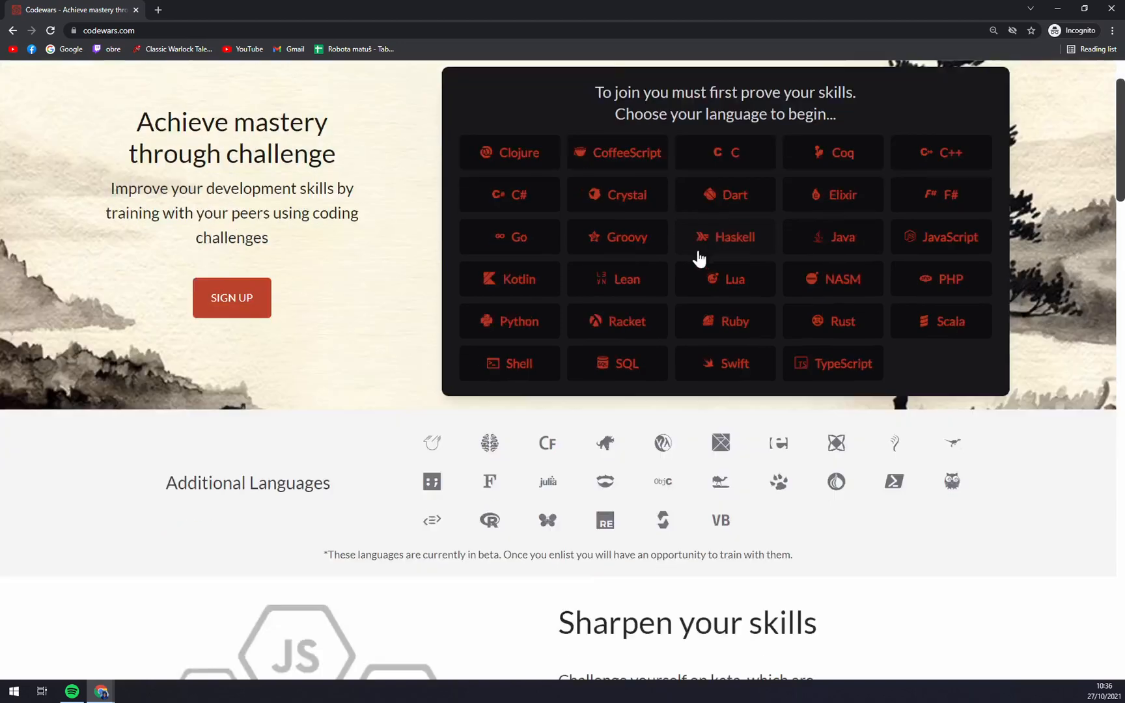
scroll("down", 3)
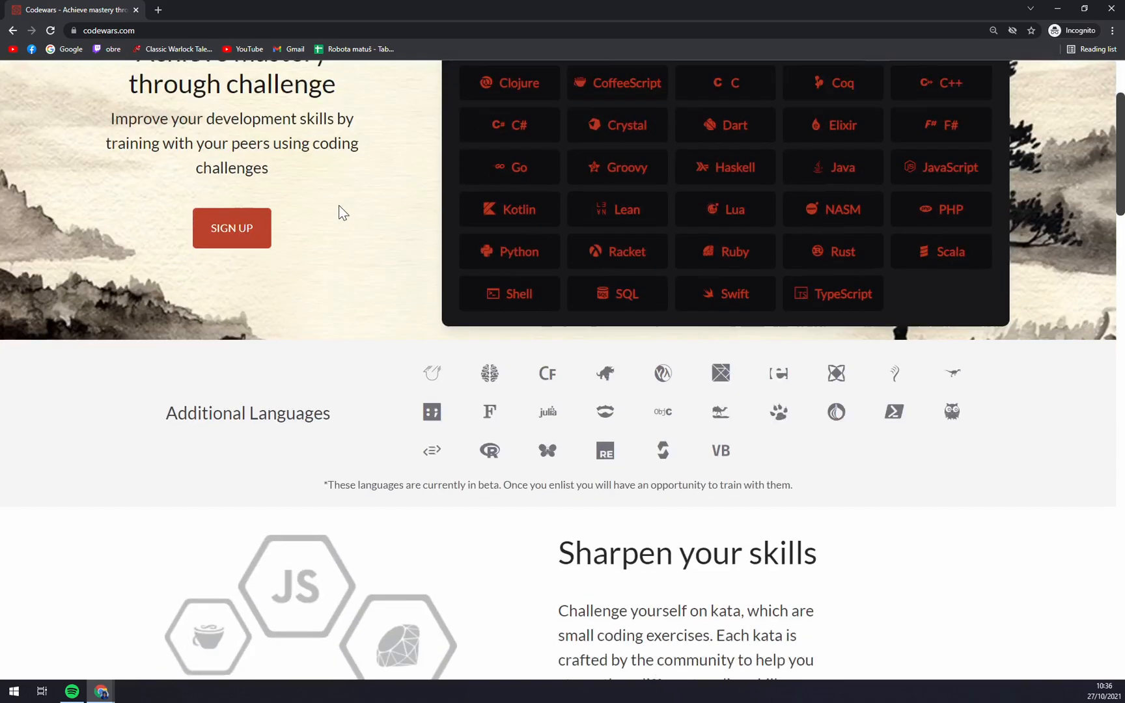
scroll("up", 3)
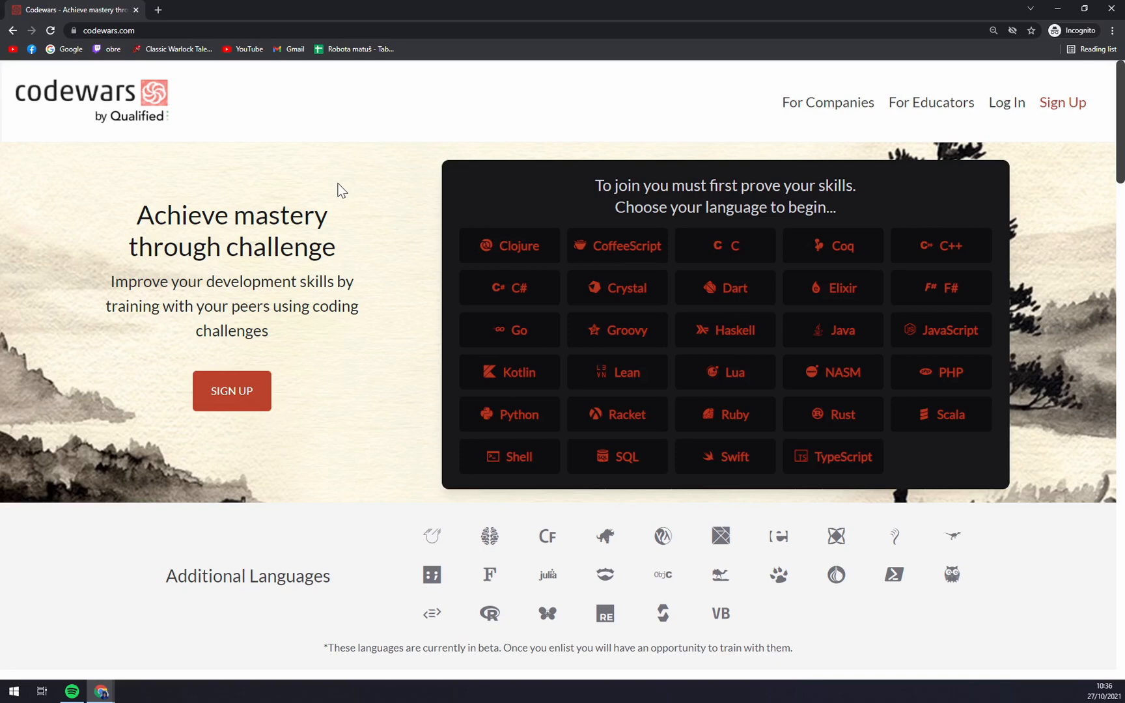
scroll("down", 3)
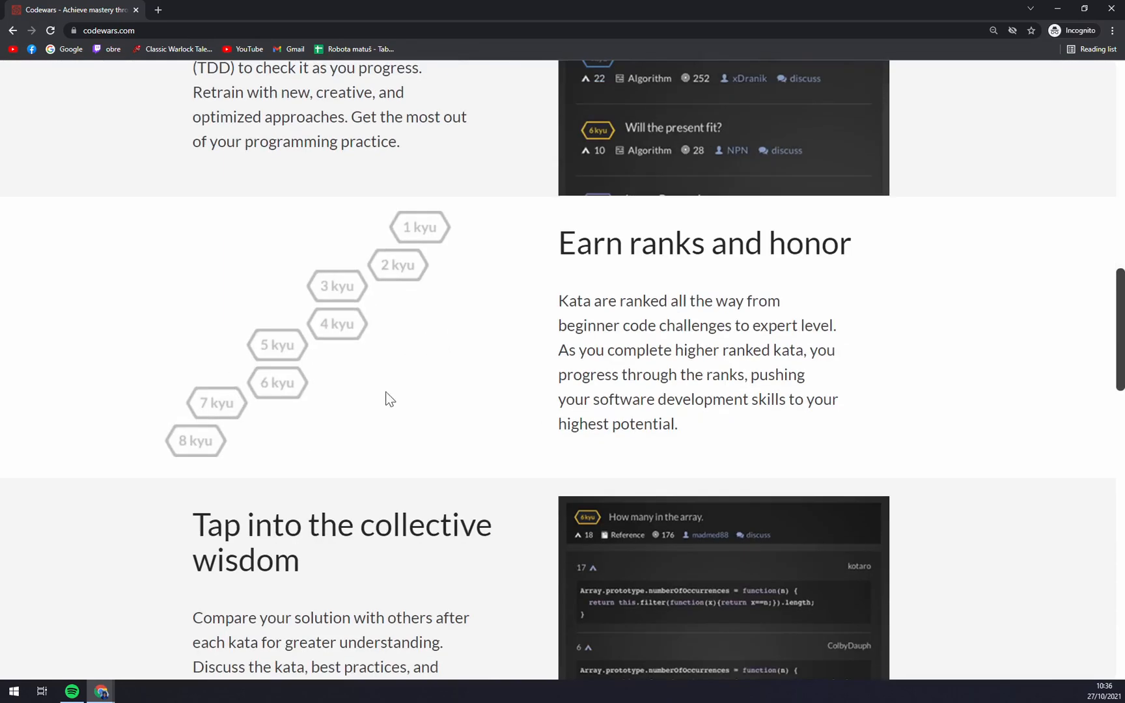
mouse_move(446, 408)
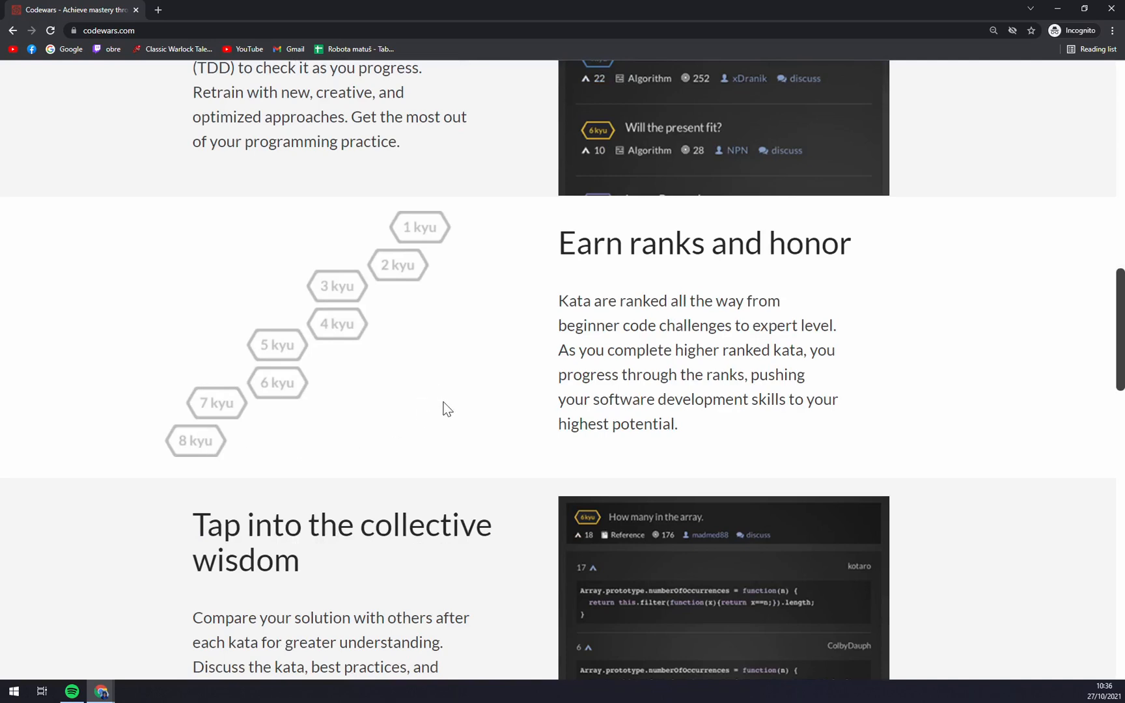
scroll("up", 3)
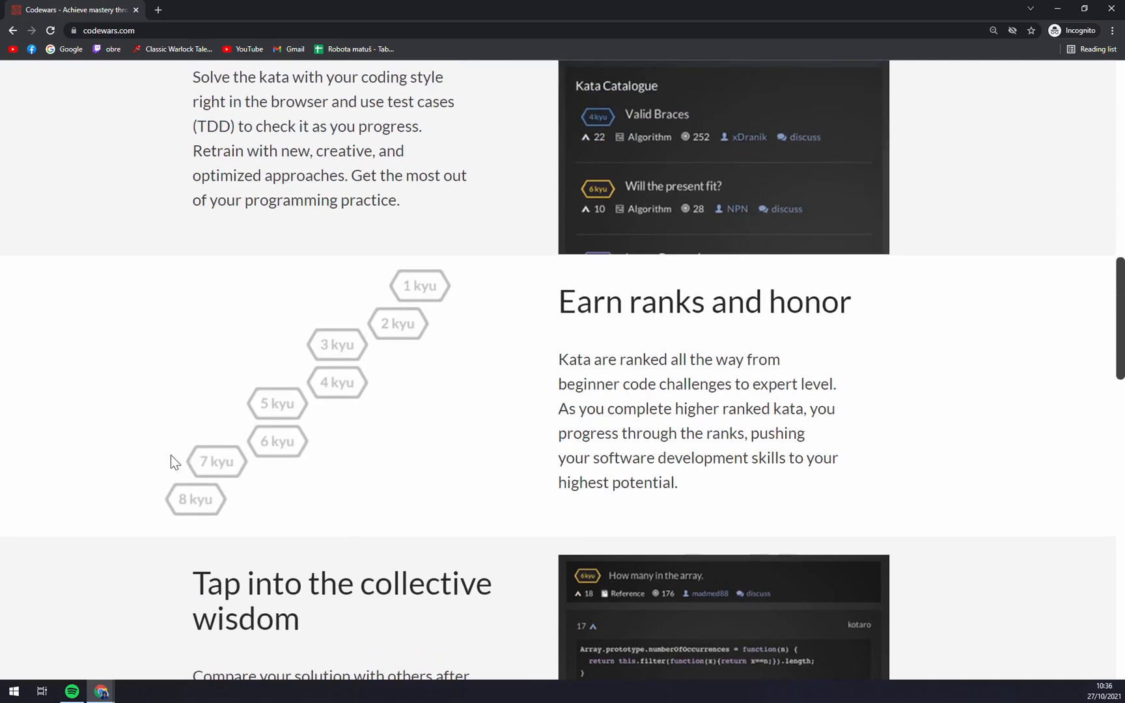
mouse_move(313, 361)
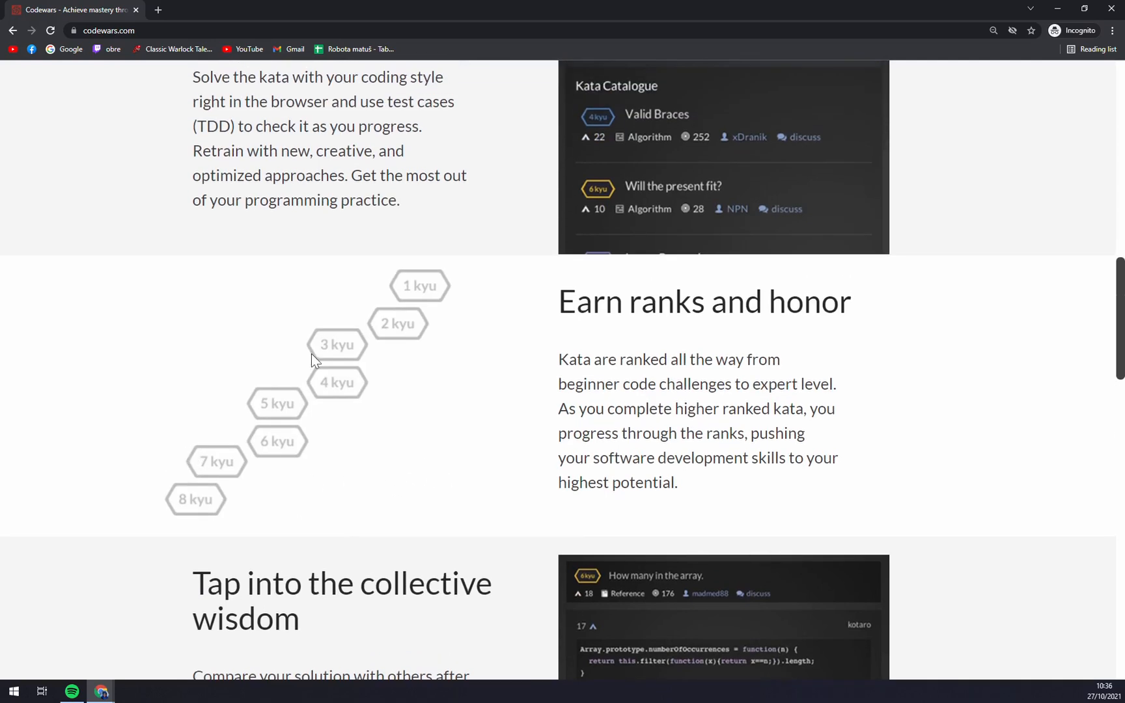
mouse_move(406, 298)
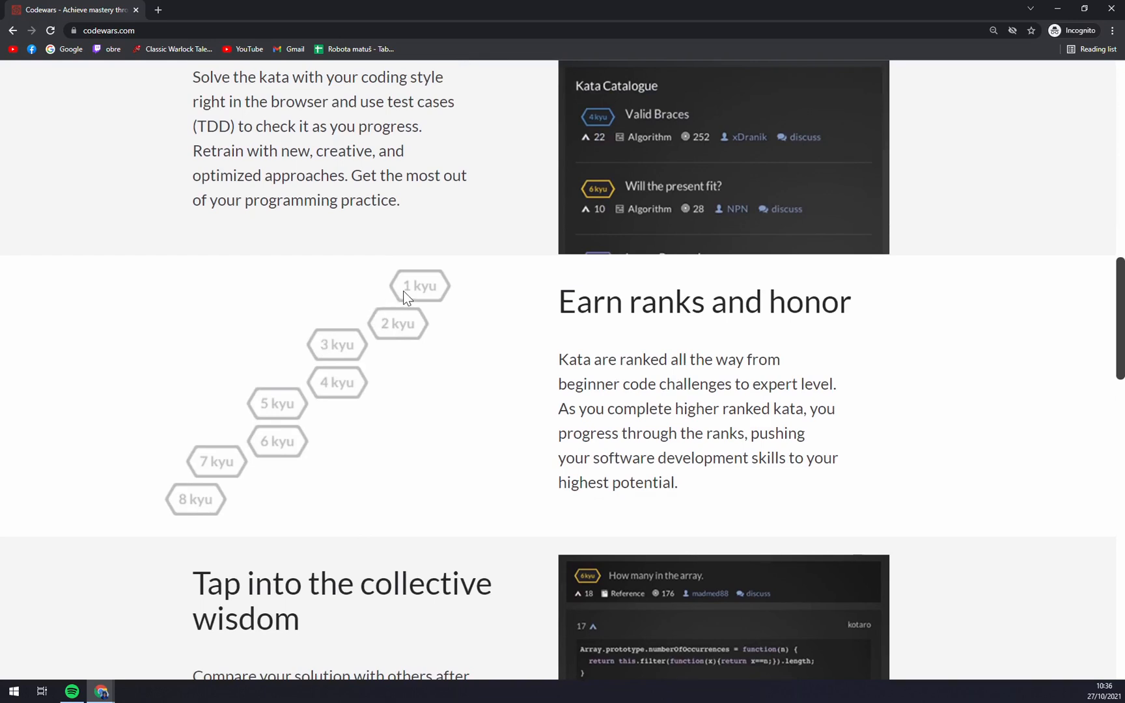
mouse_move(399, 301)
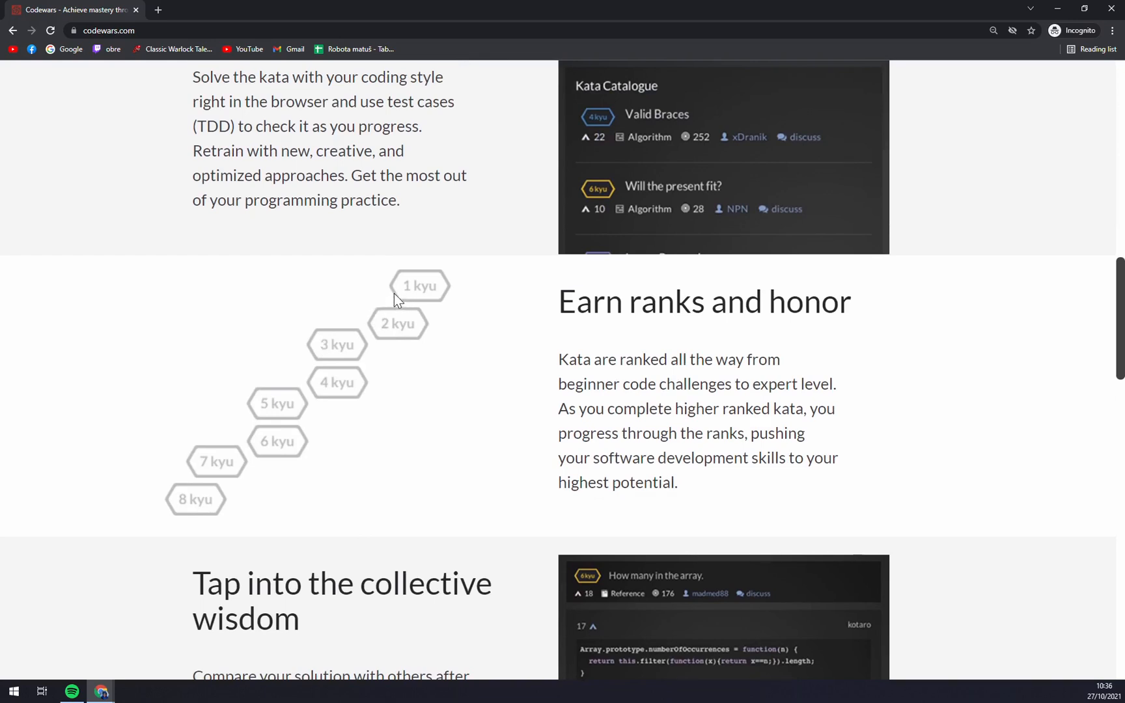
mouse_move(382, 310)
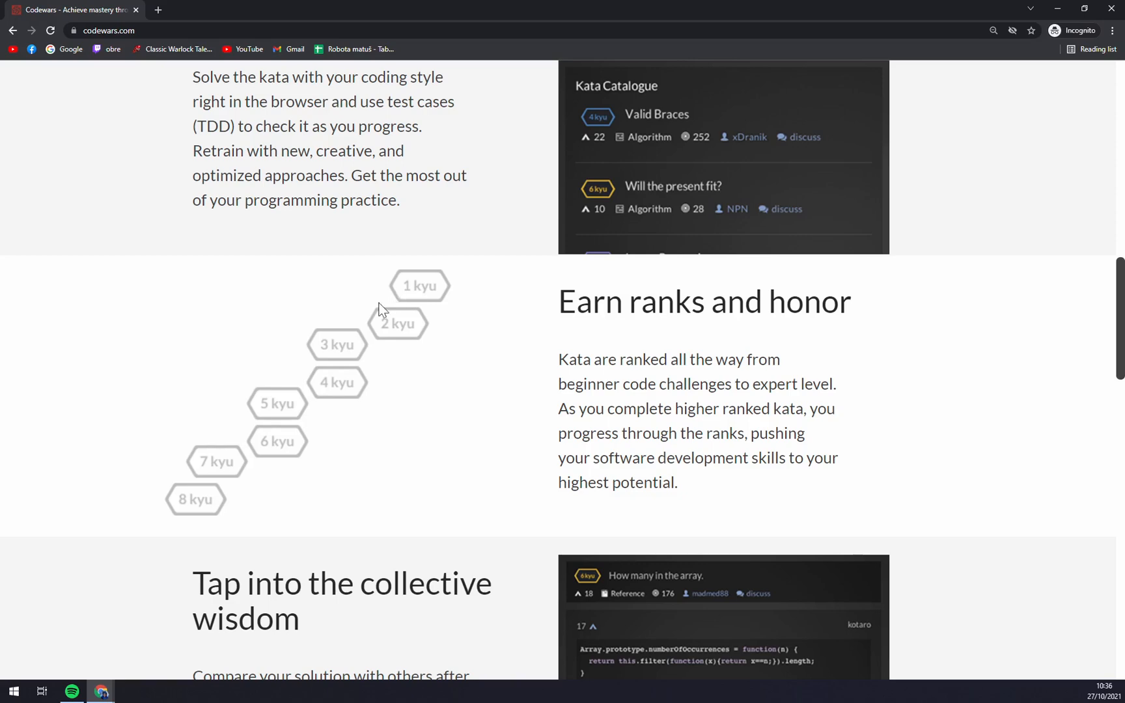
scroll("up", 3)
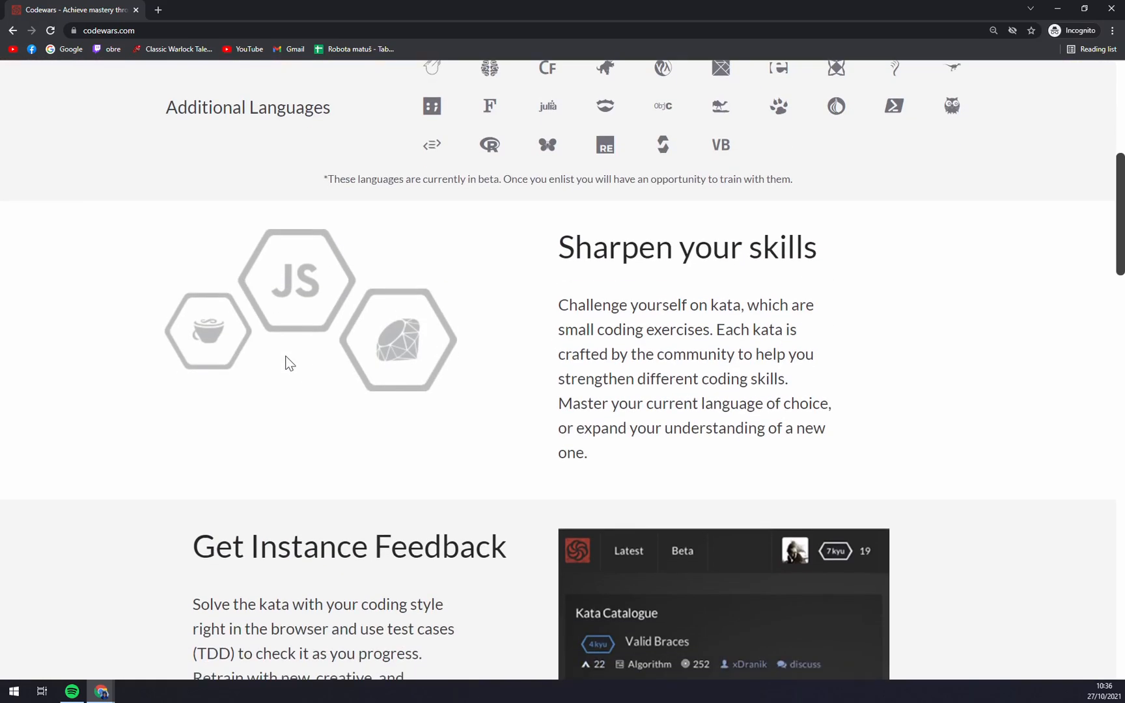
scroll("down", 3)
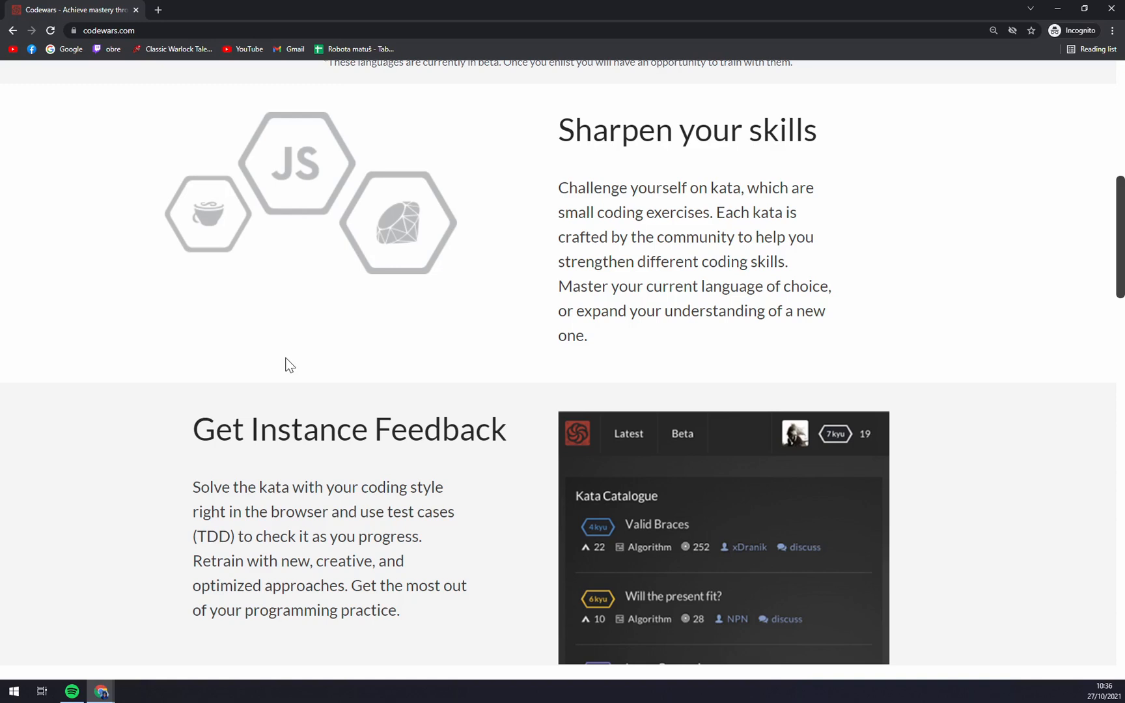
scroll("down", 3)
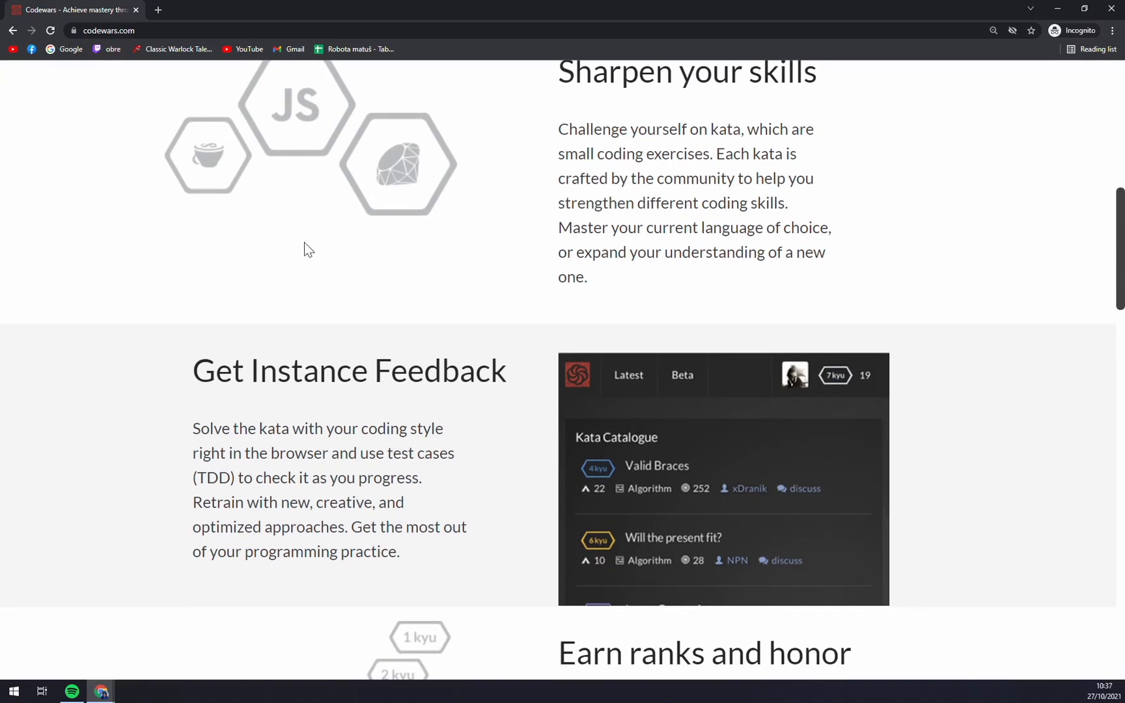
scroll("up", 3)
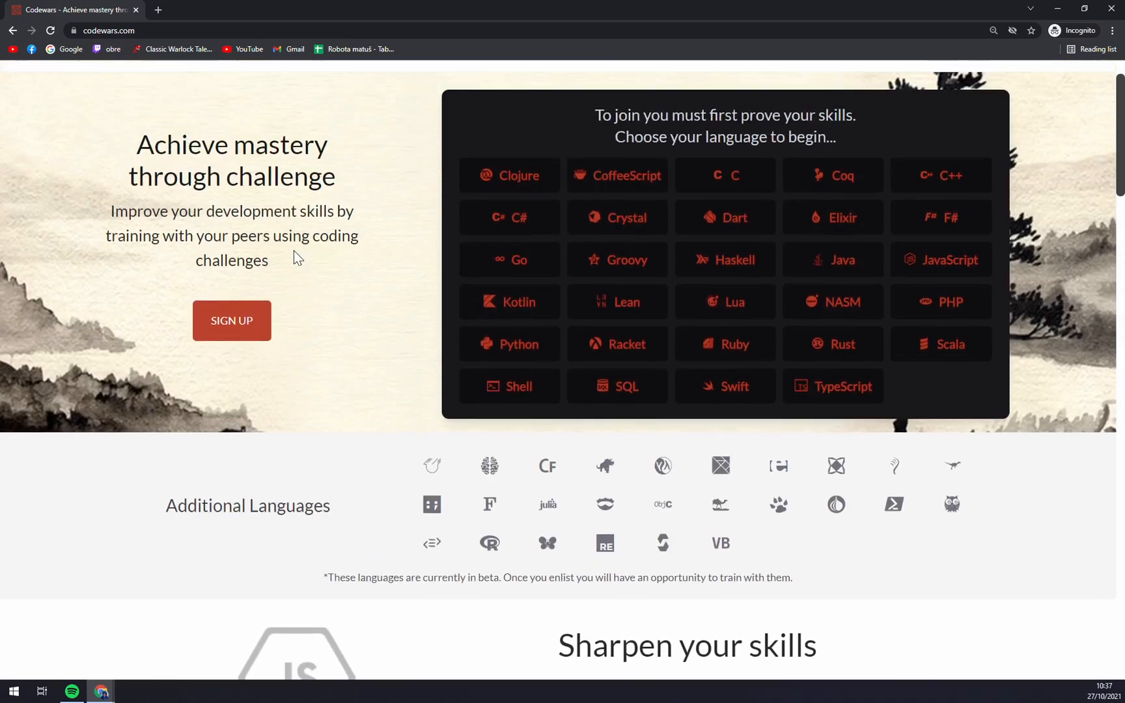
scroll("up", 3)
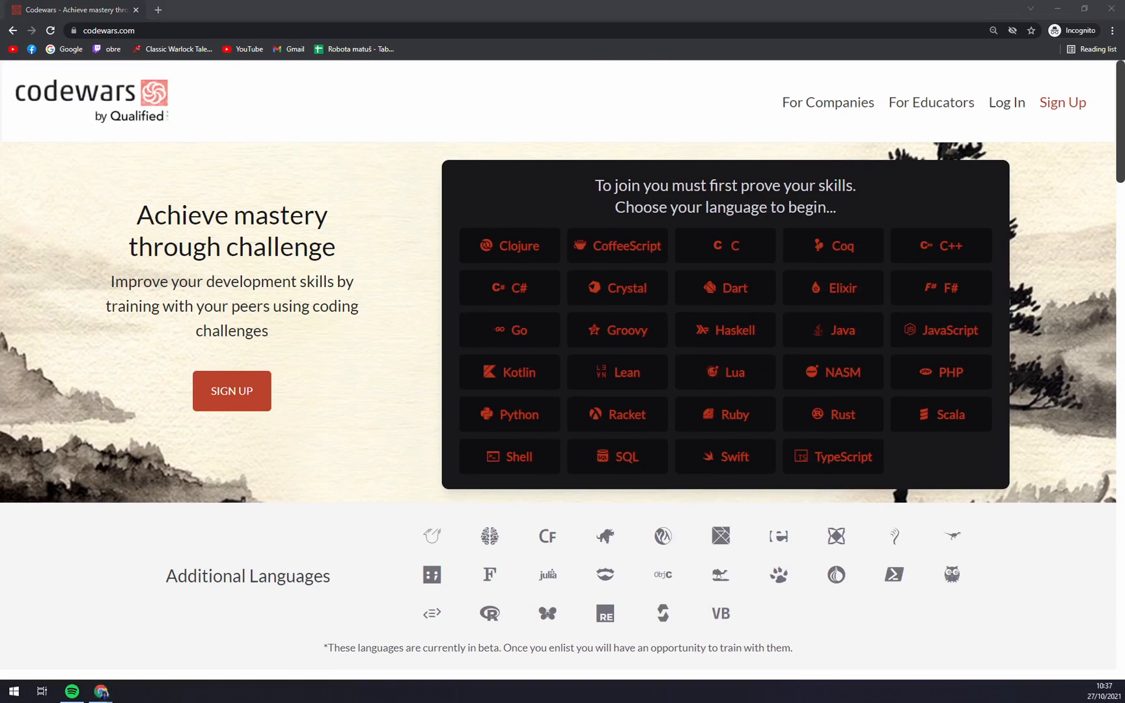
mouse_move(327, 541)
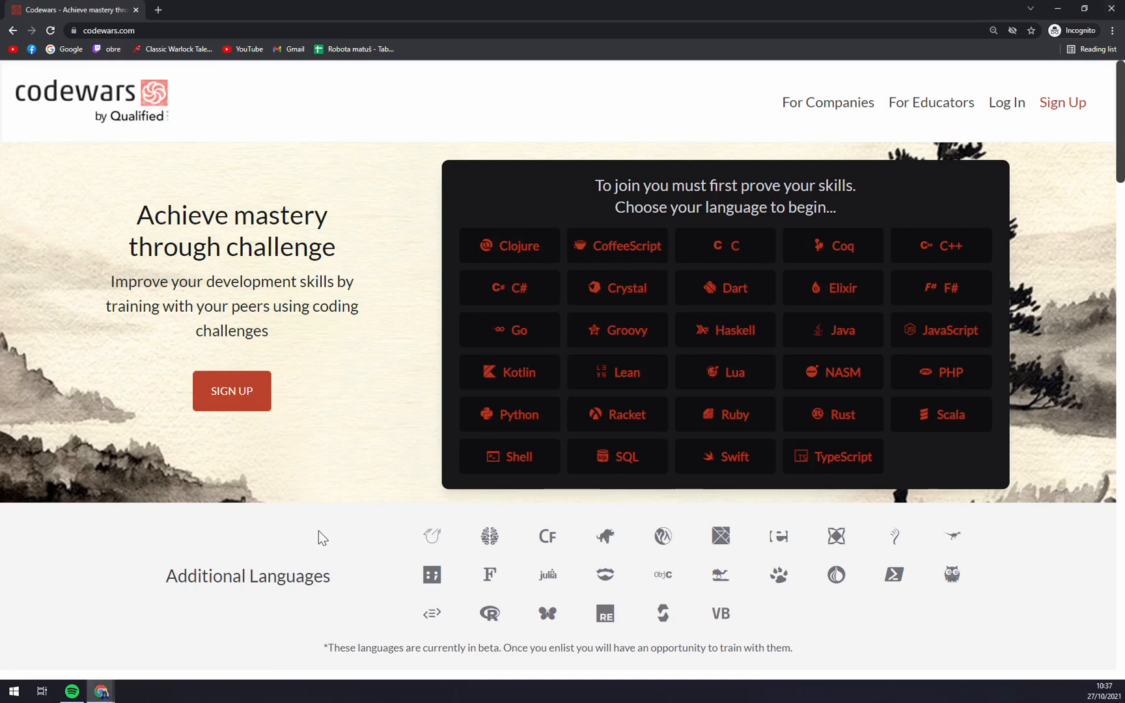
mouse_move(266, 555)
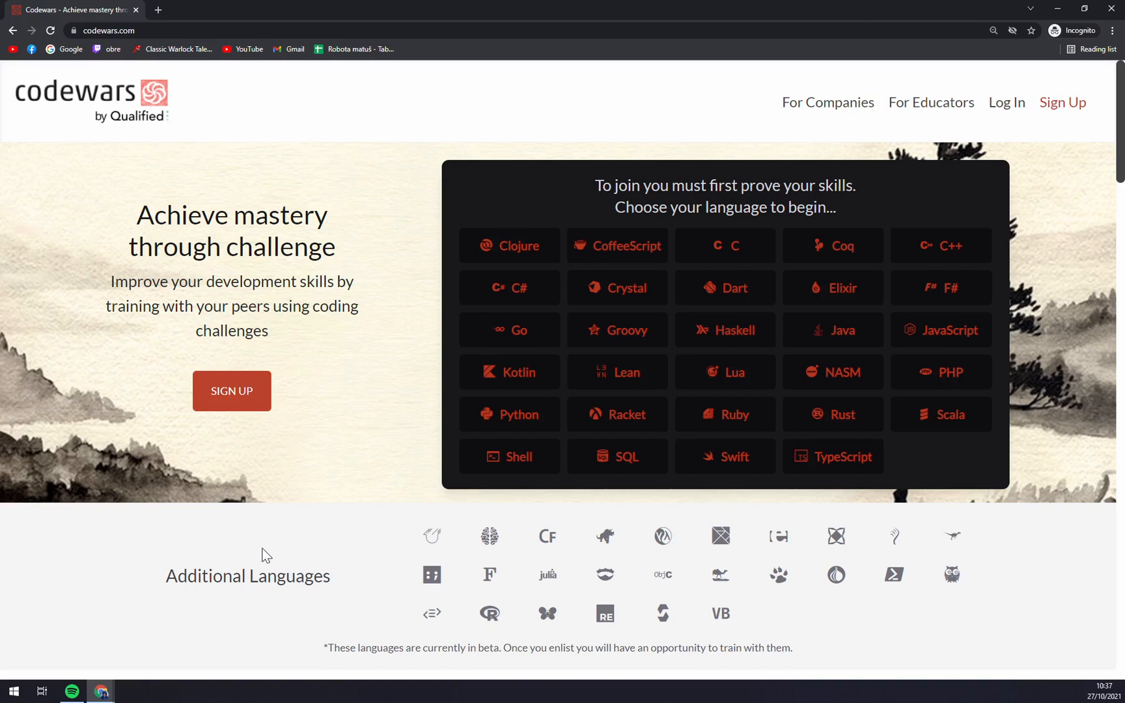
mouse_move(251, 551)
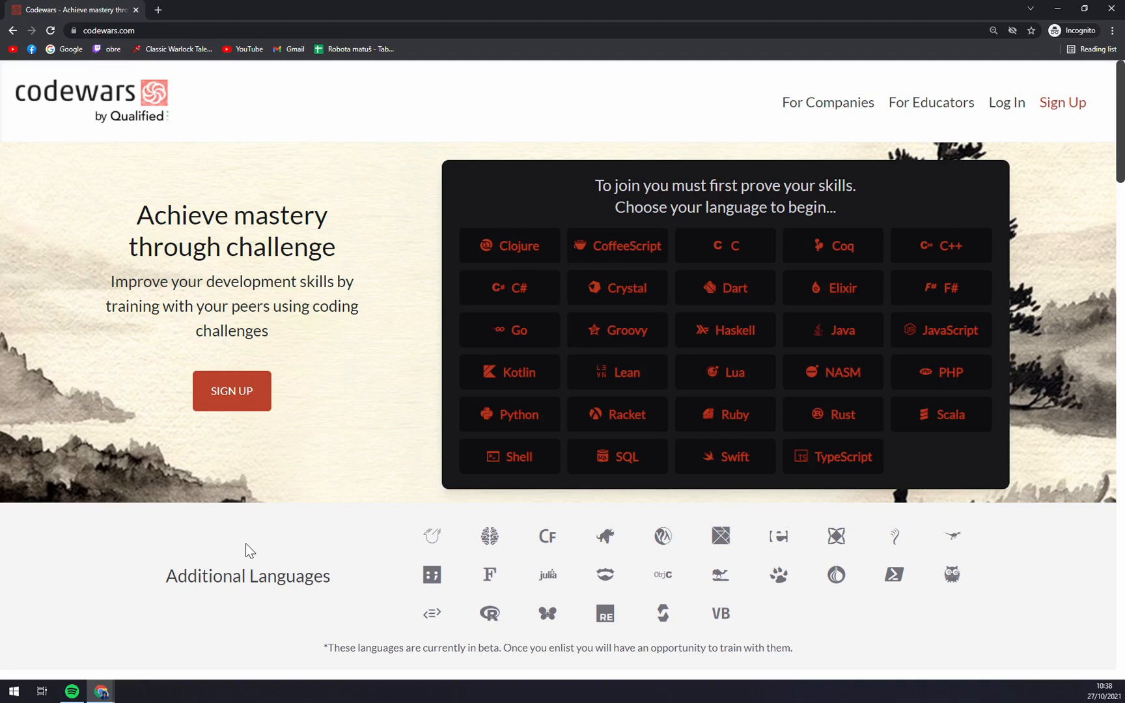
mouse_move(186, 545)
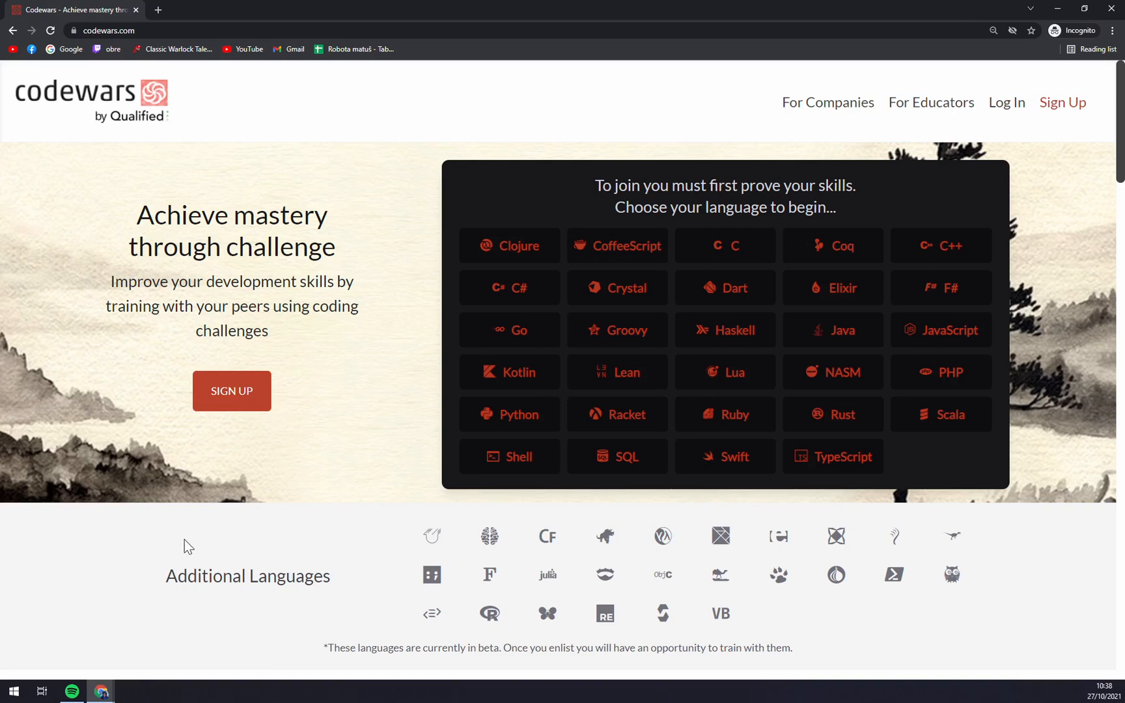
mouse_move(492, 253)
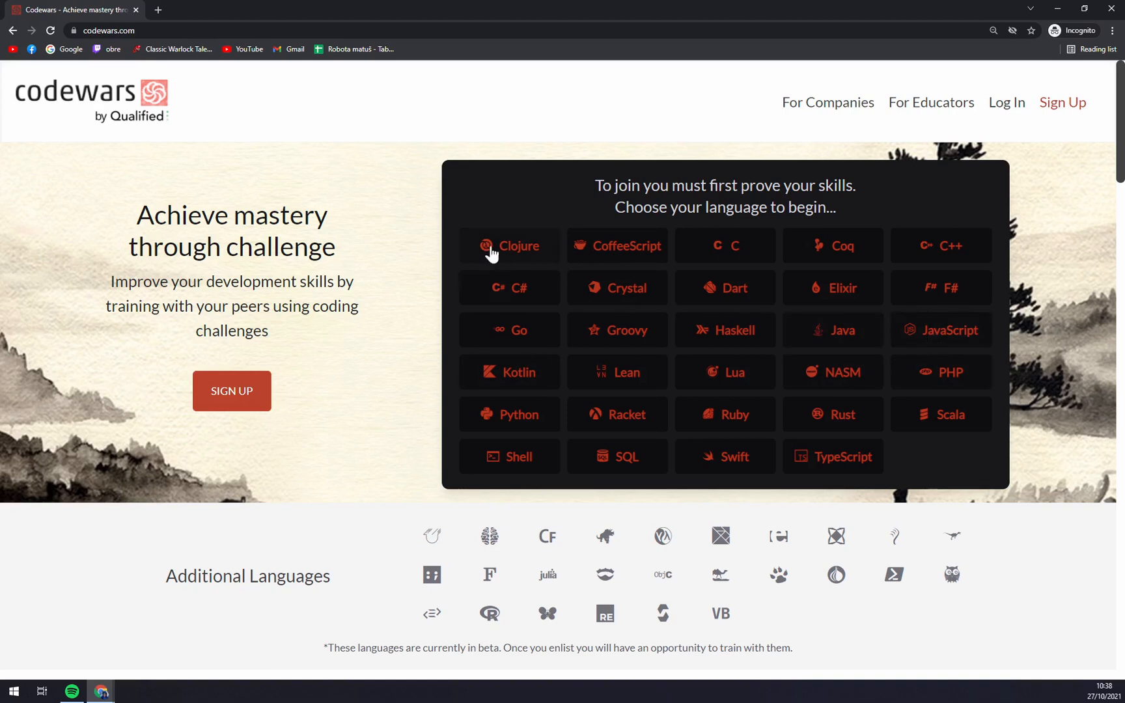
mouse_move(599, 283)
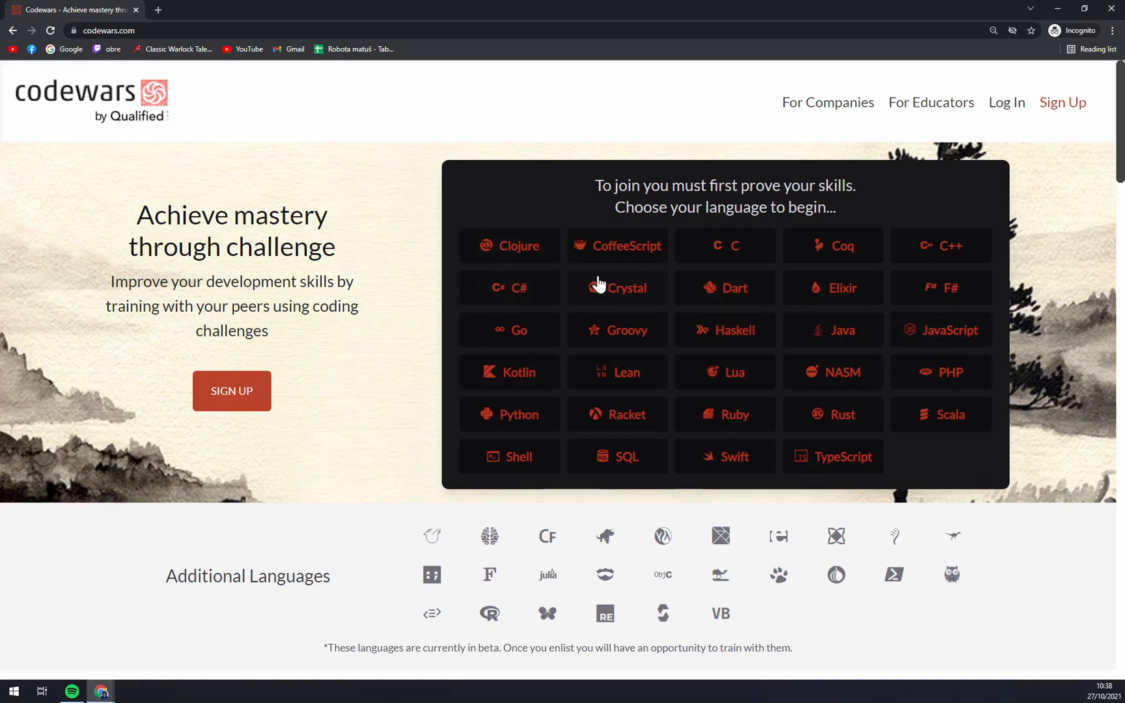
- Choose JavaScript, complete the line as 'return a * b;' and submit the multiply fix
left_click(951, 329)
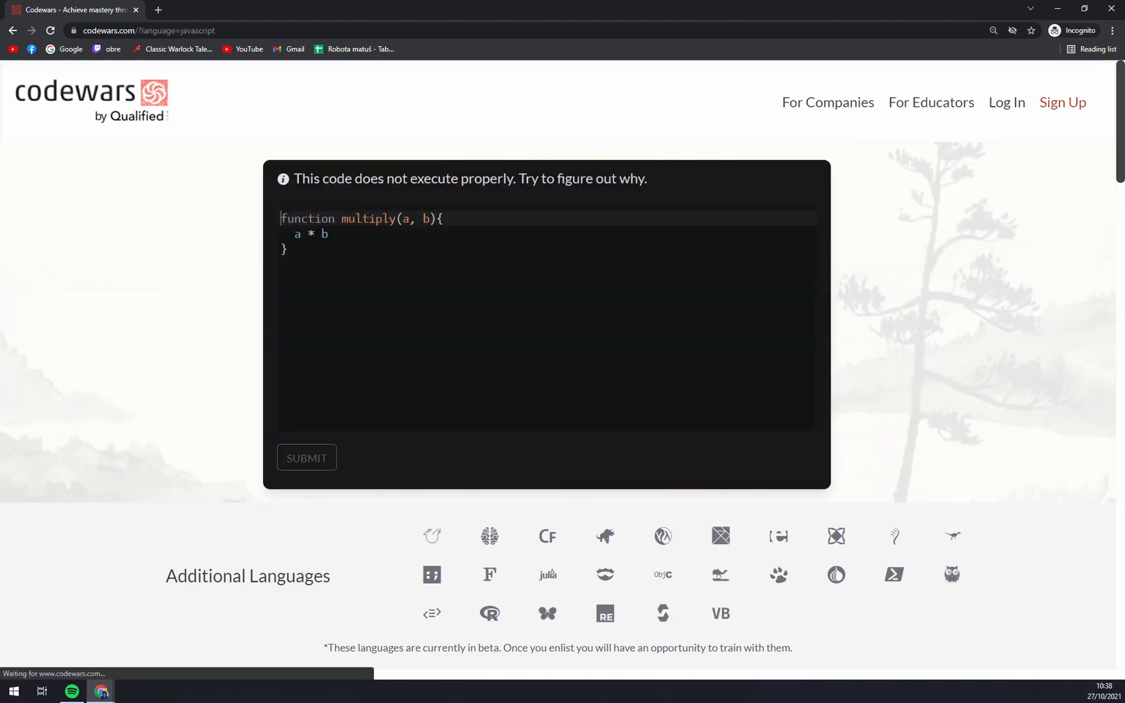
mouse_move(306, 459)
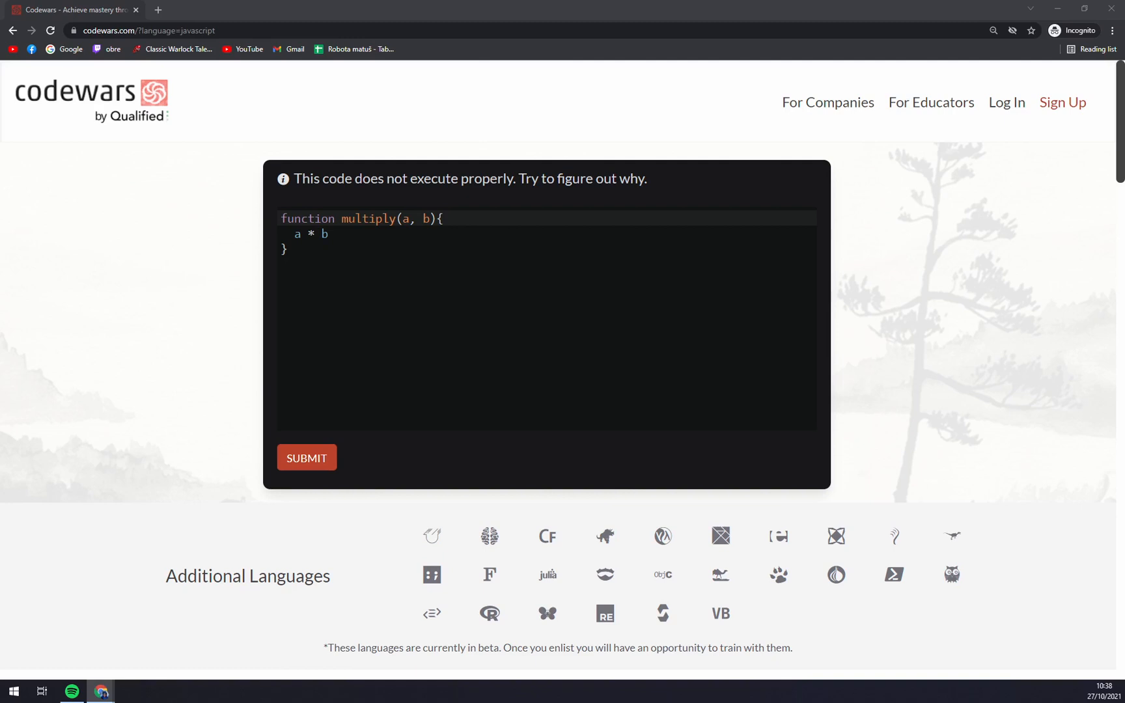
mouse_move(448, 202)
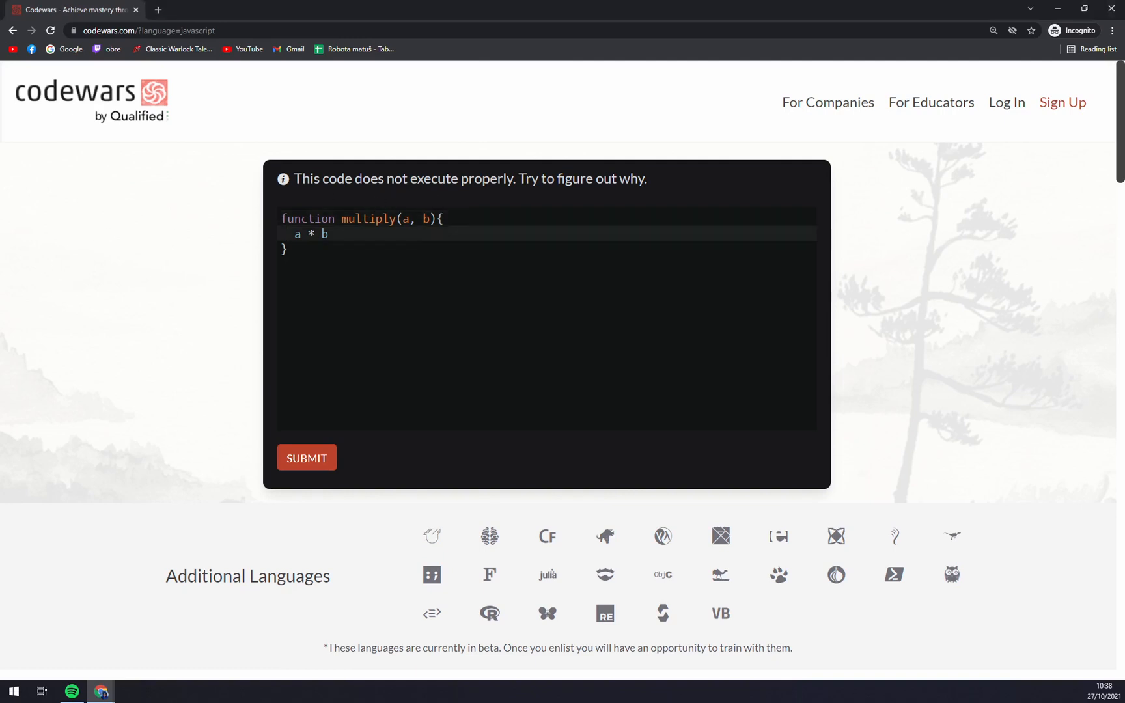
type("retu")
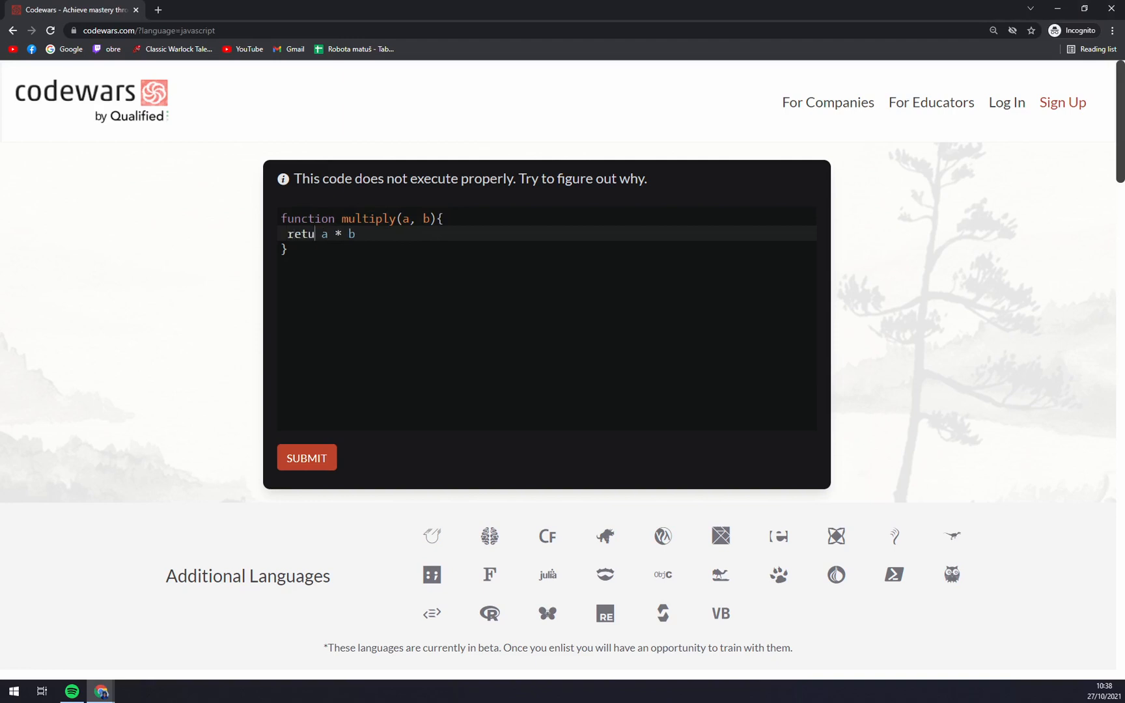
type("rn a * b;")
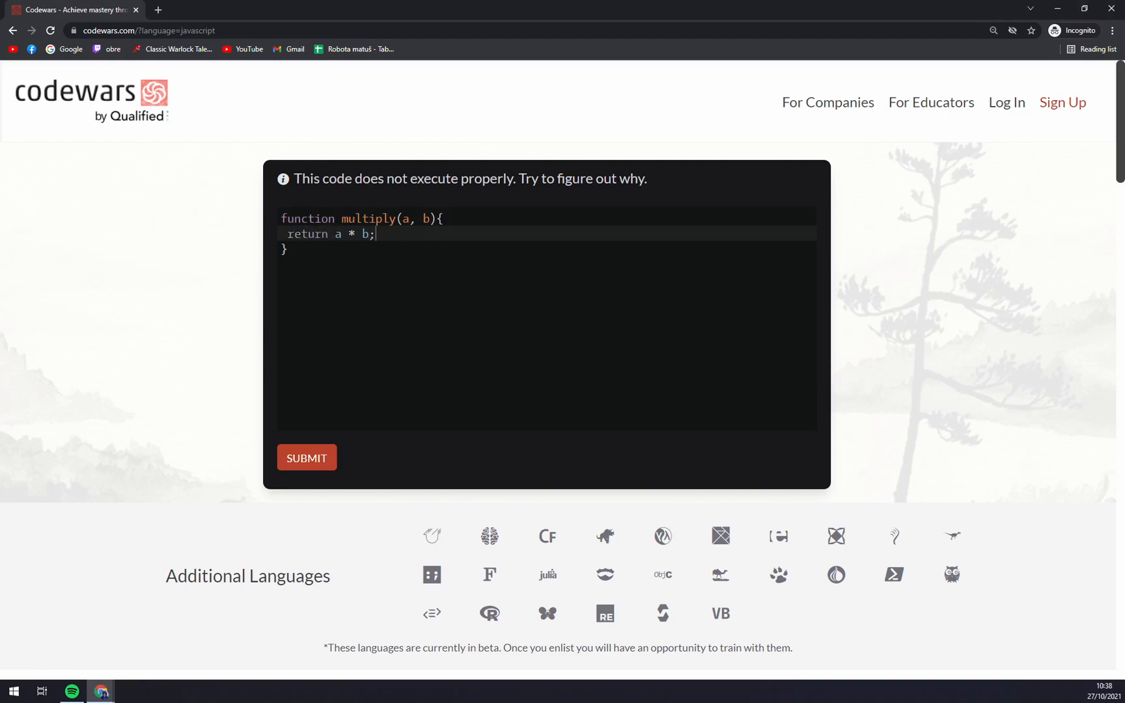
left_click(306, 457)
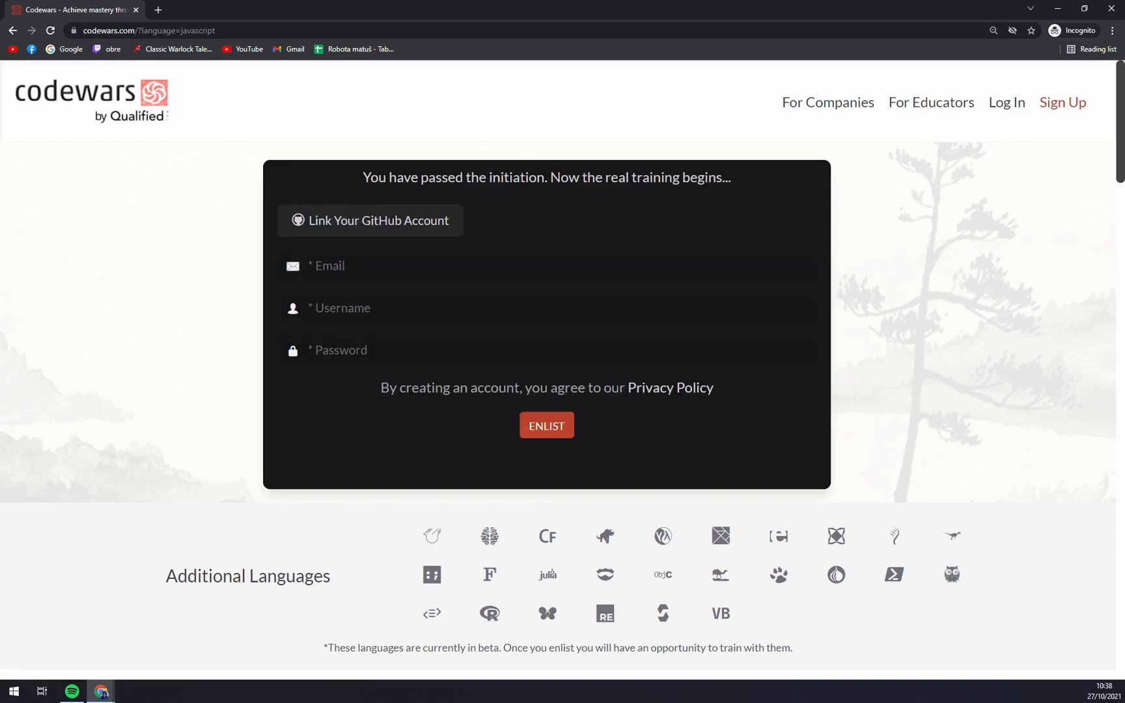
mouse_move(1111, 11)
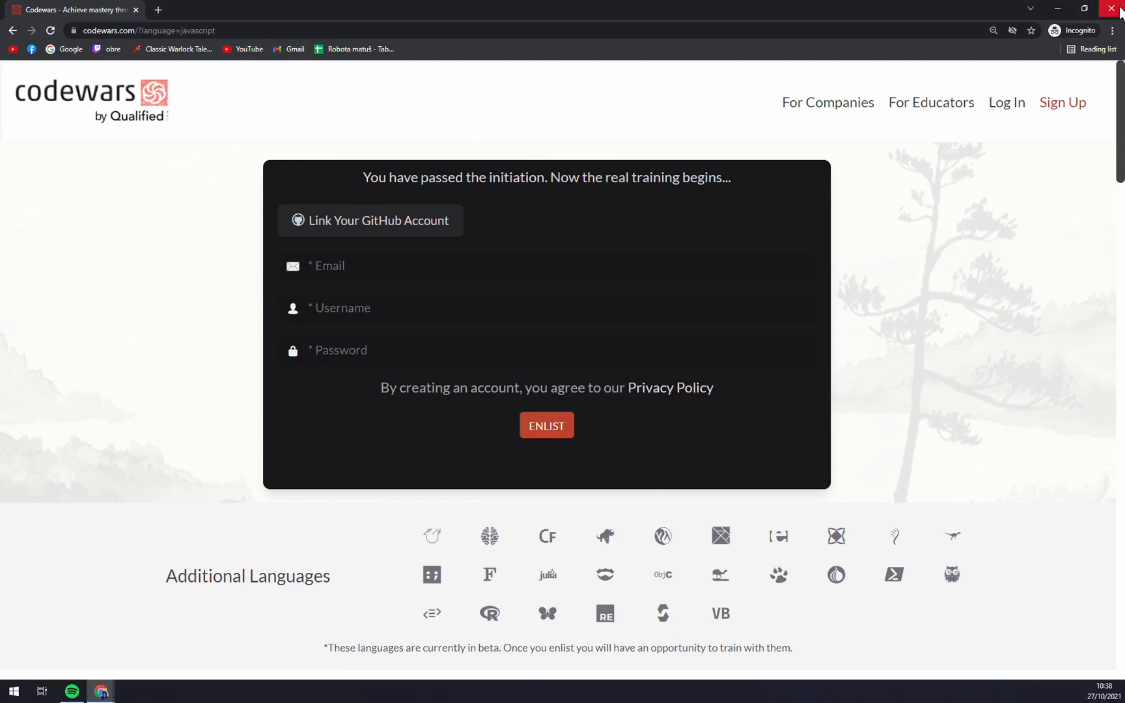
- Close the guest window and review the dashboard's language and Rank Up focus dropdowns unchanged
left_click(546, 426)
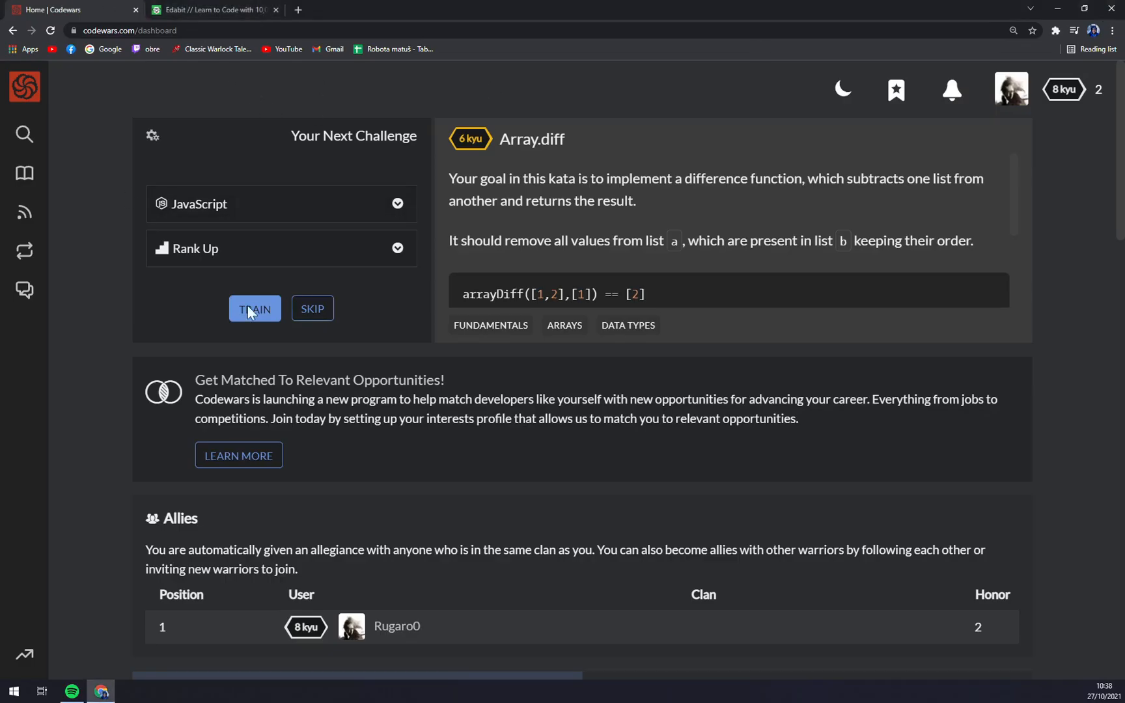
mouse_move(253, 313)
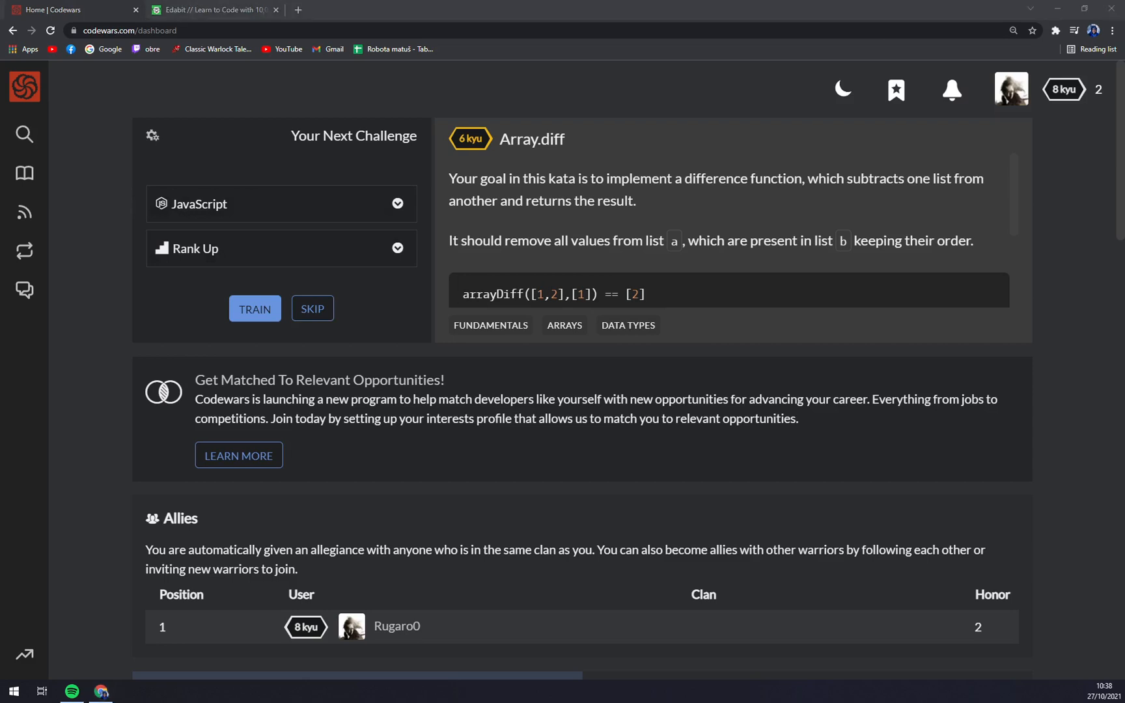
mouse_move(384, 361)
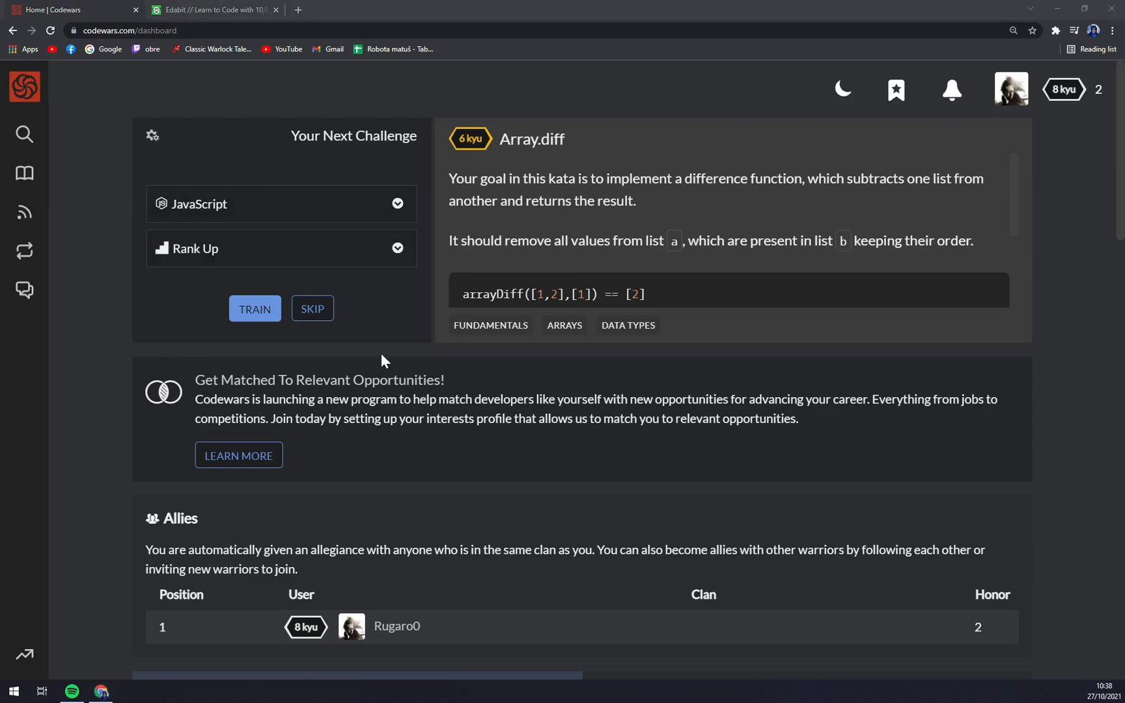
left_click(280, 203)
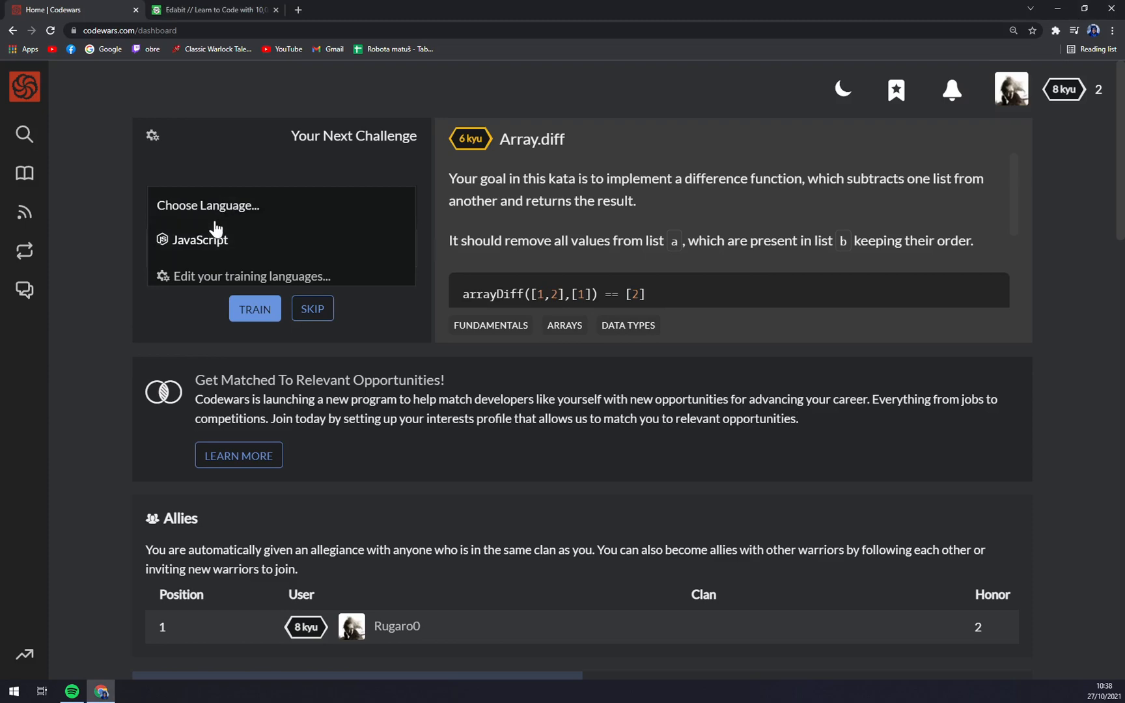
left_click(208, 204)
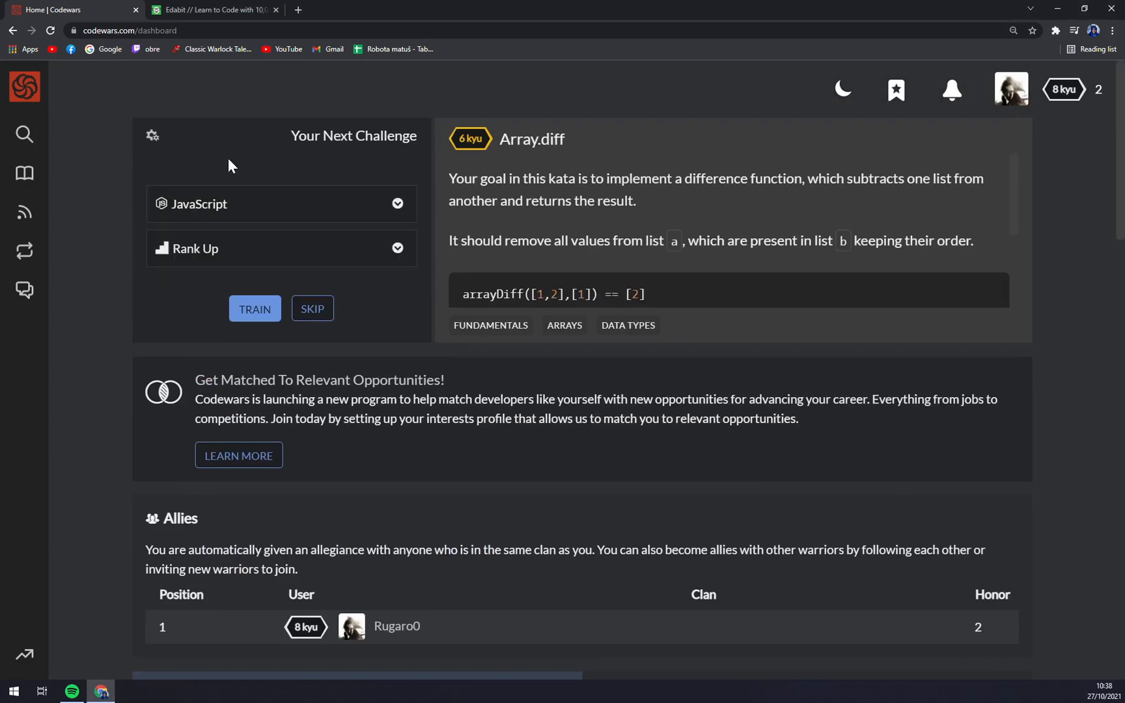
left_click(280, 249)
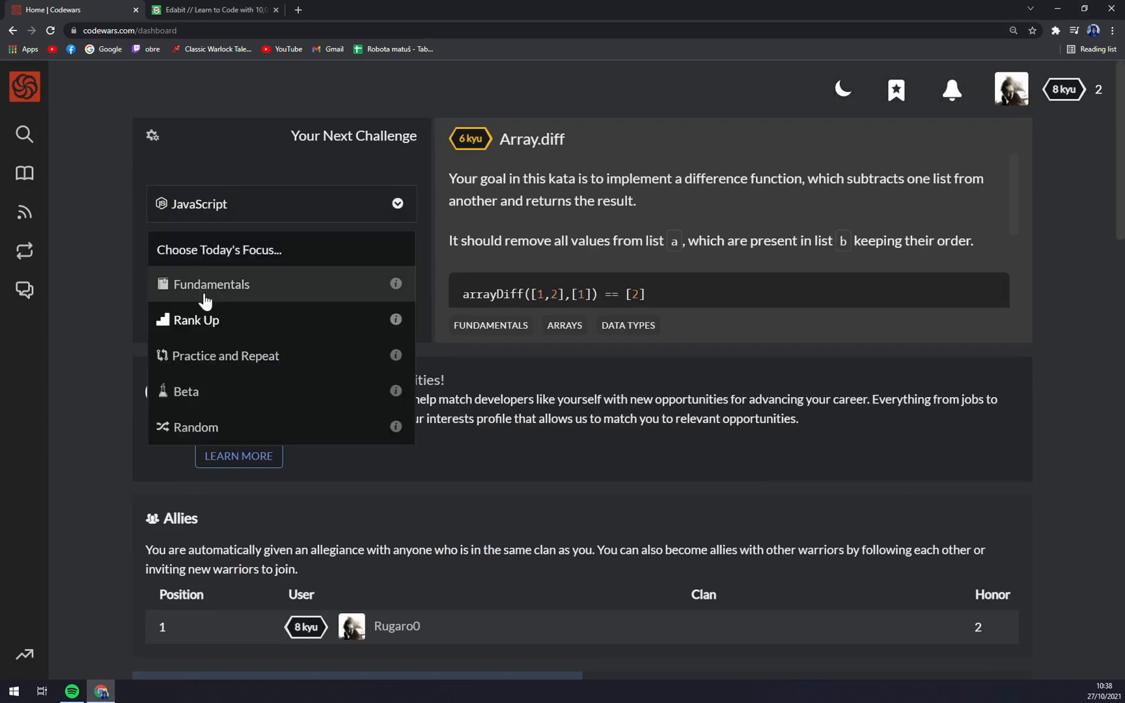
mouse_move(262, 398)
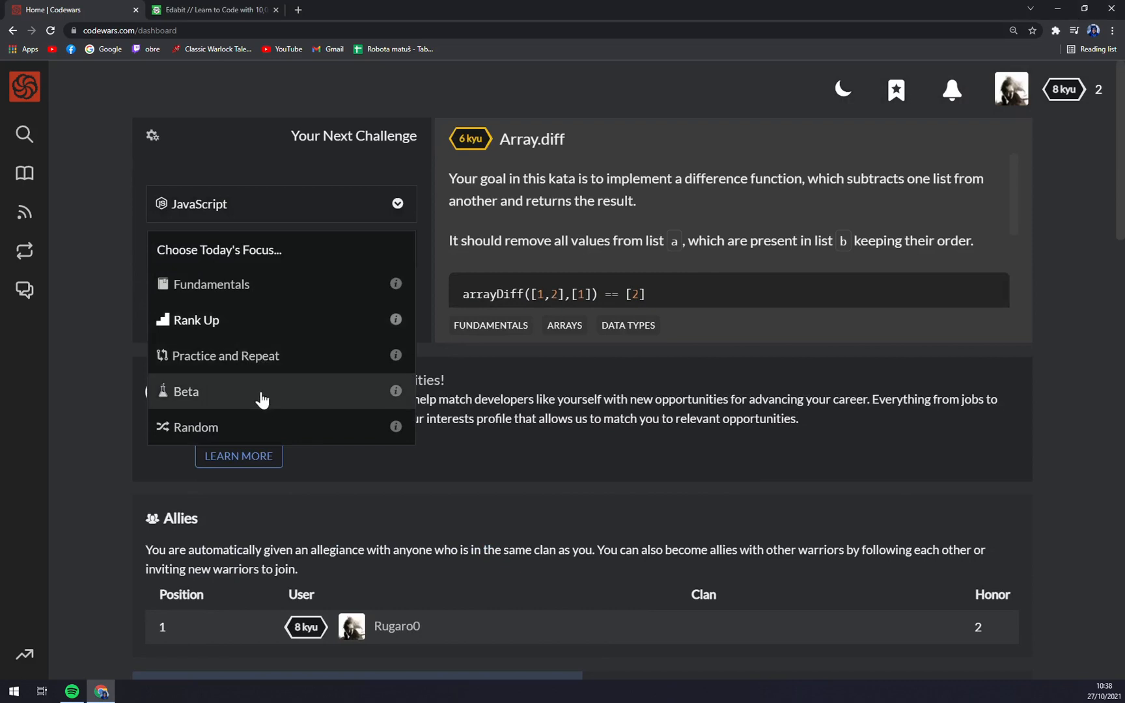
mouse_move(105, 444)
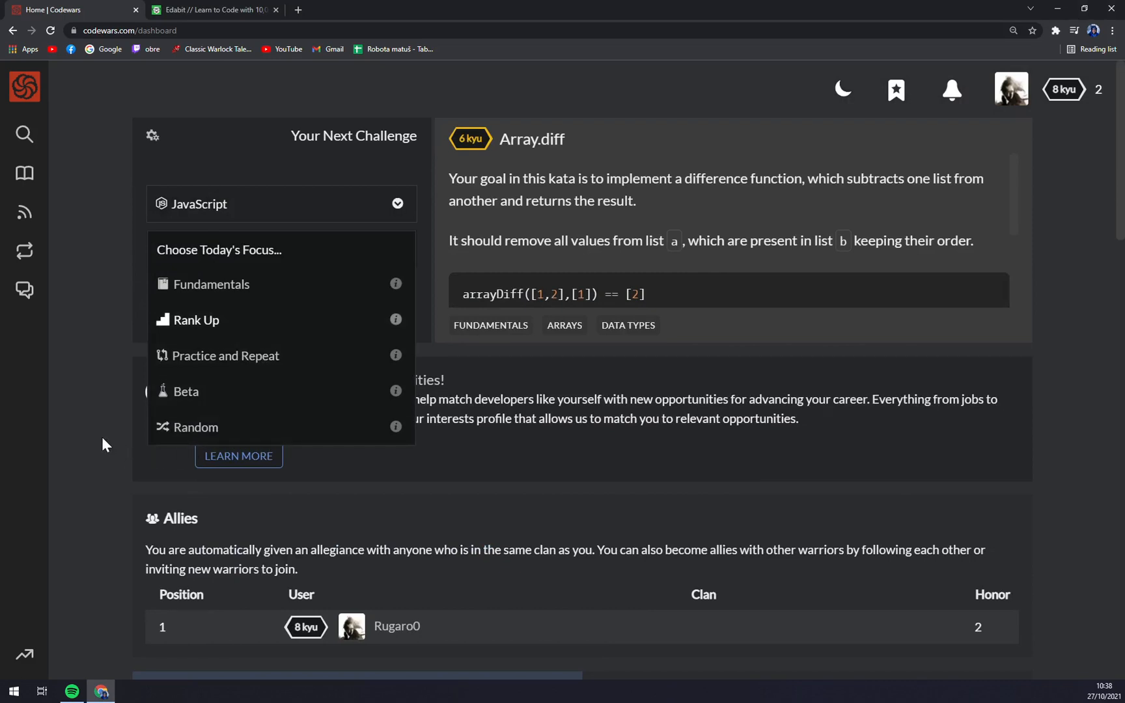
left_click(195, 319)
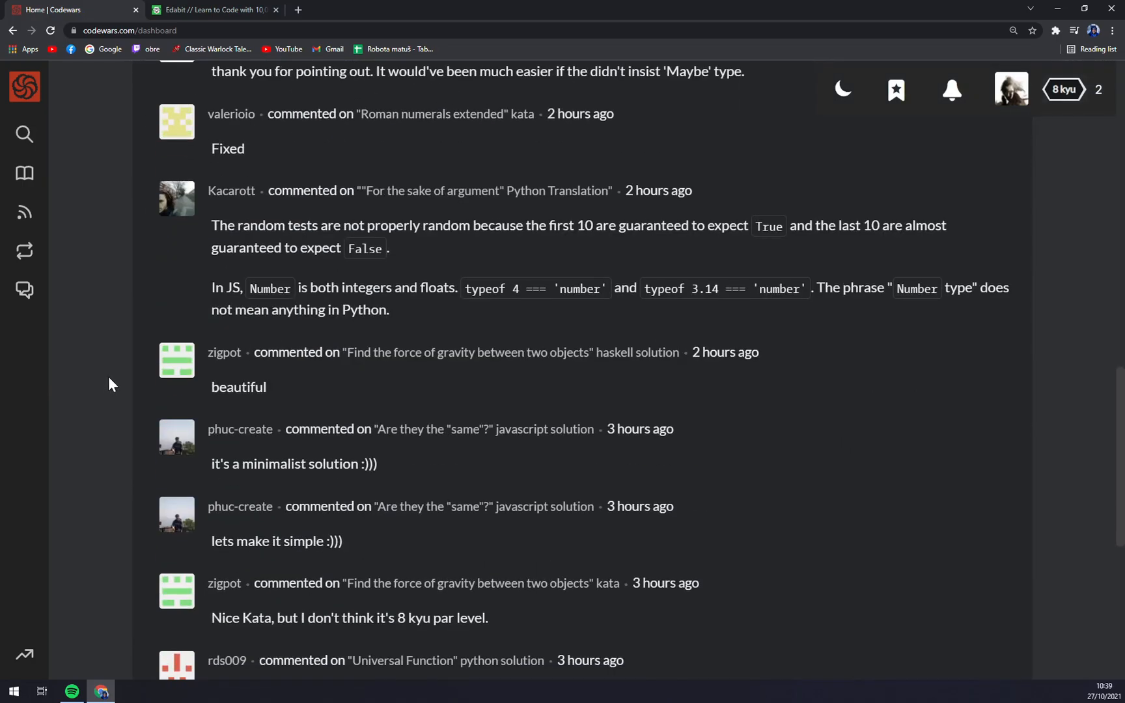
scroll("up", 3)
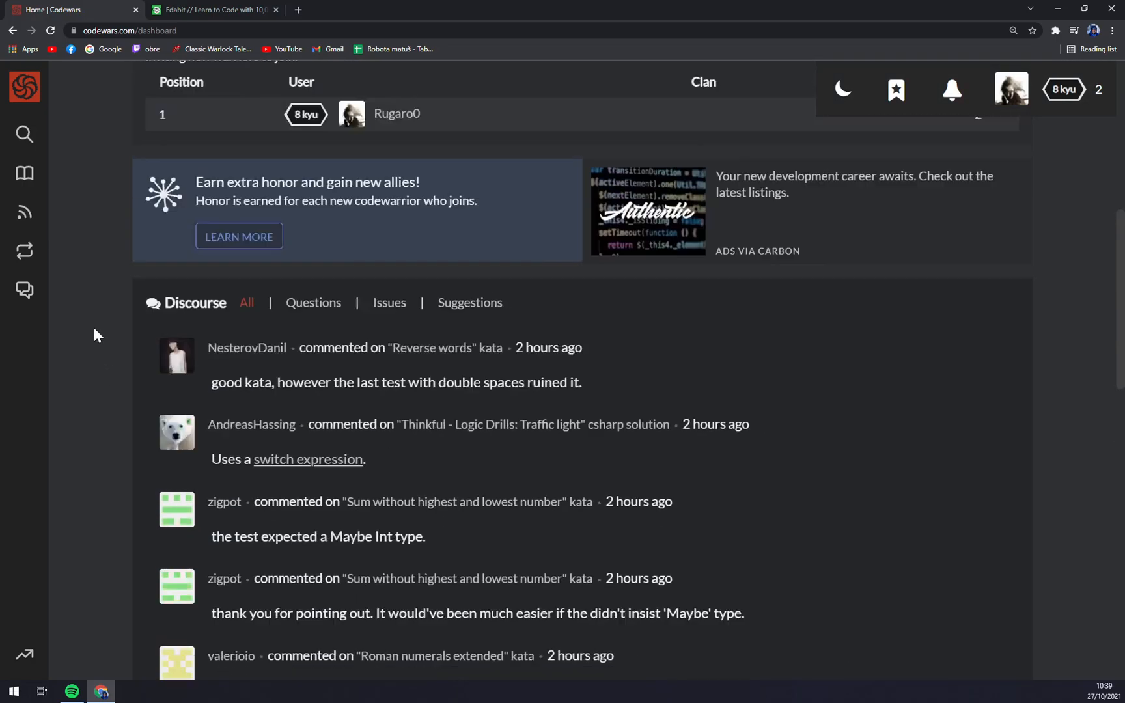
scroll("up", 3)
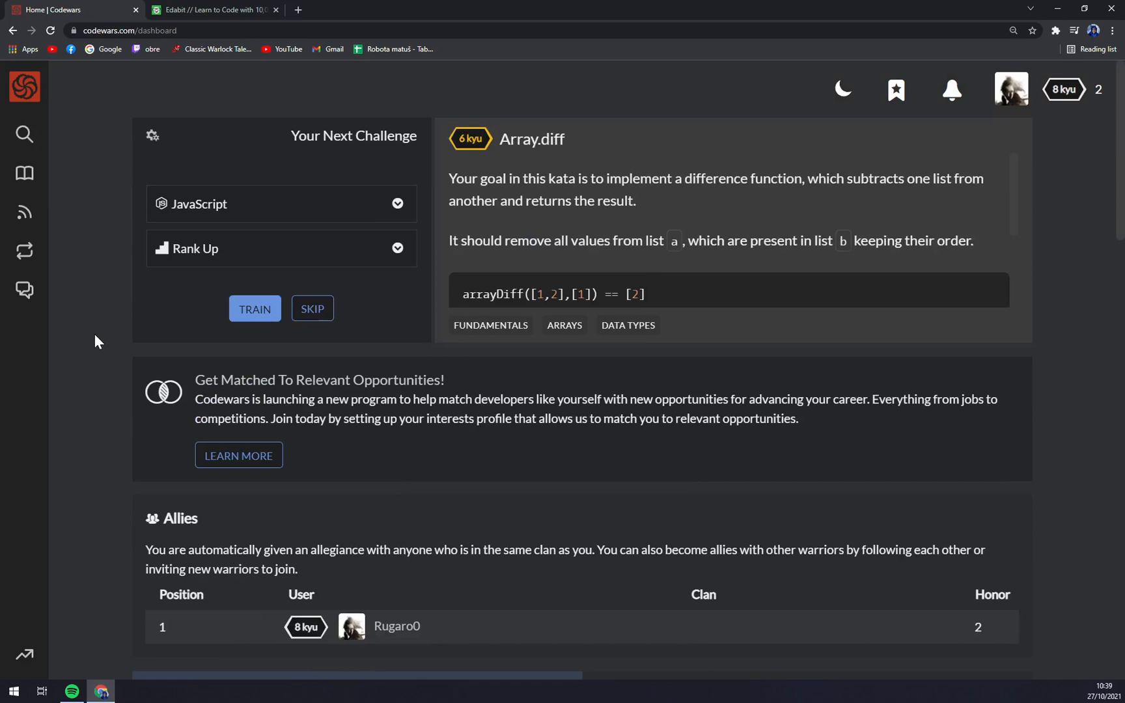
- On Edabit, browse the beginner JavaScript tutorial and go back to the home page
left_click(214, 9)
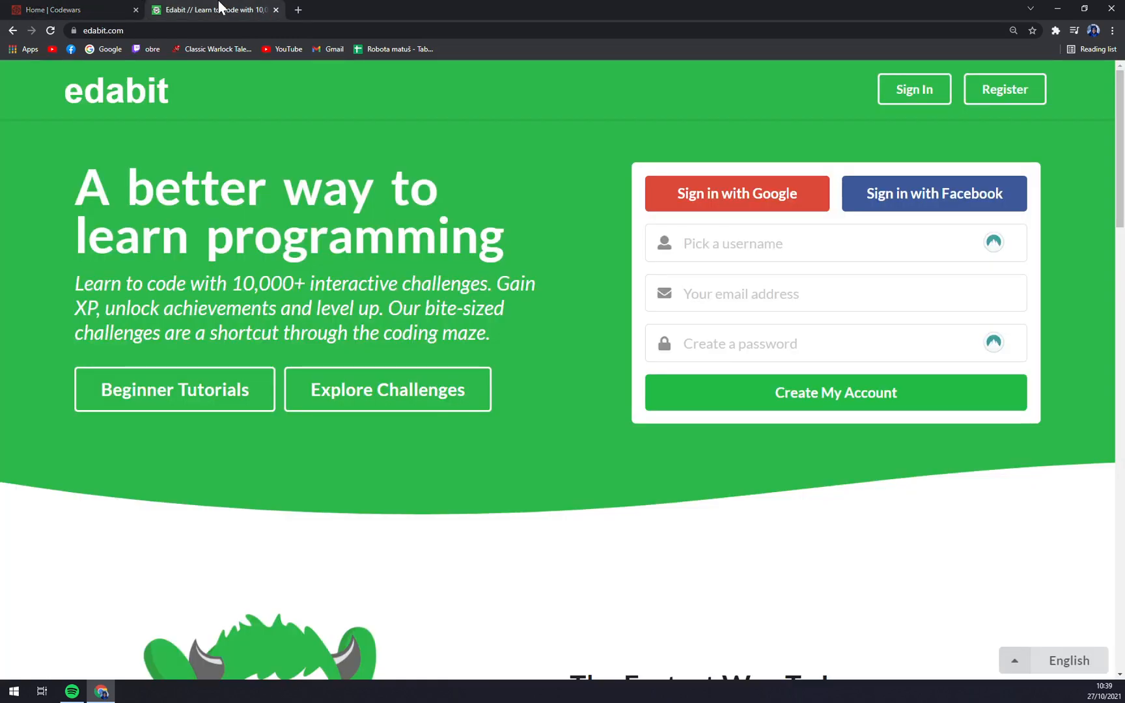
mouse_move(285, 109)
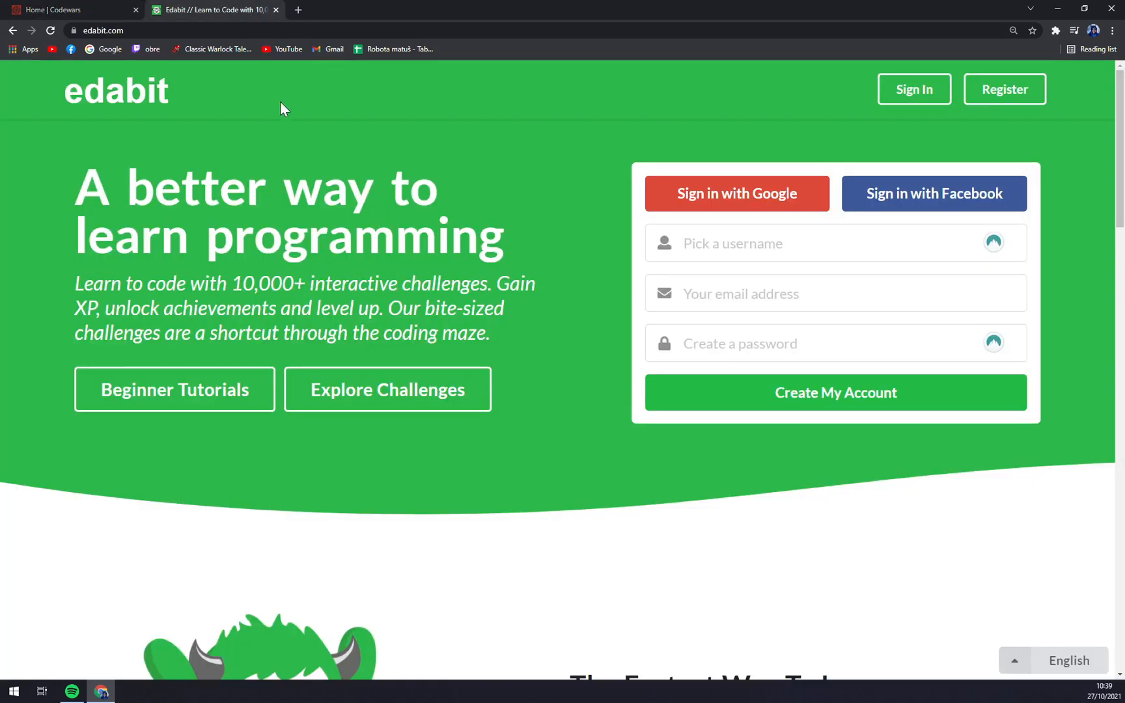
mouse_move(500, 211)
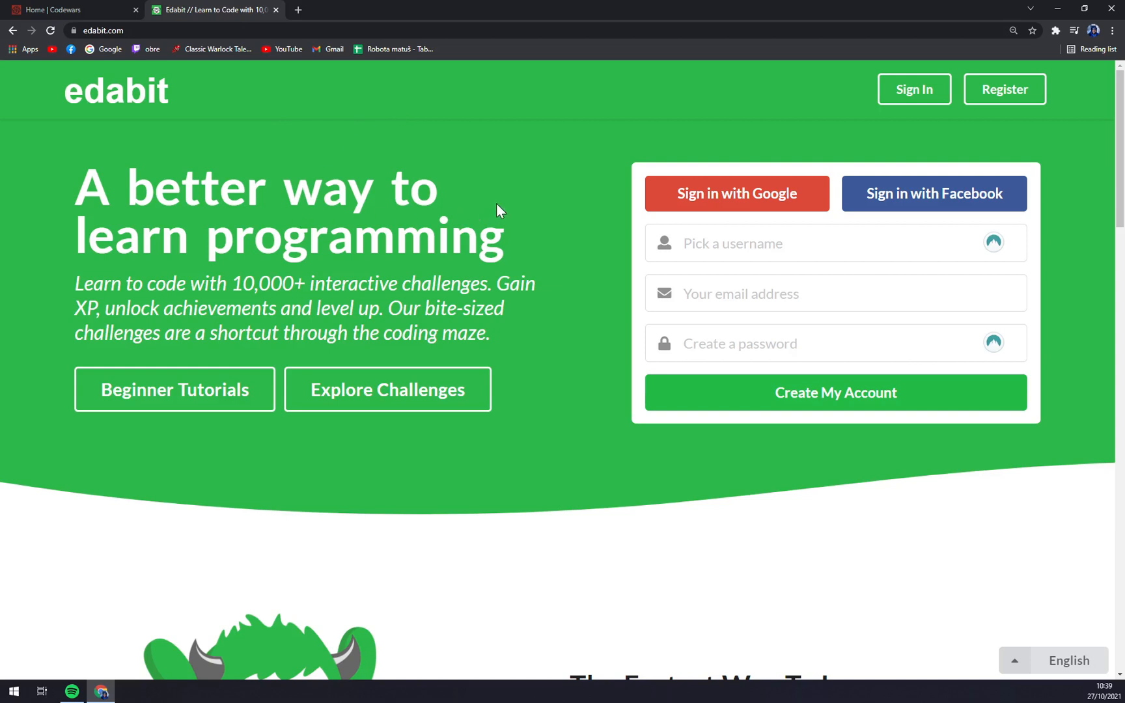
left_click(173, 389)
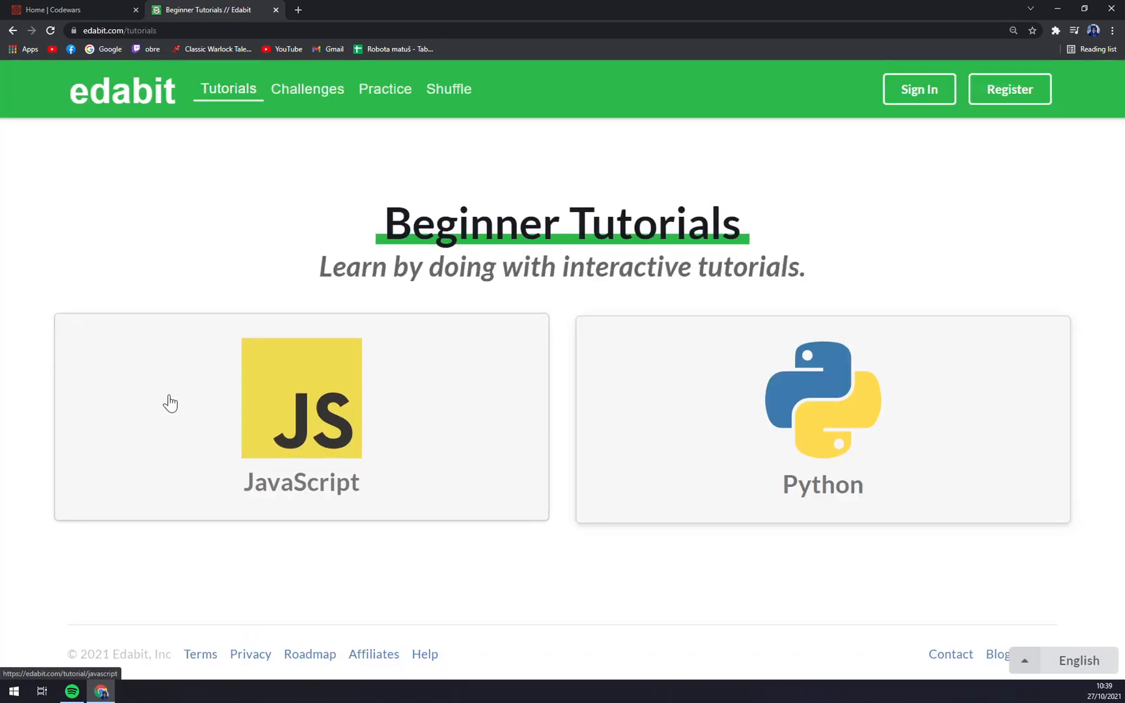
mouse_move(588, 398)
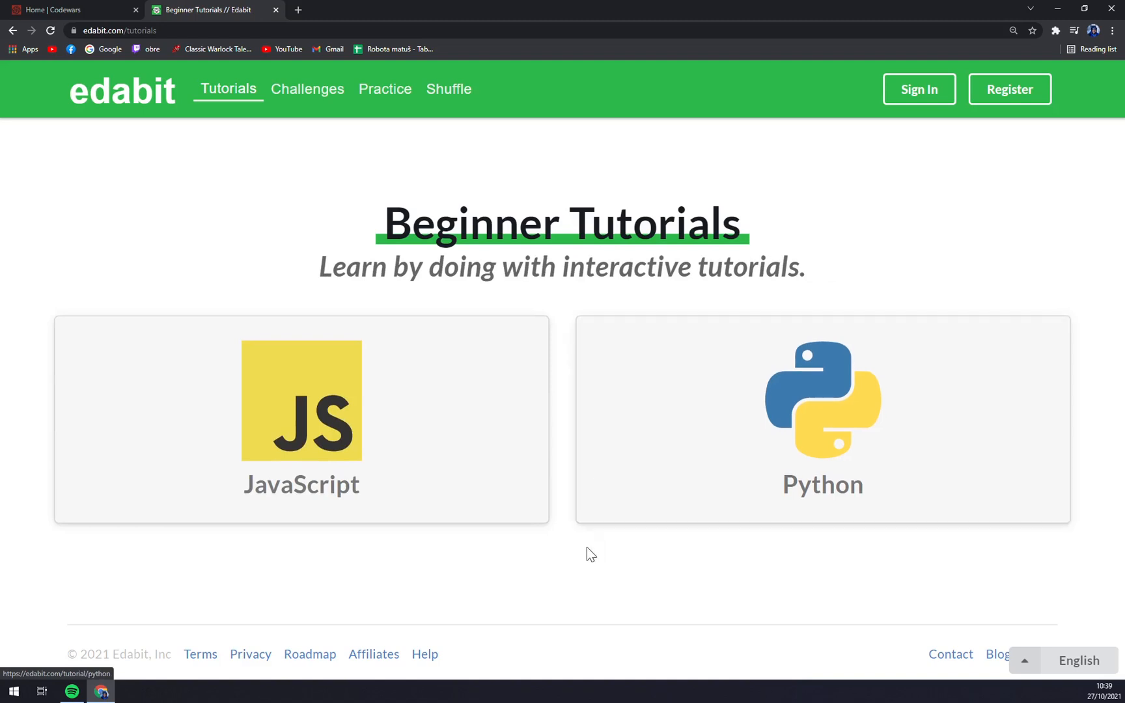
mouse_move(442, 427)
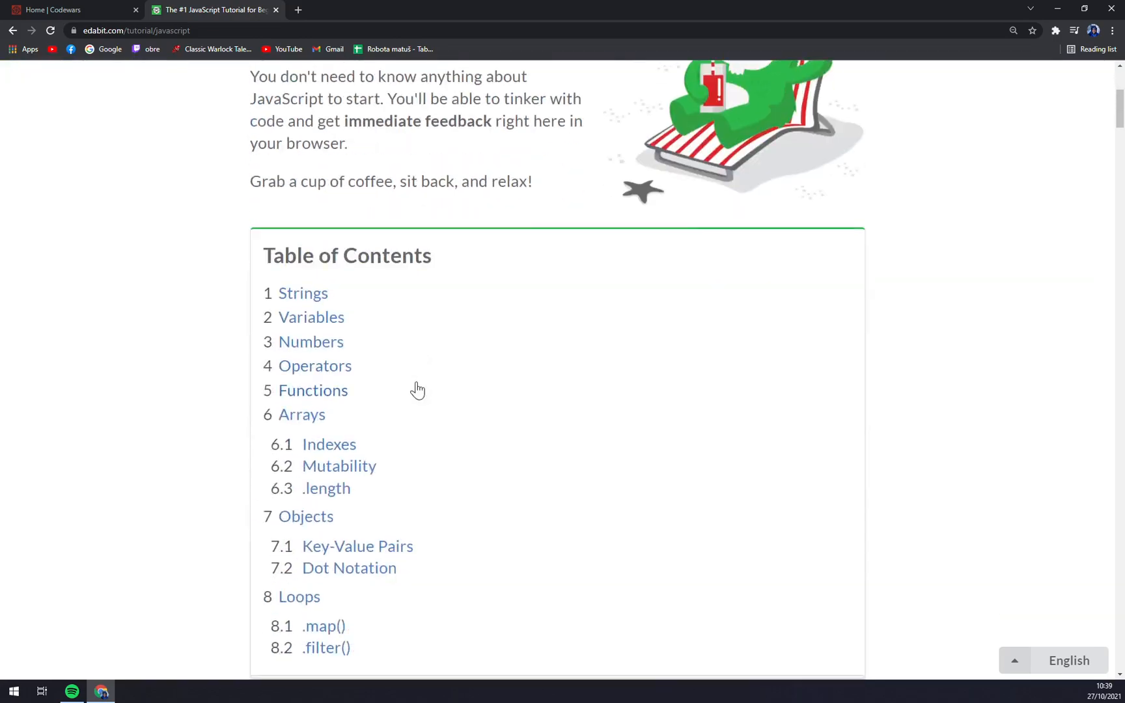
scroll("down", 3)
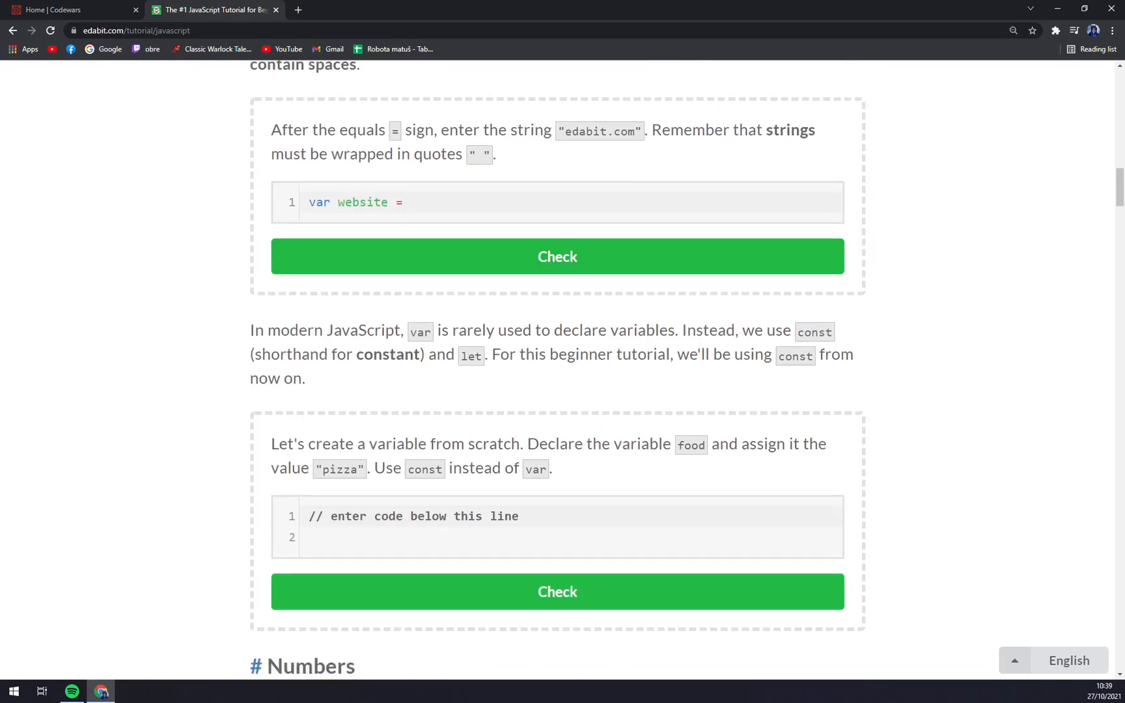
scroll("down", 3)
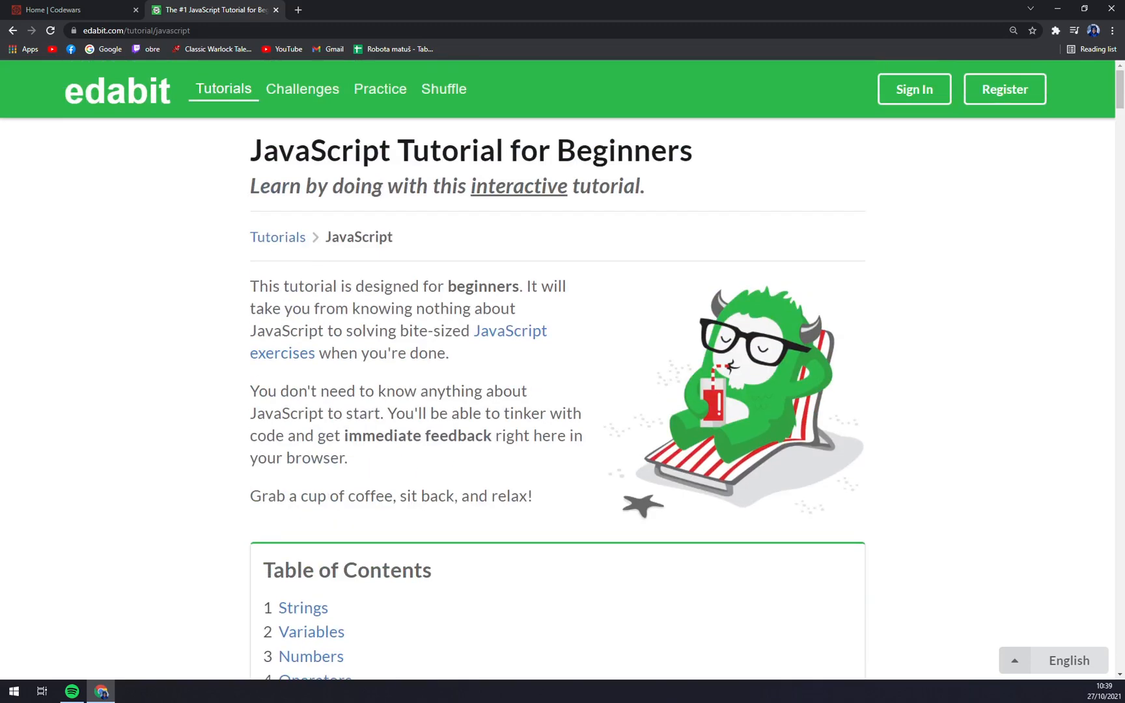
left_click(13, 30)
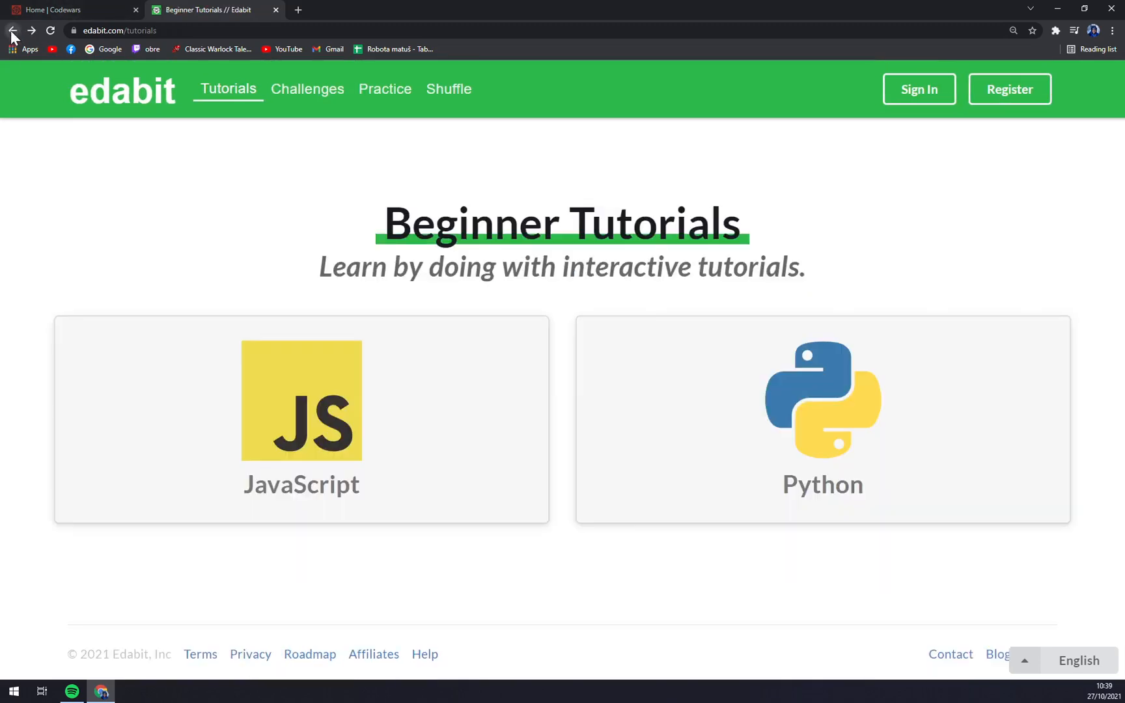
left_click(12, 30)
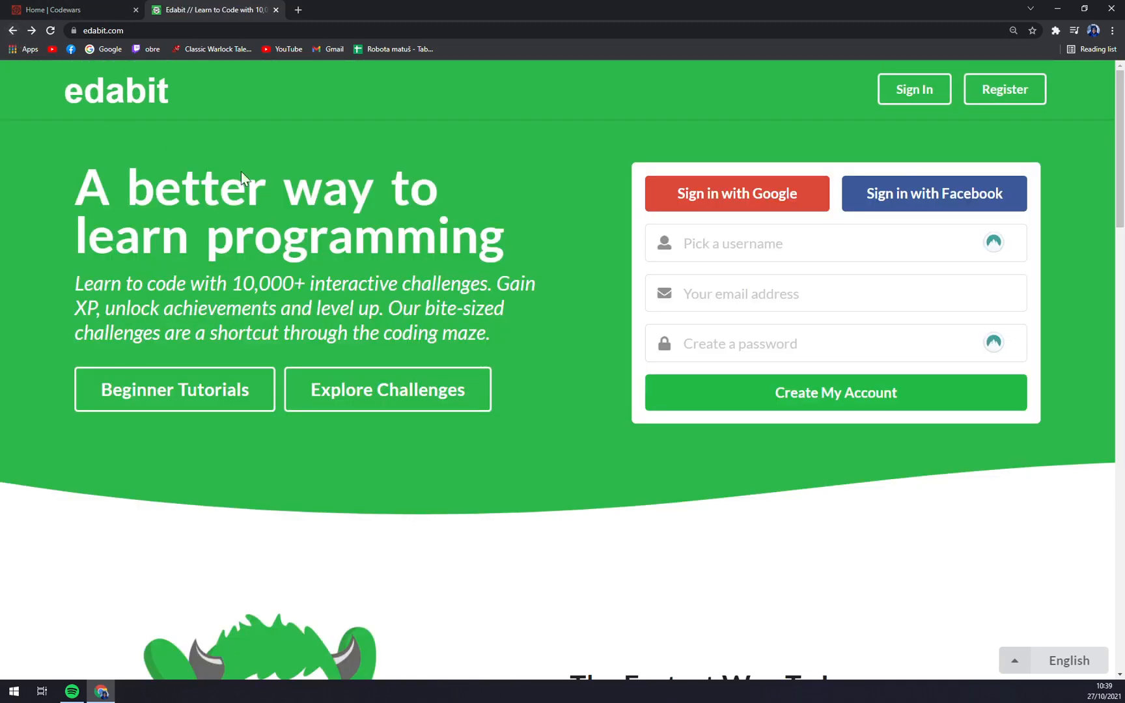
left_click(386, 390)
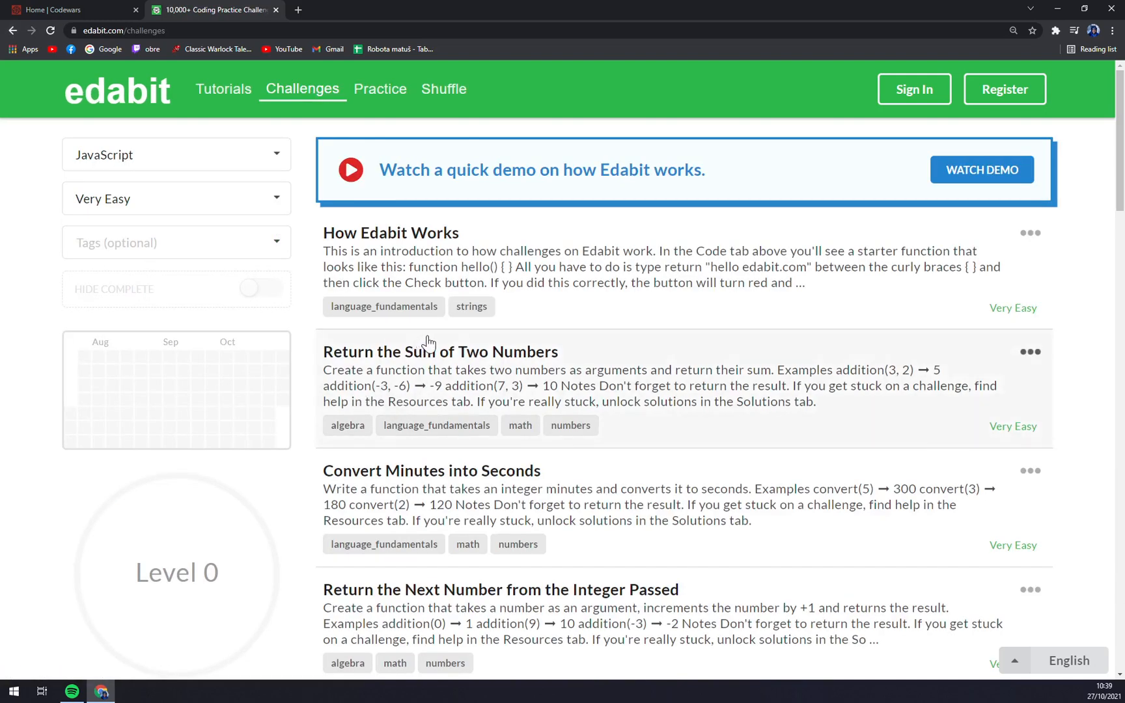
scroll("down", 3)
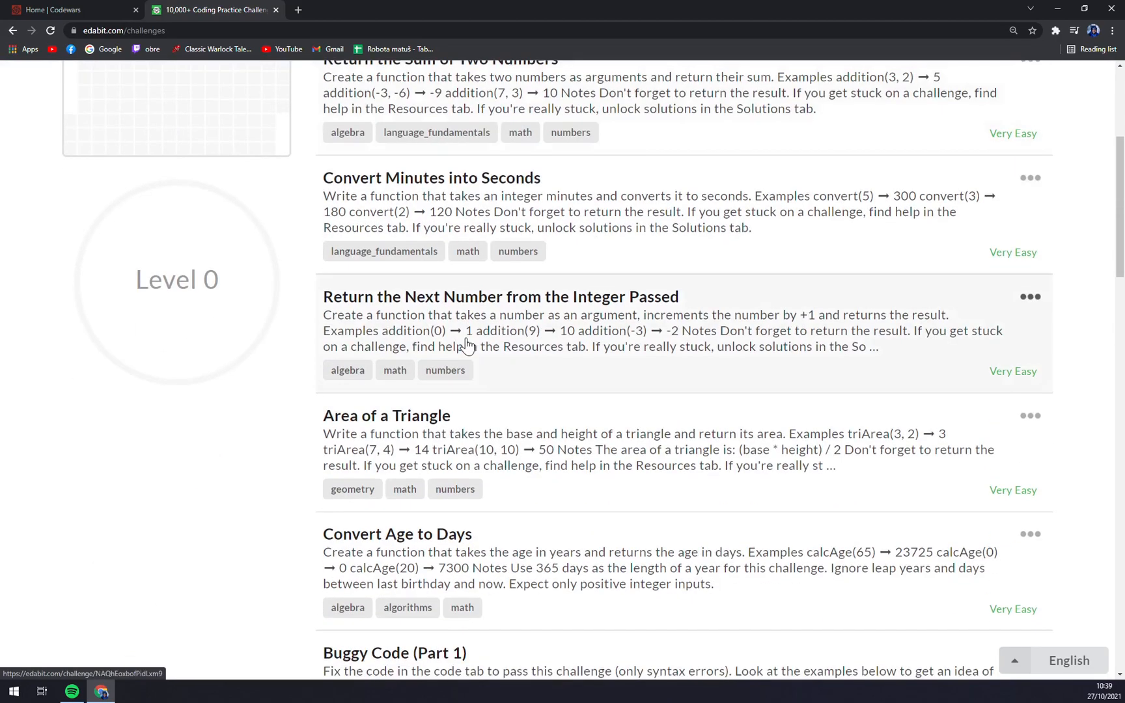
scroll("down", 3)
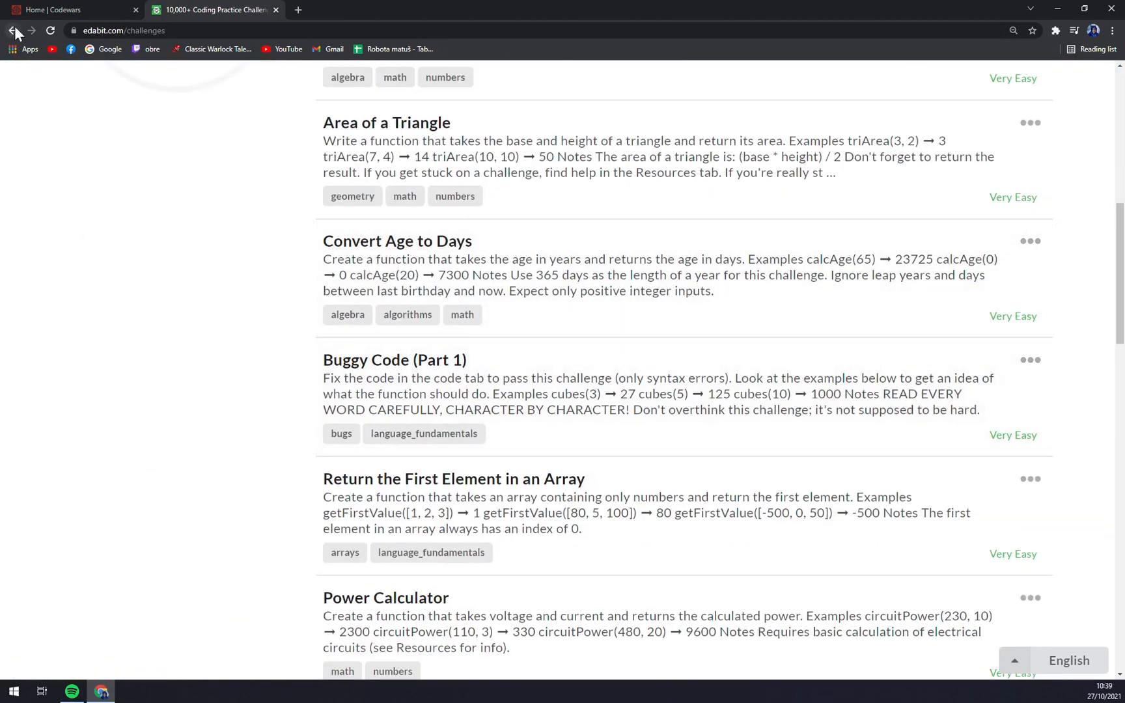
left_click(11, 30)
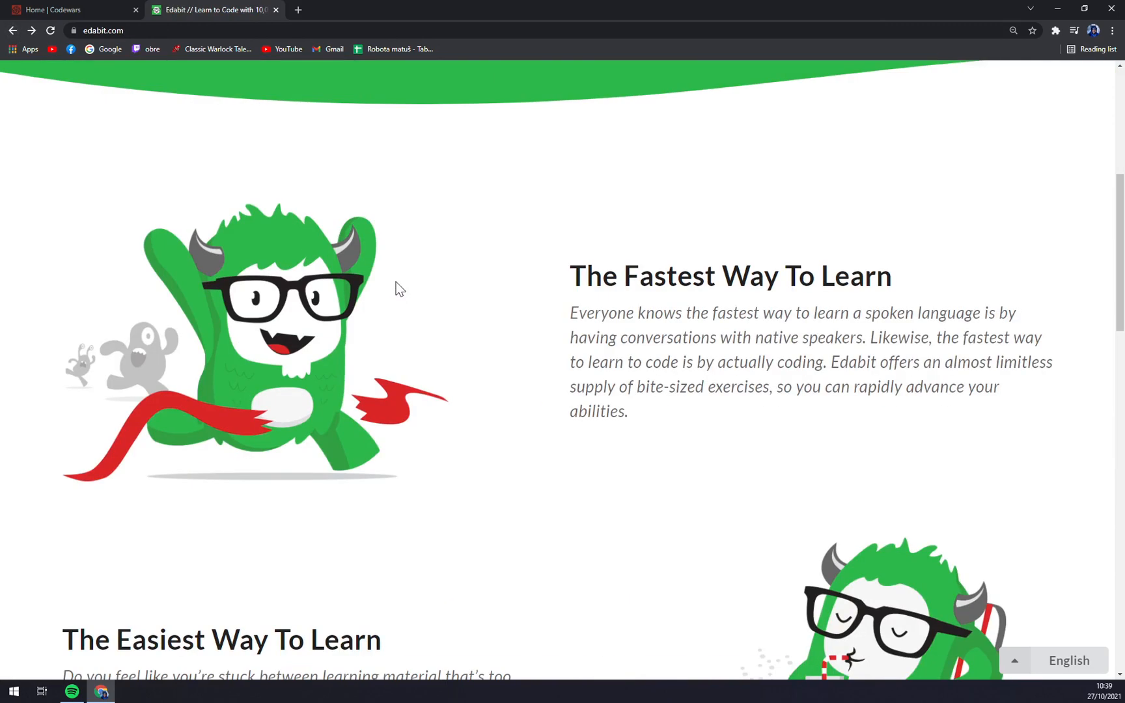
mouse_move(714, 245)
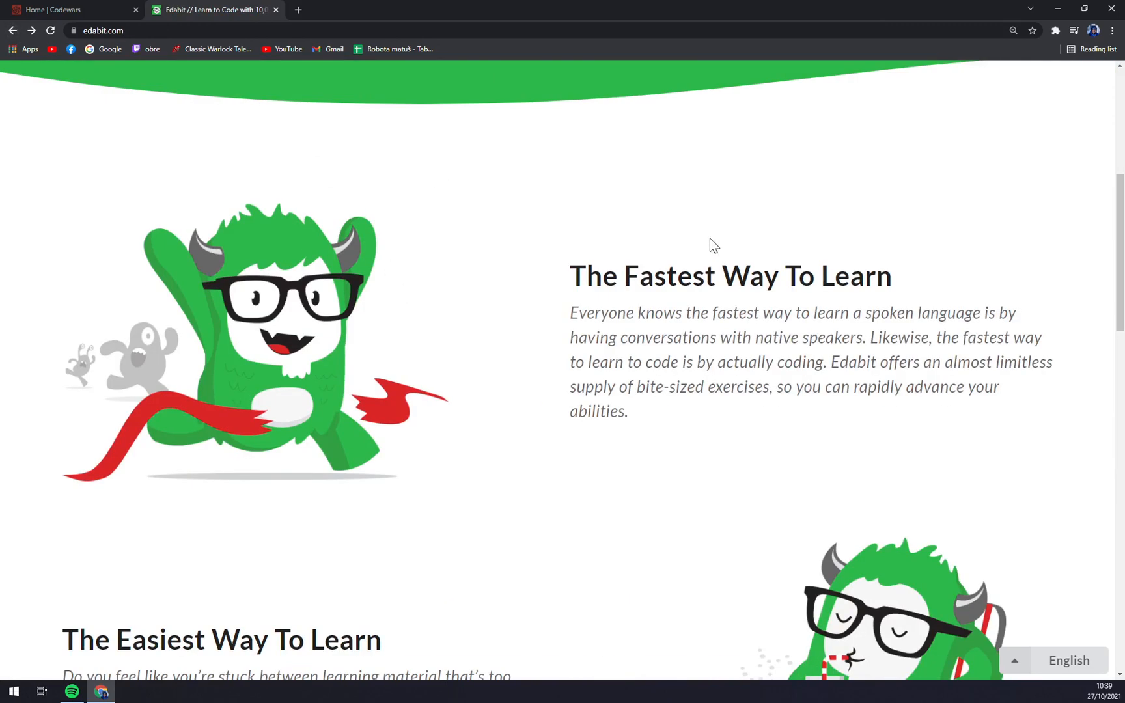
mouse_move(737, 213)
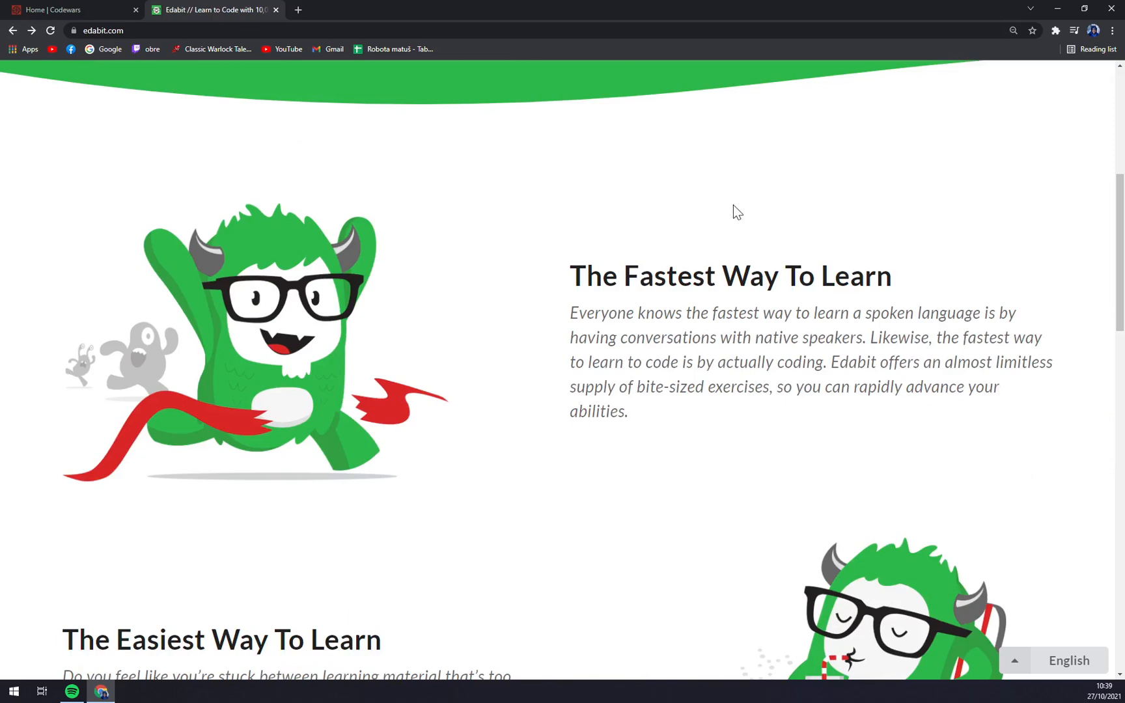
- Scroll the Edabit home page down to its language grid, glancing at the Codewars dashboard
scroll("down", 3)
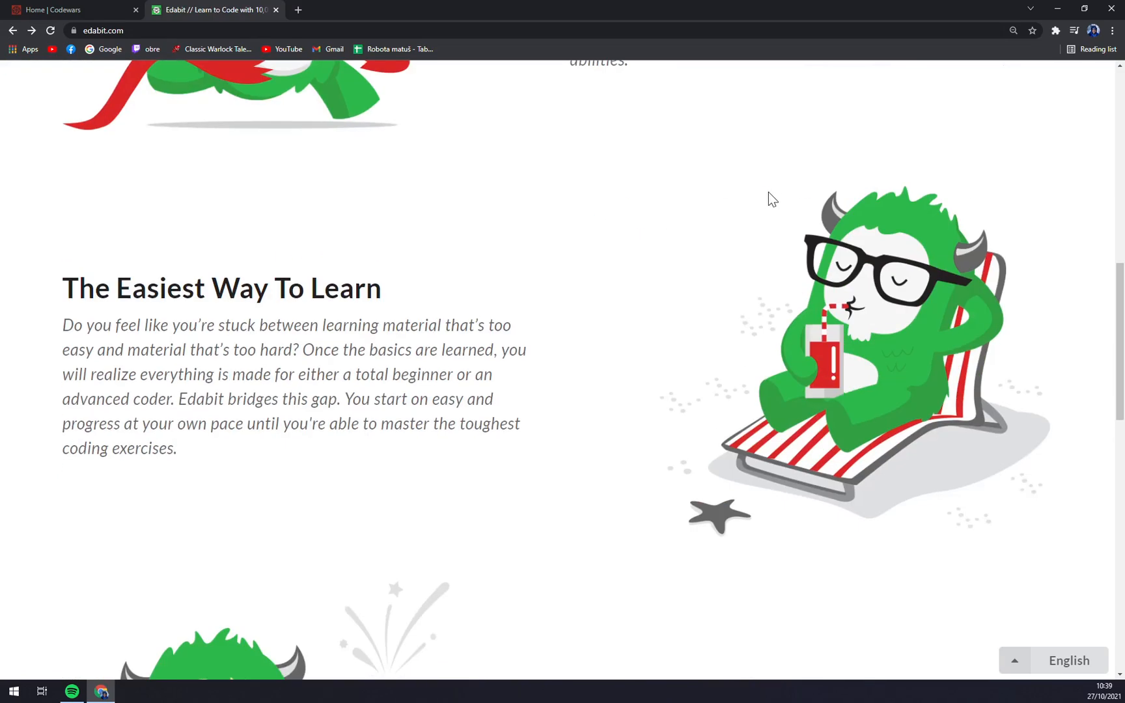
scroll("down", 3)
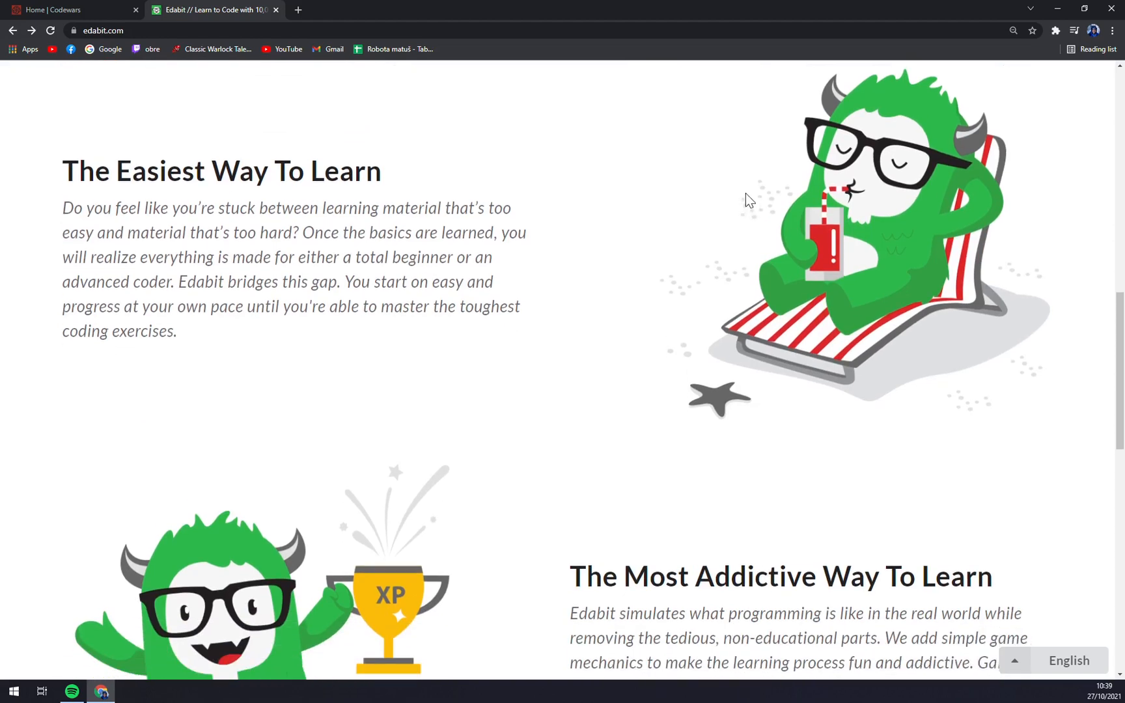
mouse_move(703, 188)
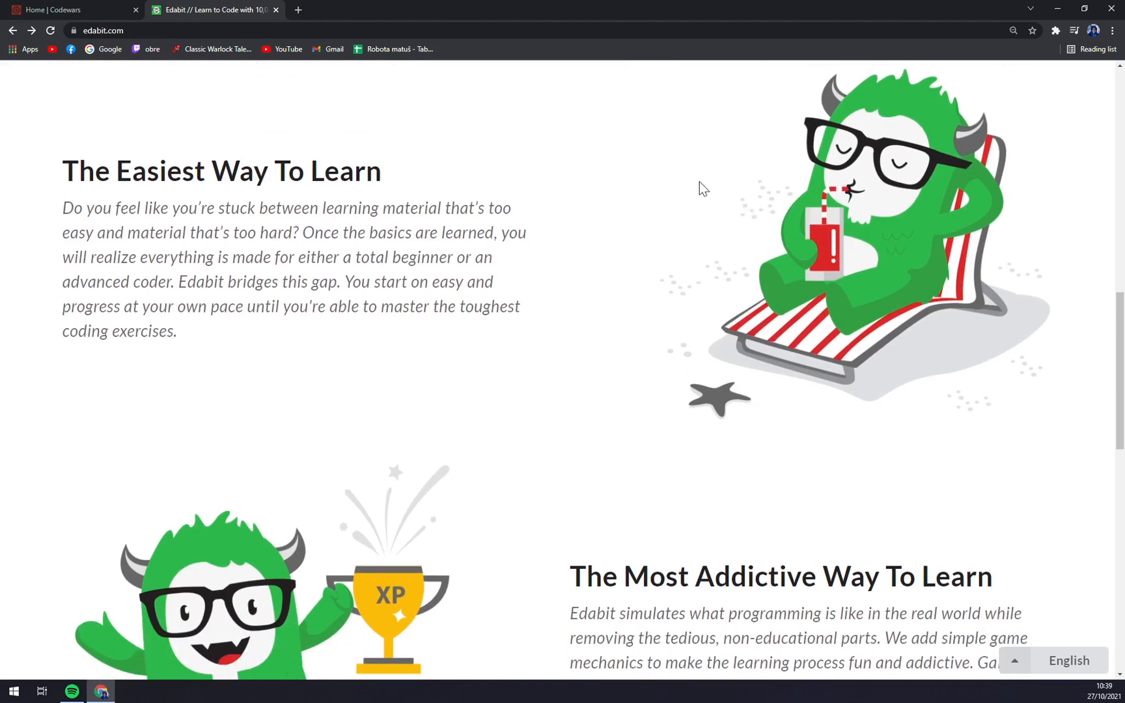
mouse_move(680, 181)
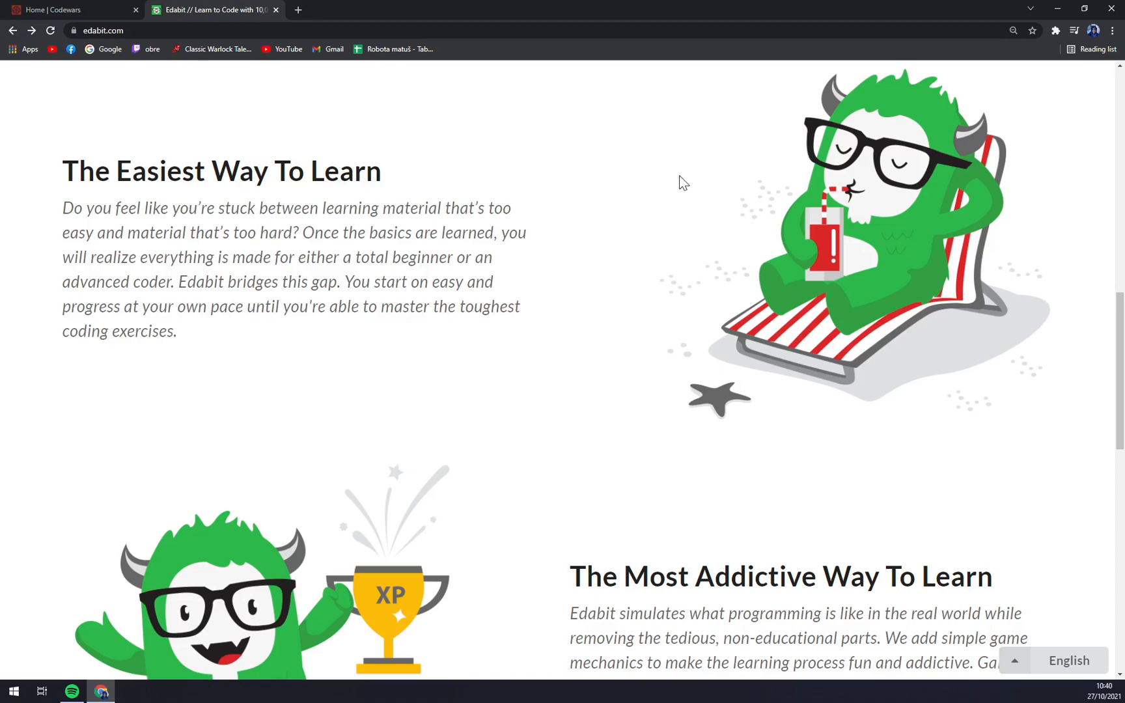
left_click(67, 9)
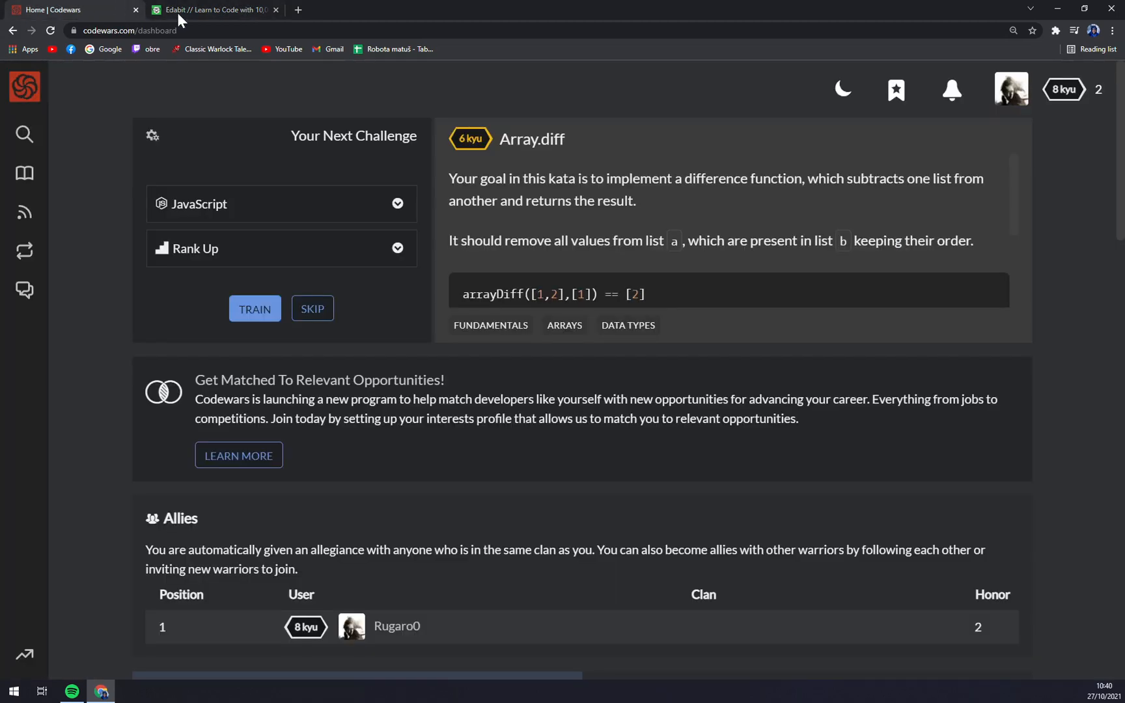
left_click(214, 9)
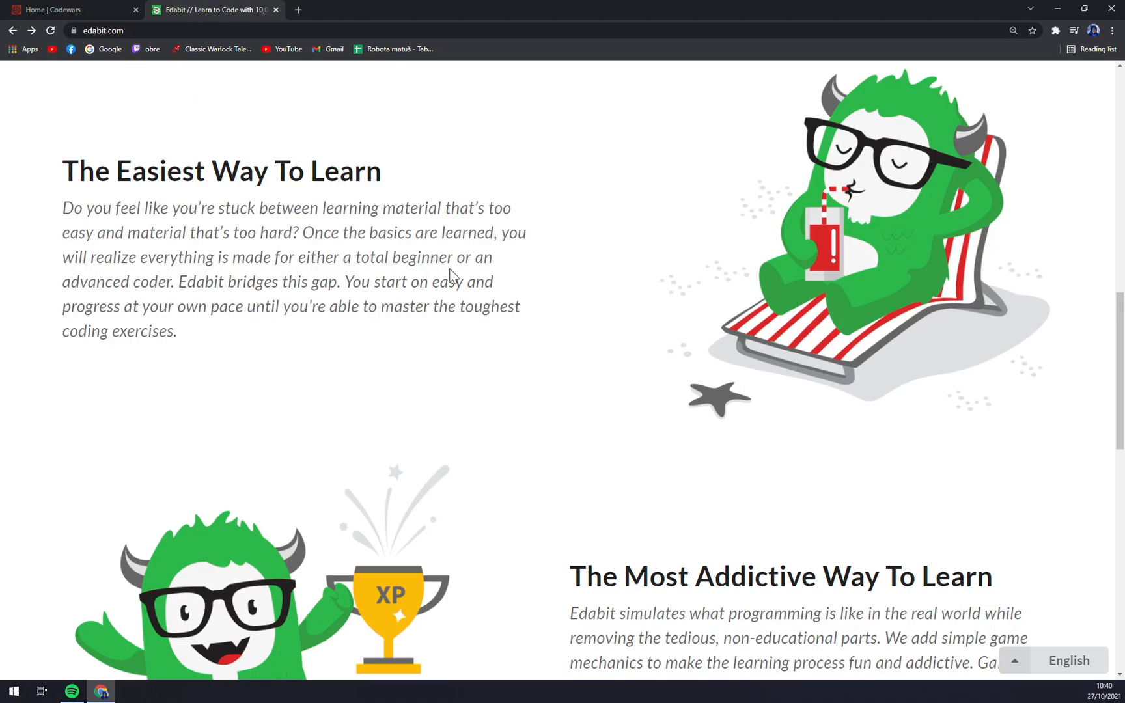
scroll("down", 3)
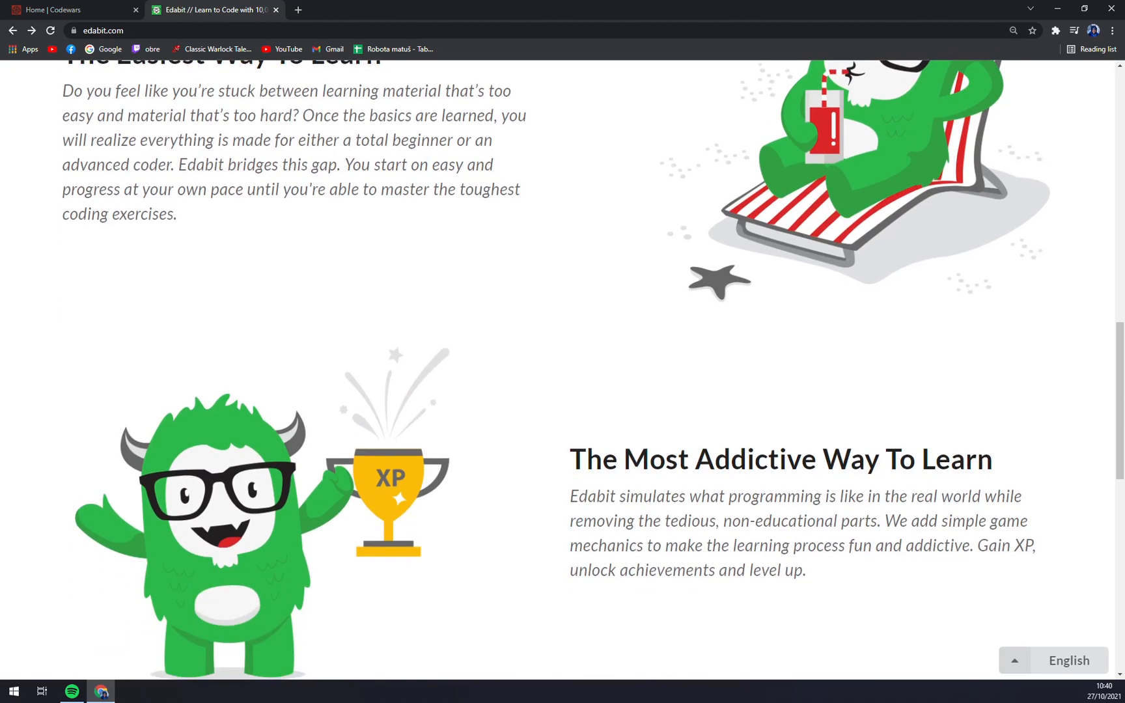
scroll("down", 3)
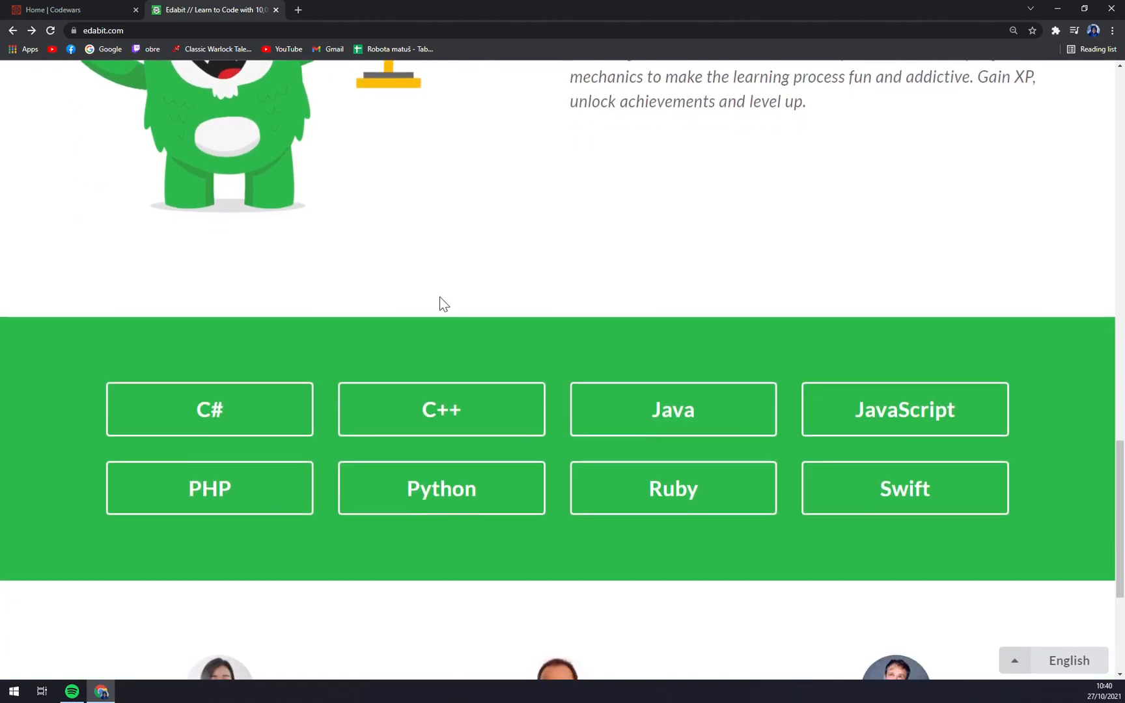
- Open Edabit's JavaScript challenges, keeping Very Easy difficulty and no tag filter after viewing both dropdowns
left_click(903, 409)
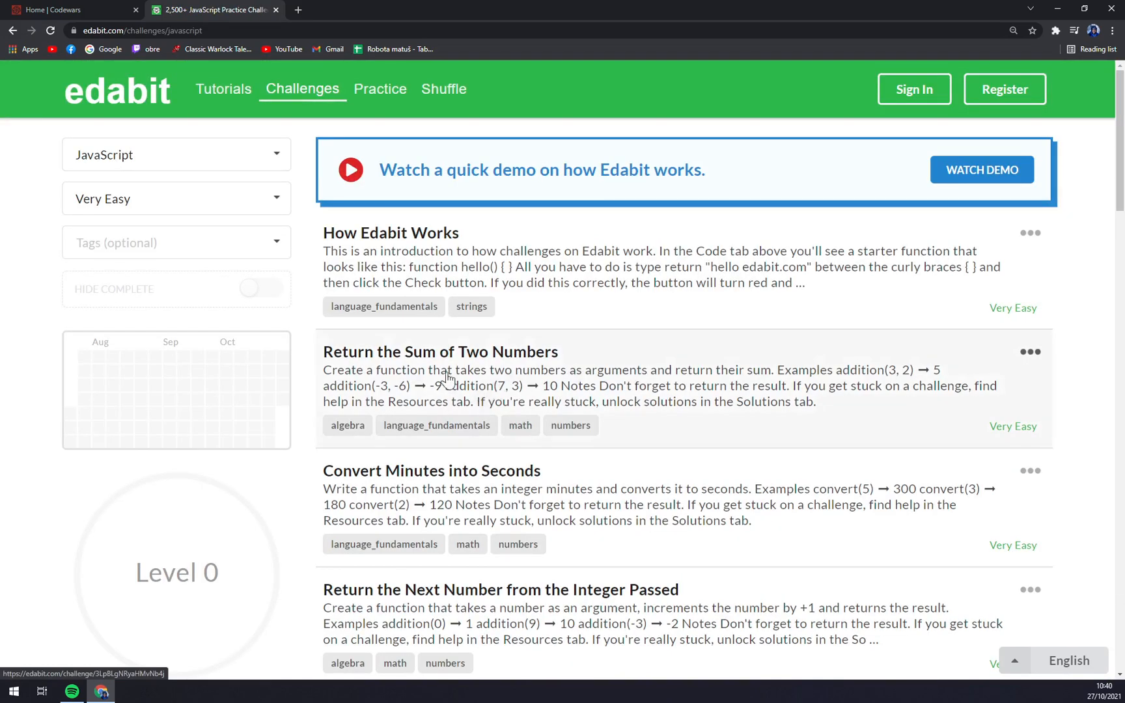
mouse_move(398, 157)
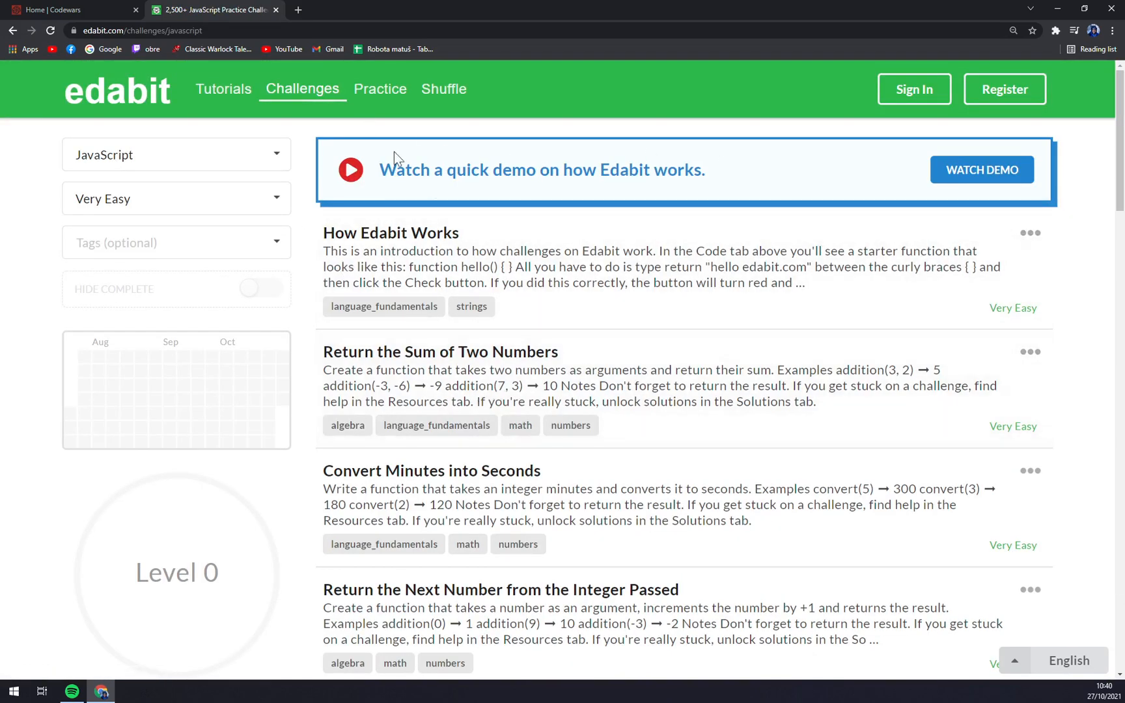
mouse_move(509, 202)
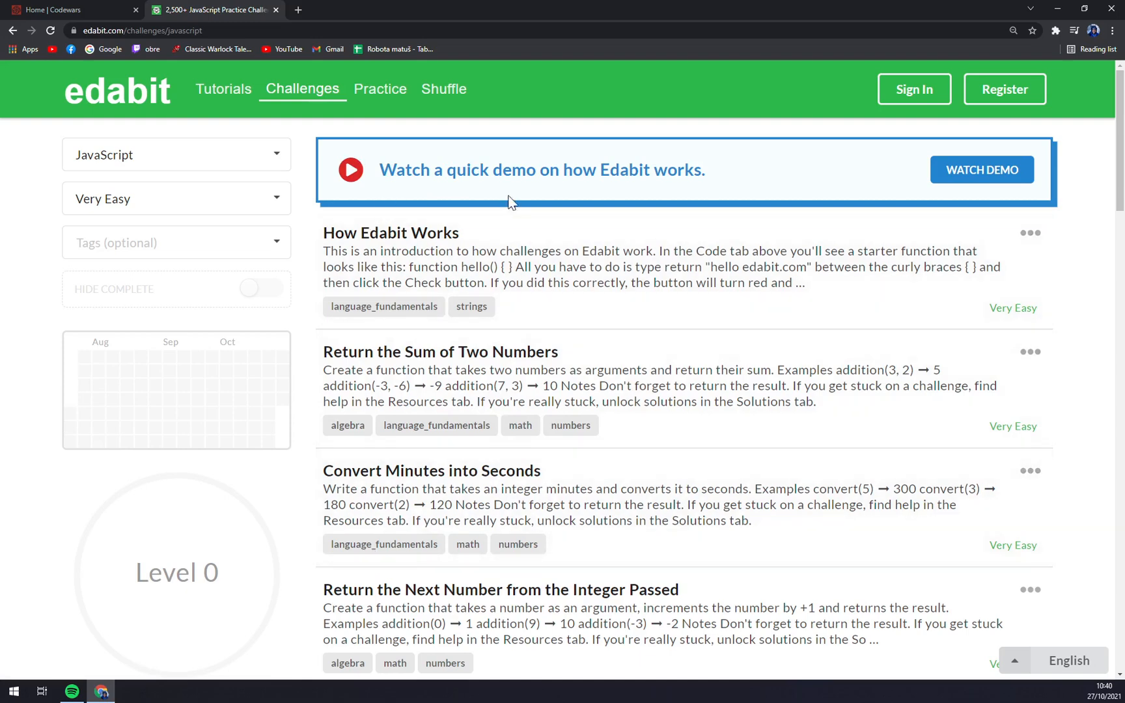
left_click(174, 200)
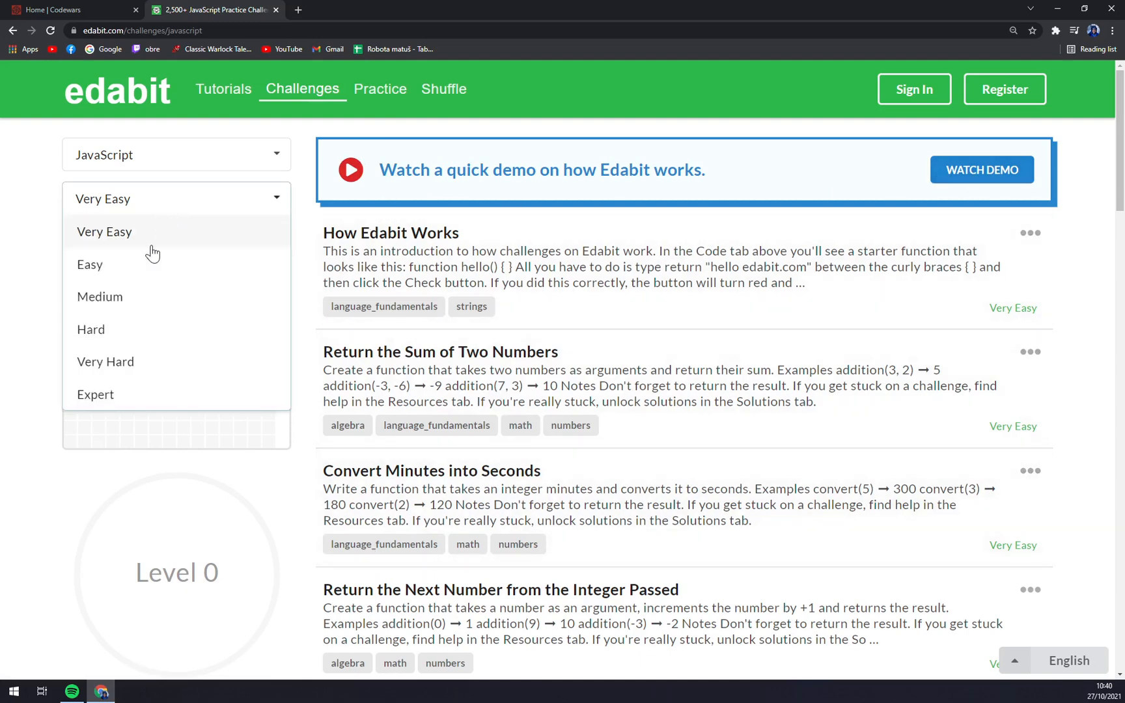
left_click(176, 242)
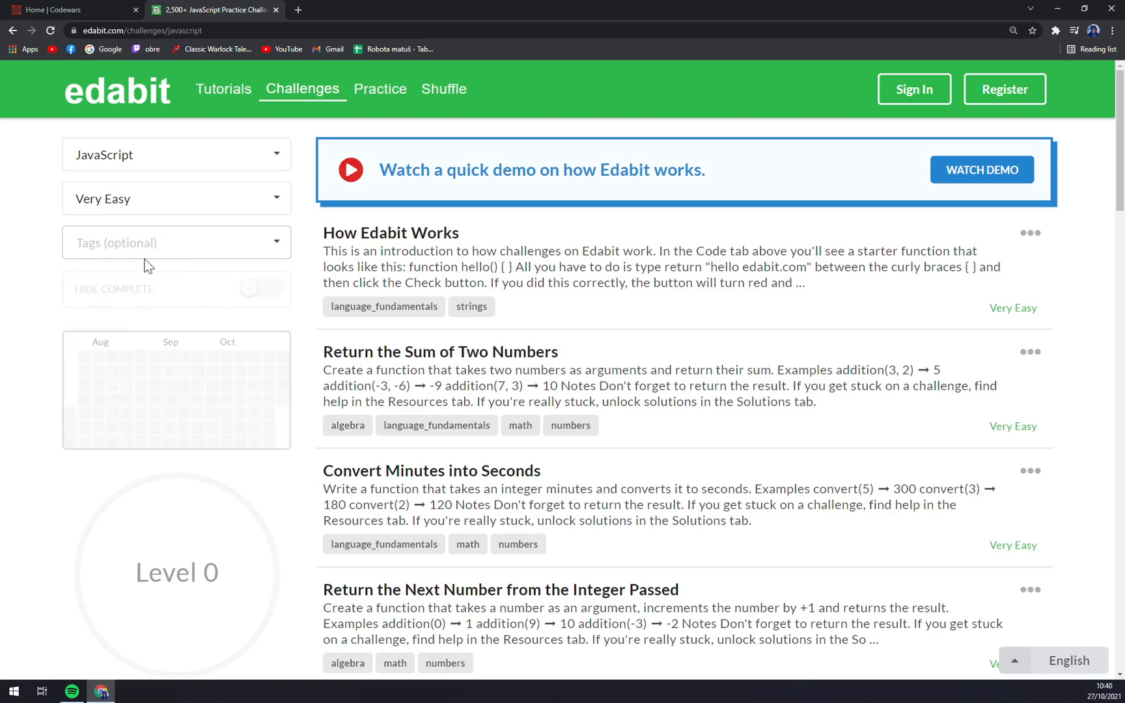
left_click(176, 242)
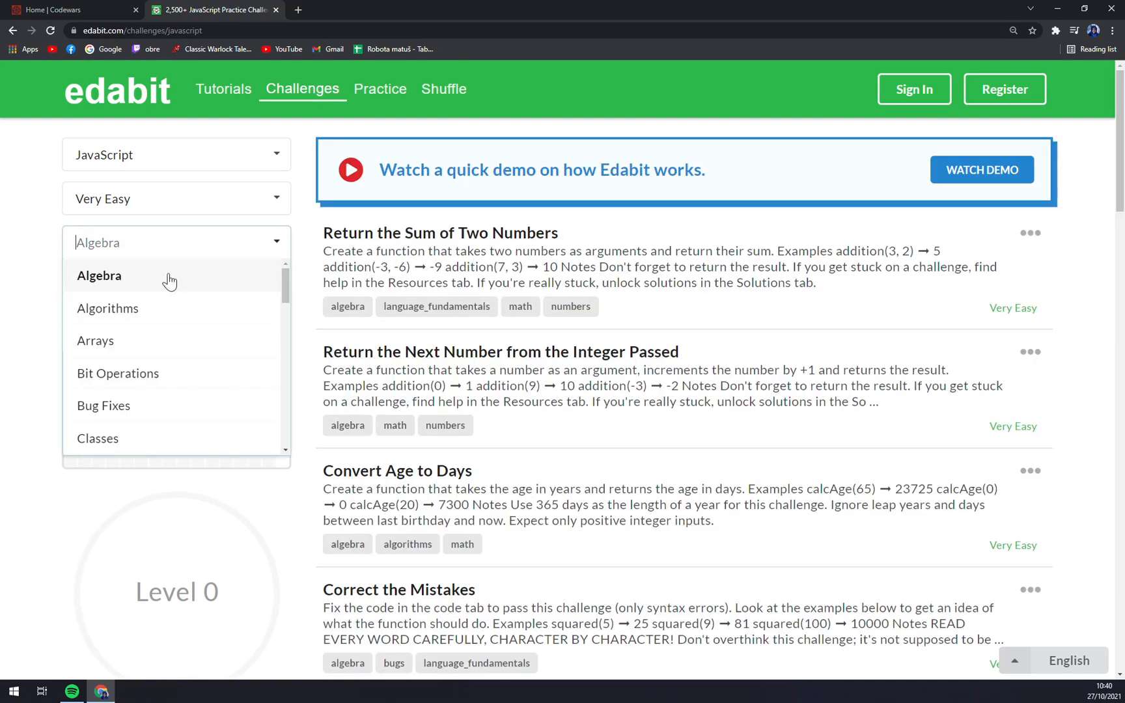
scroll("down", 3)
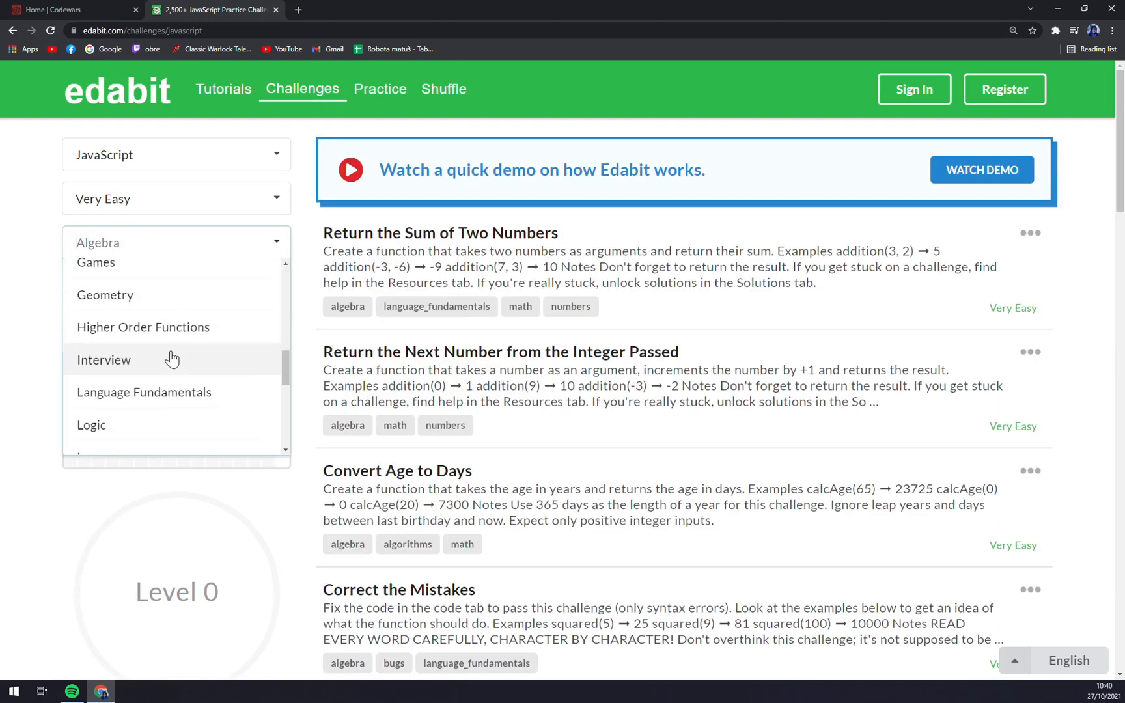
left_click(103, 359)
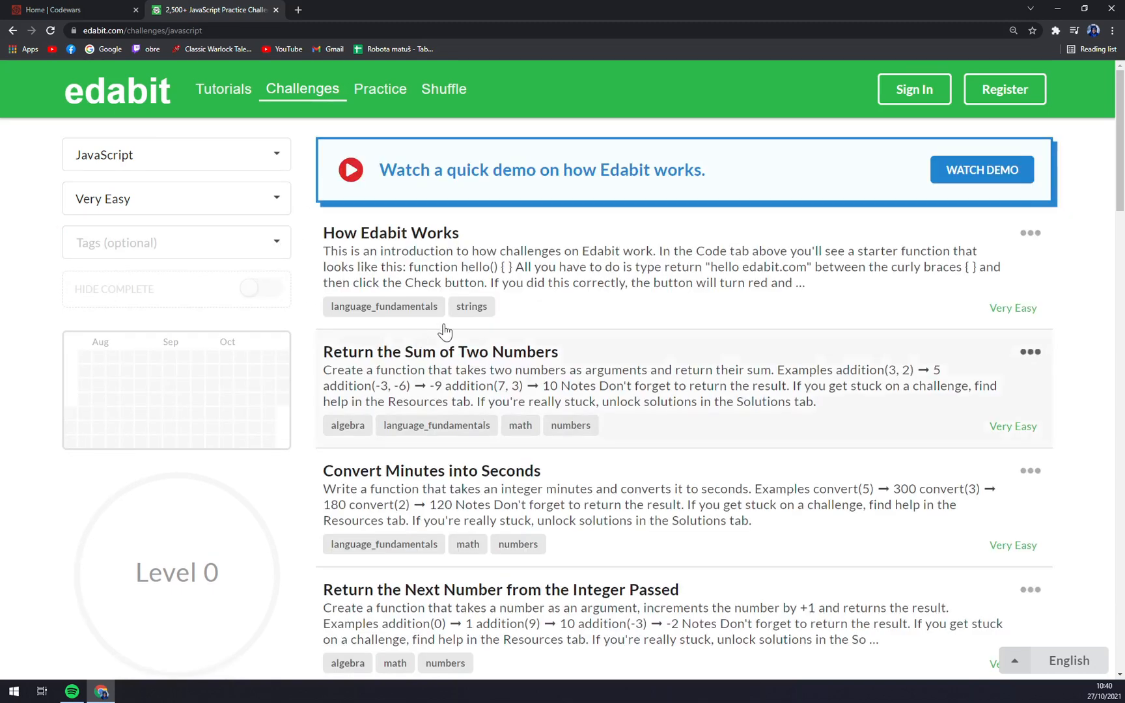
- Scroll through the Very Easy JavaScript challenge list
scroll("down", 3)
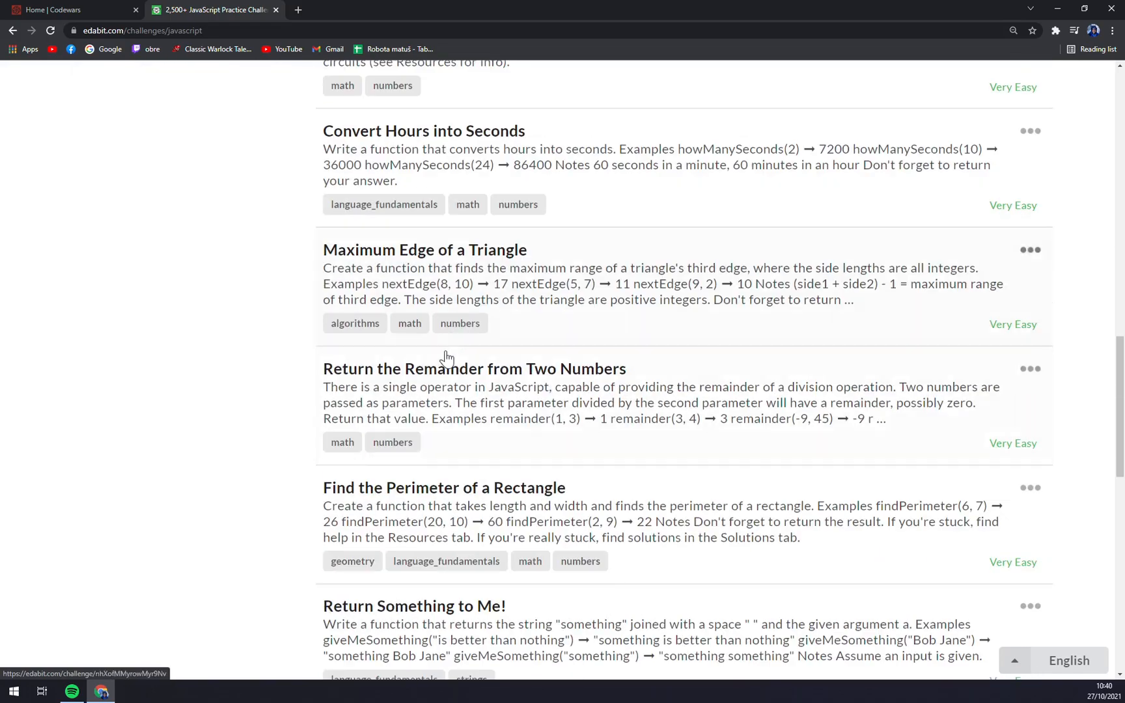
scroll("up", 3)
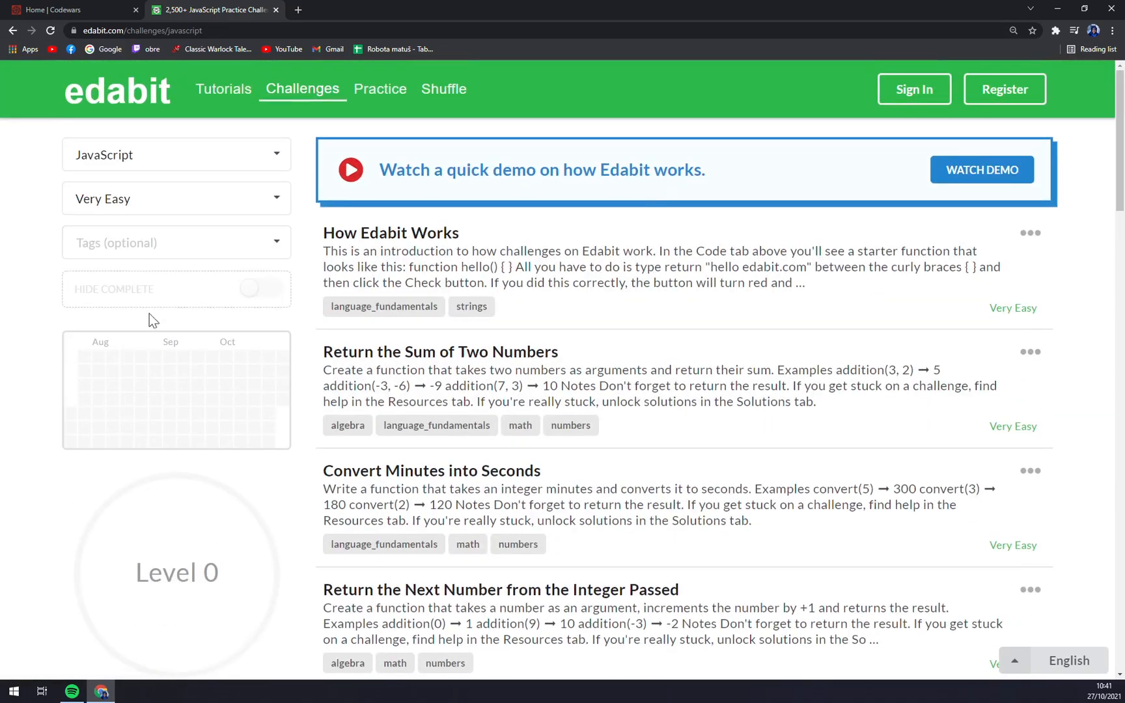
scroll("down", 3)
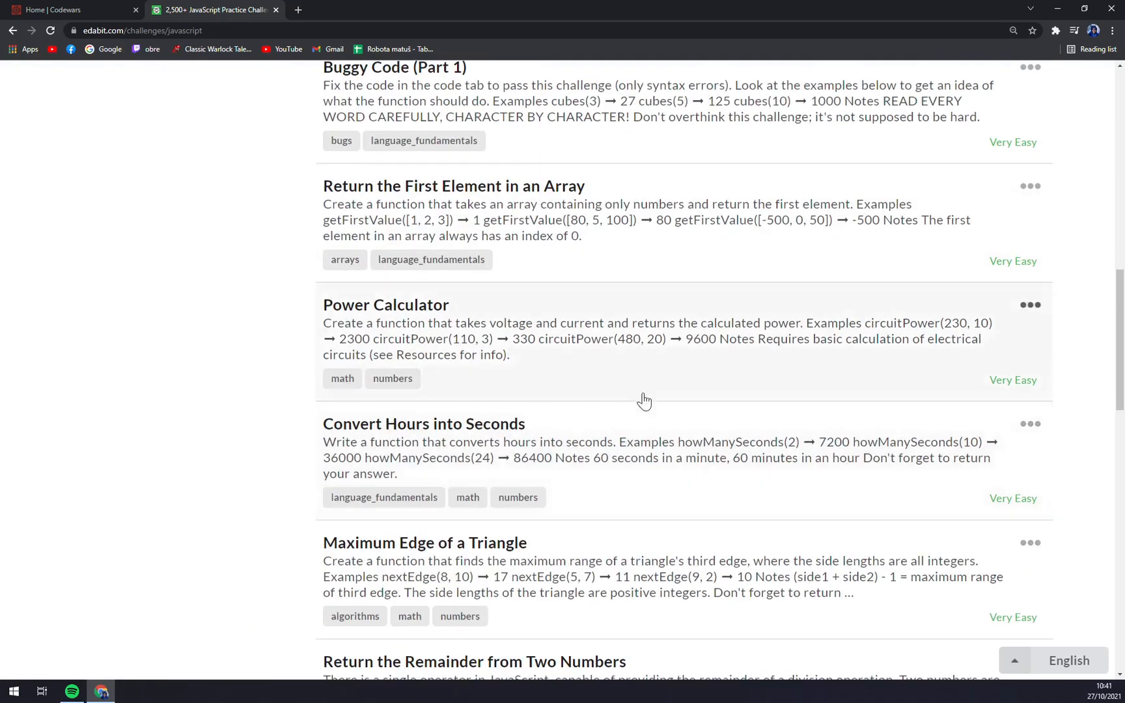
scroll("down", 3)
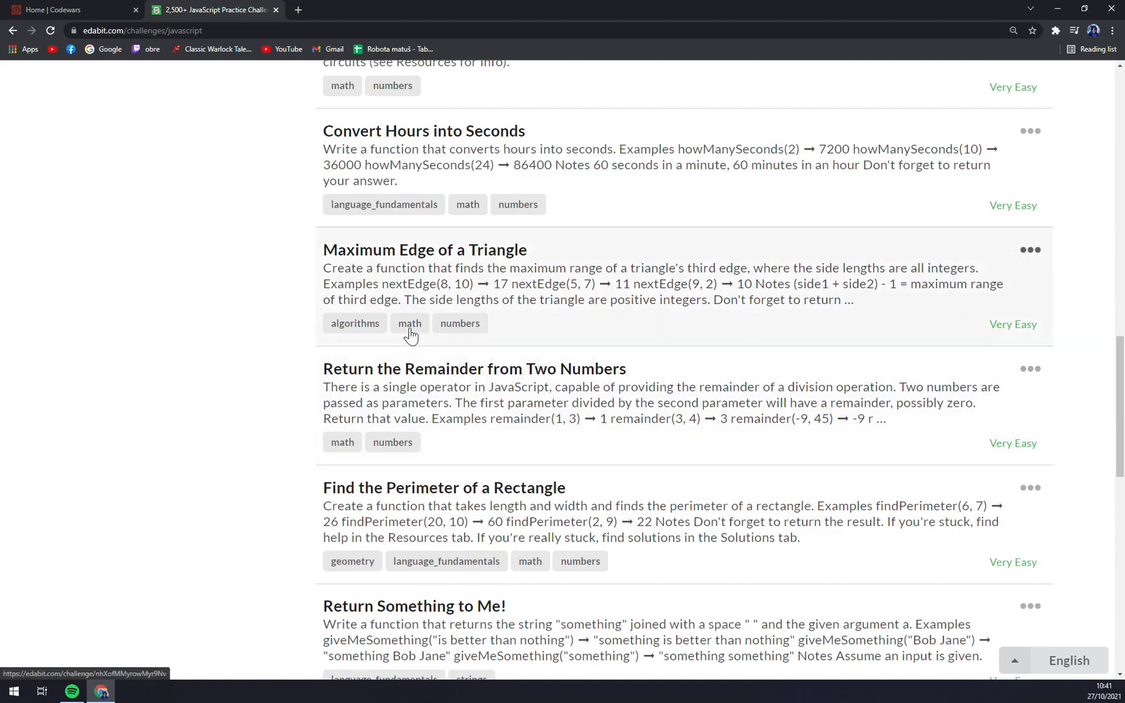
mouse_move(368, 458)
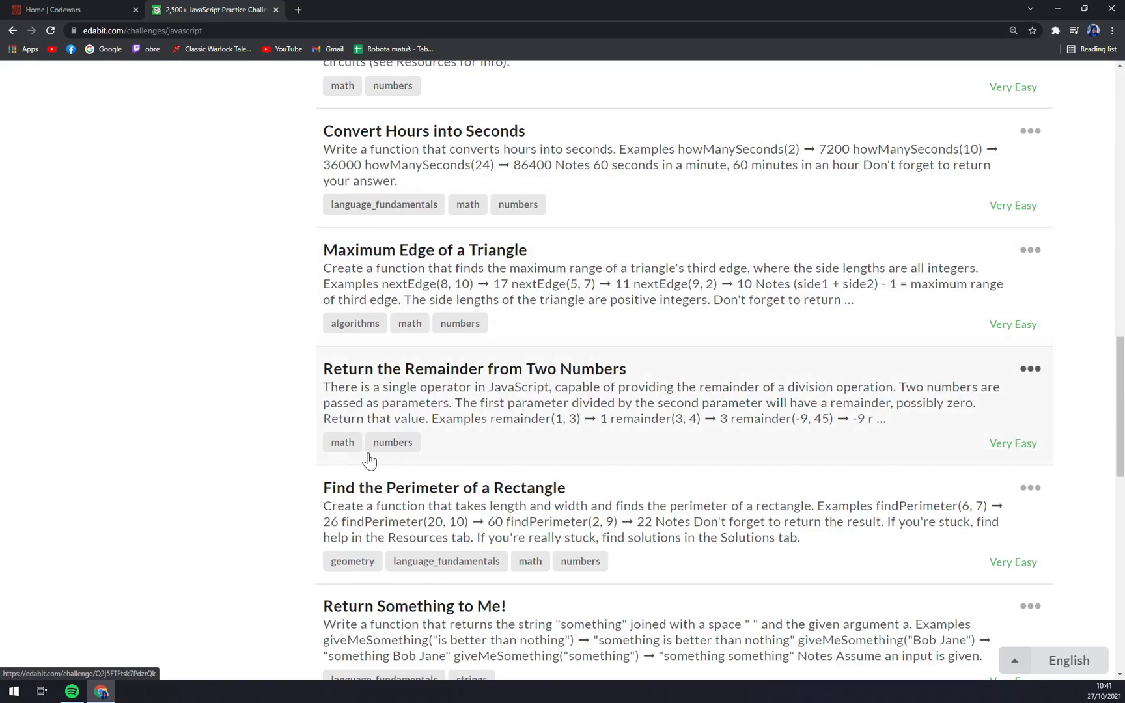
scroll("up", 3)
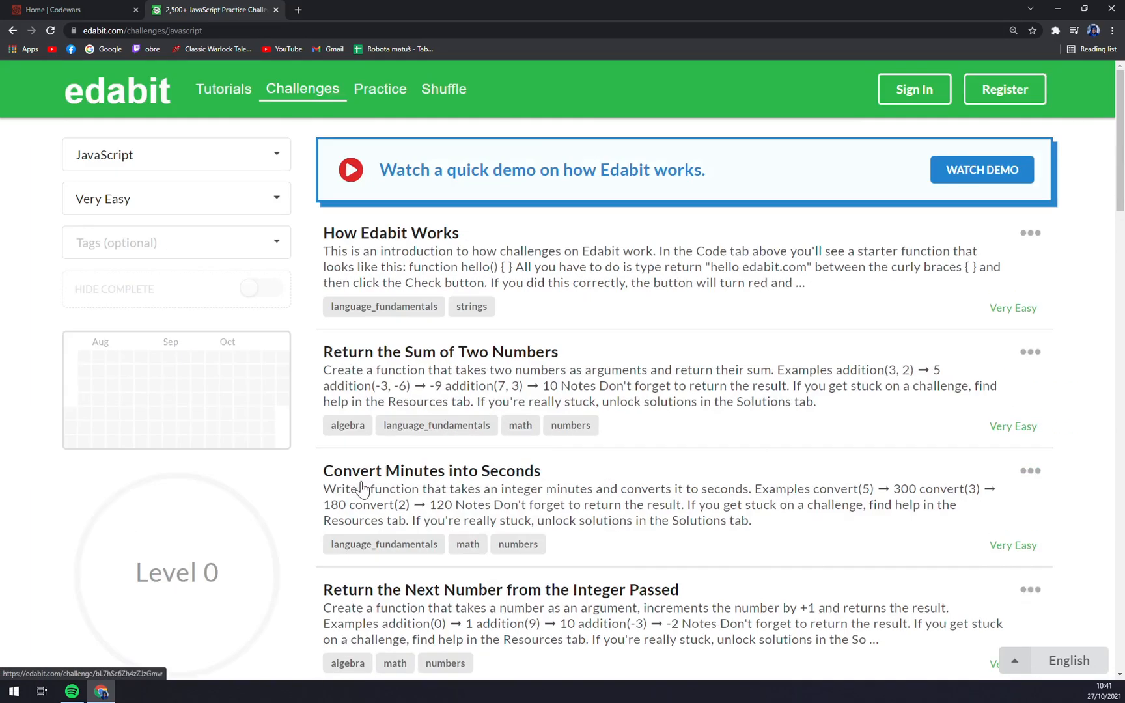
- Filter the JavaScript challenge list to Expert difficulty
left_click(175, 199)
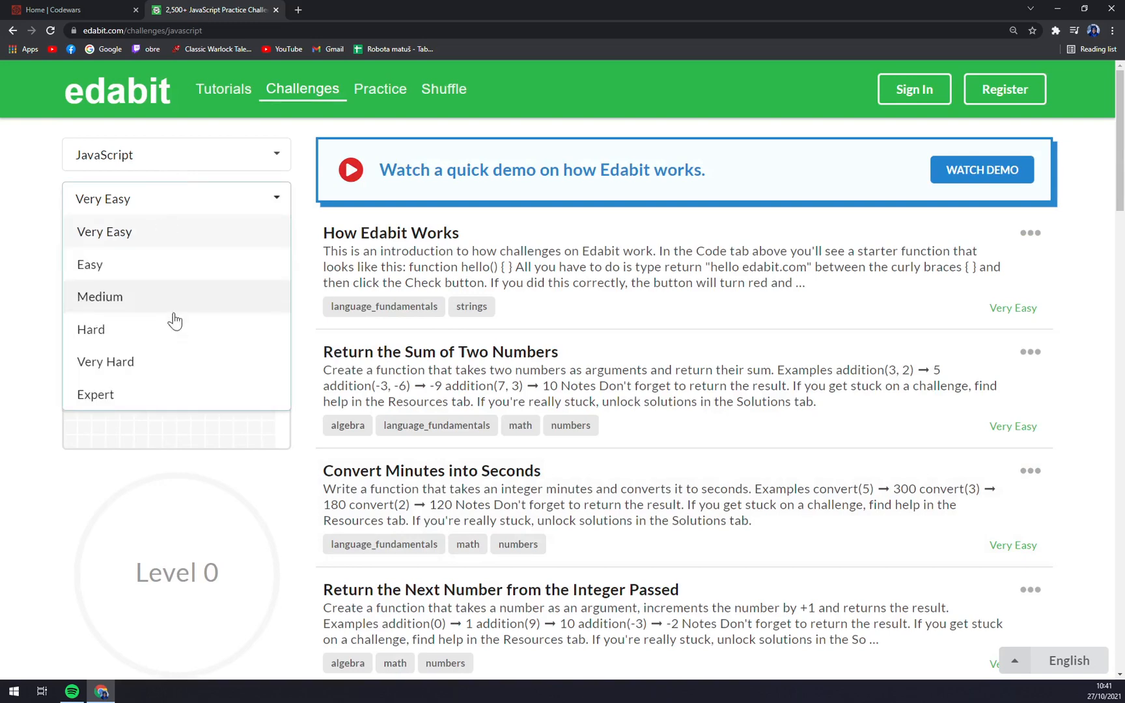
left_click(95, 394)
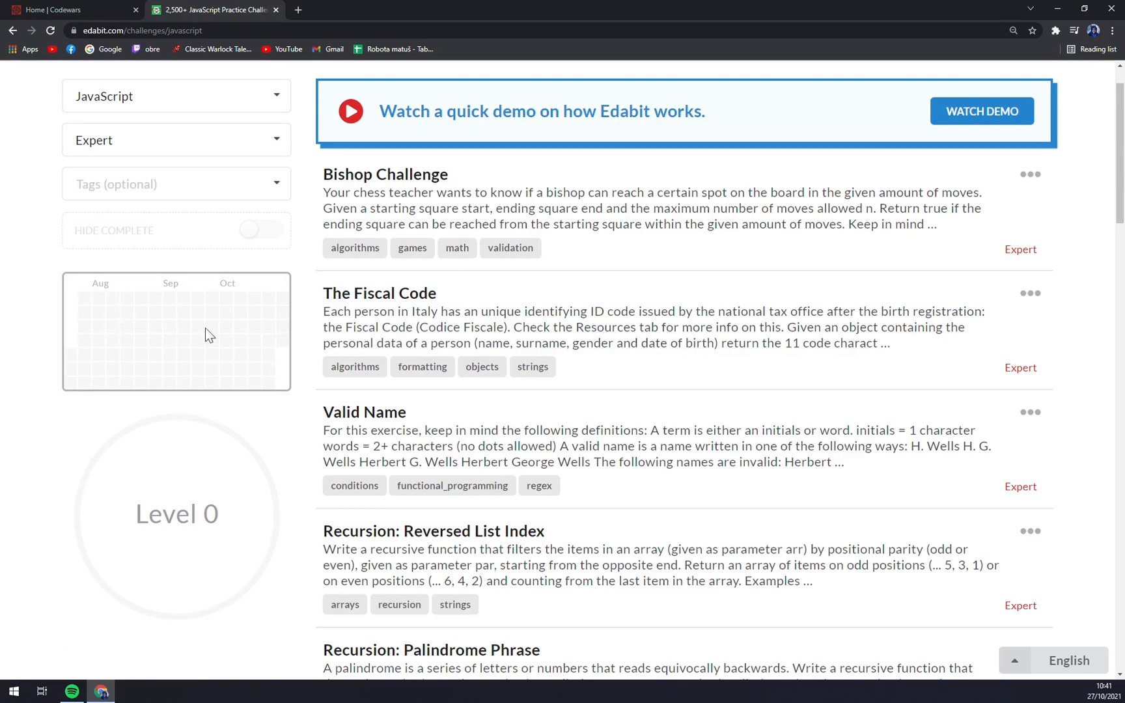
mouse_move(404, 421)
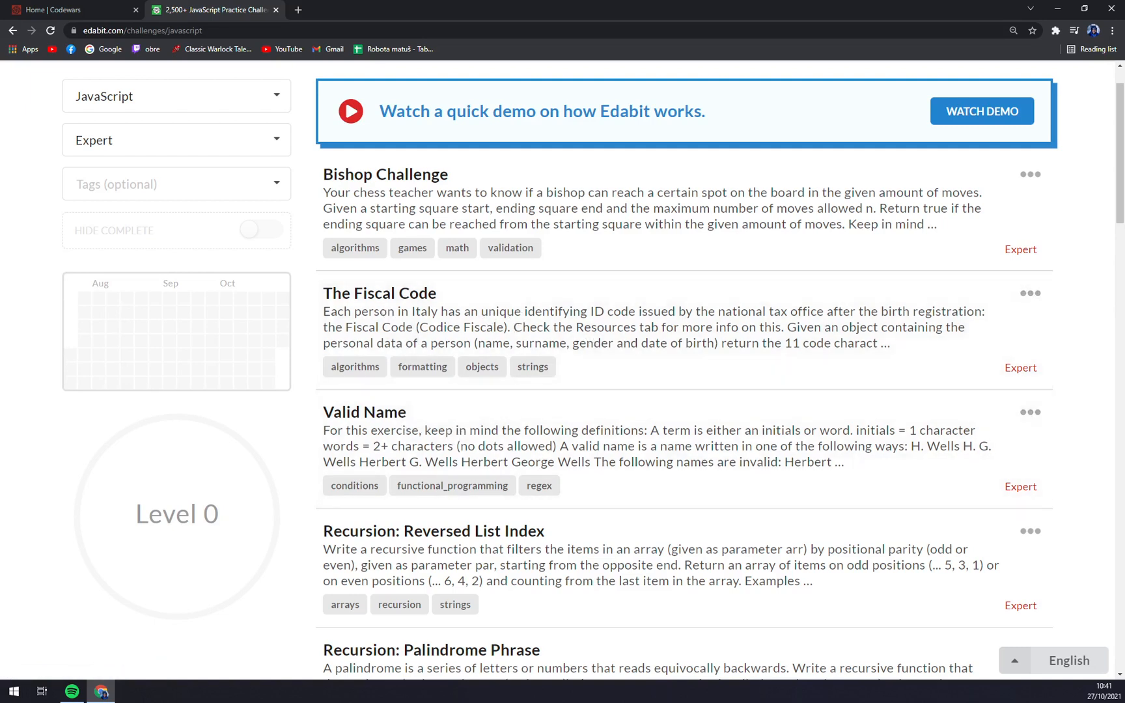
mouse_move(346, 118)
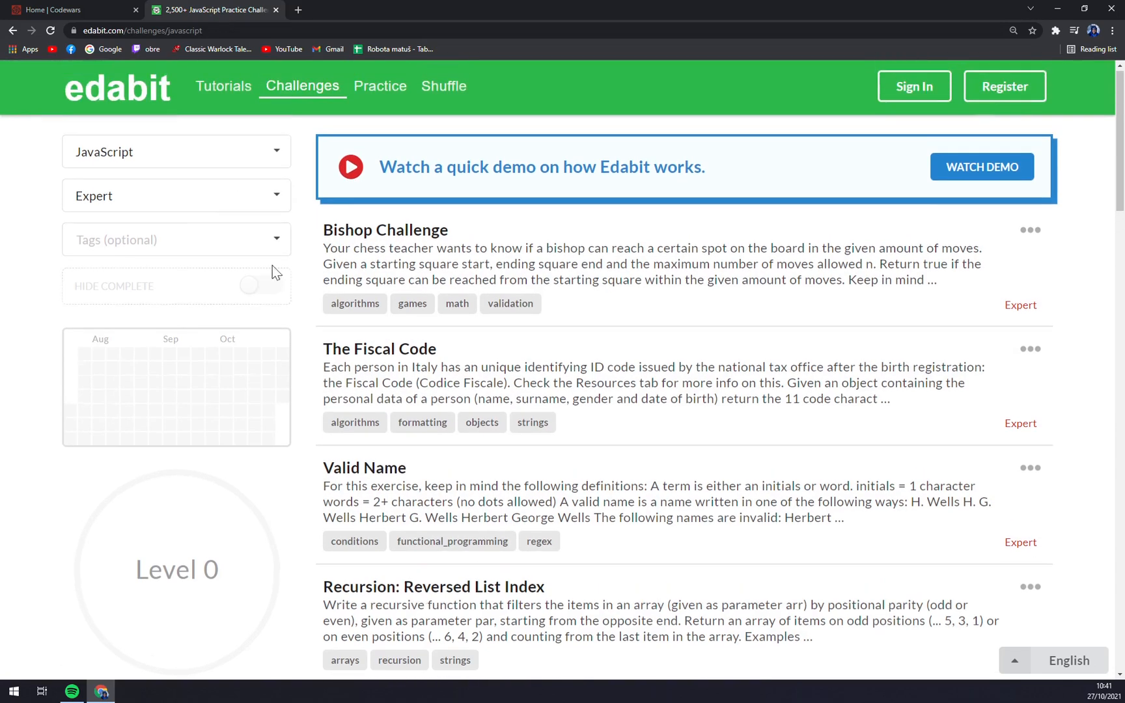
- Return to Edabit's signed-out home page via the logo
left_click(118, 86)
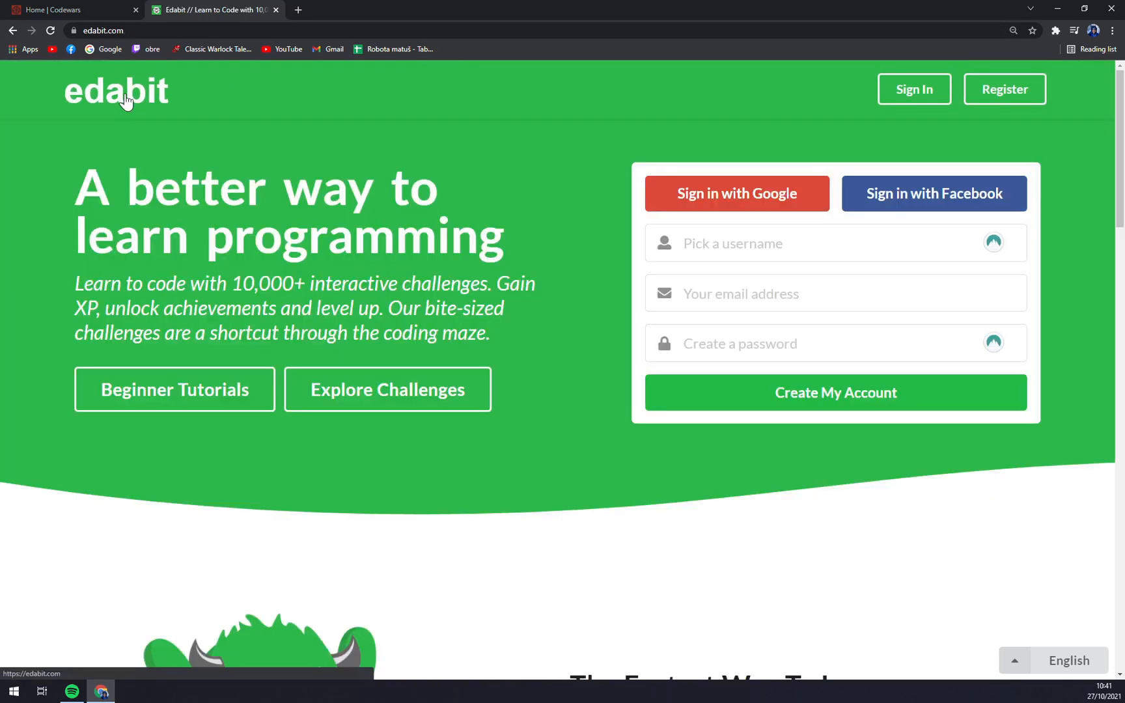
mouse_move(79, 78)
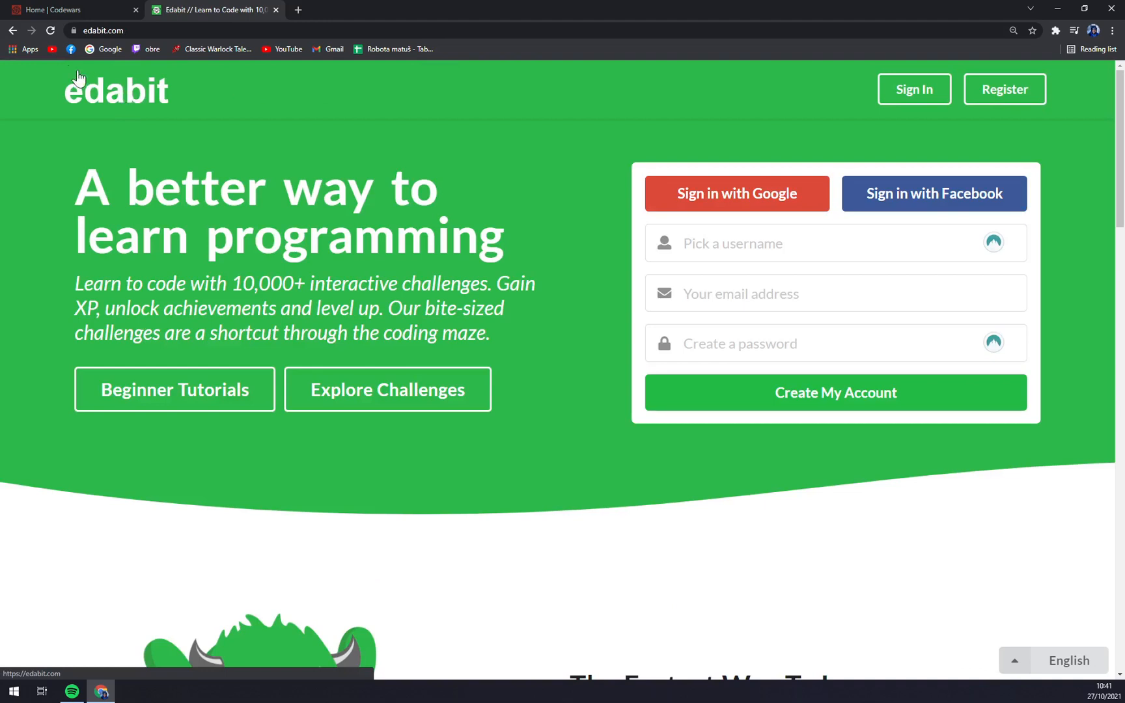
mouse_move(82, 18)
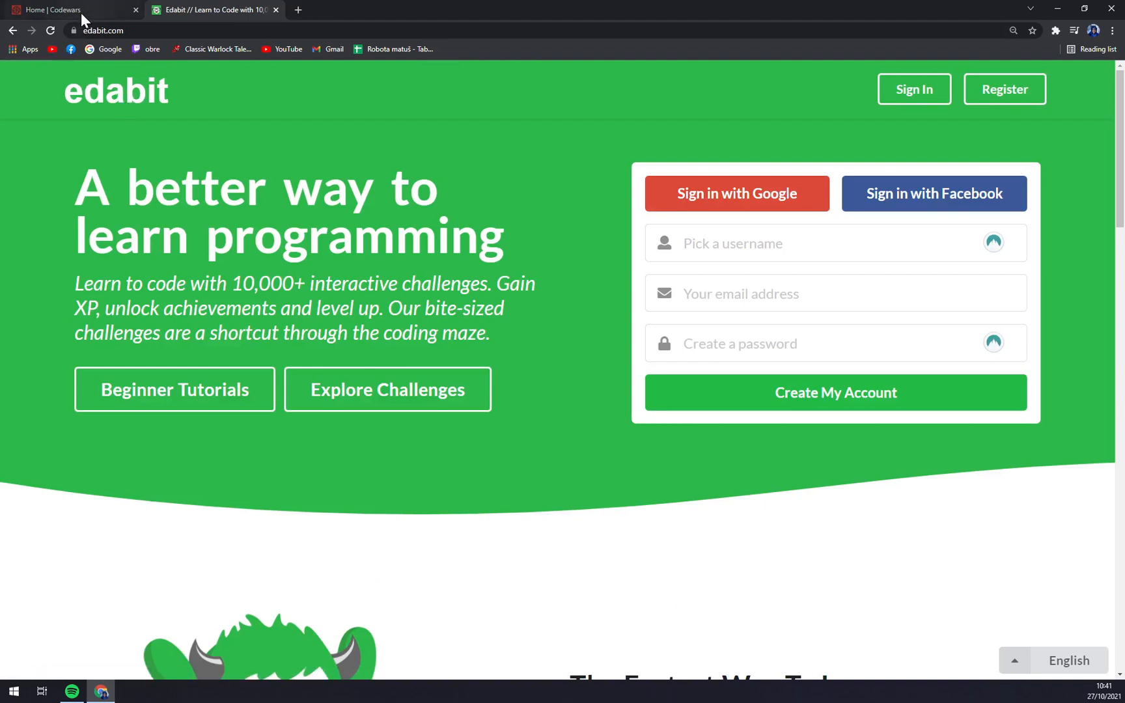
mouse_move(68, 10)
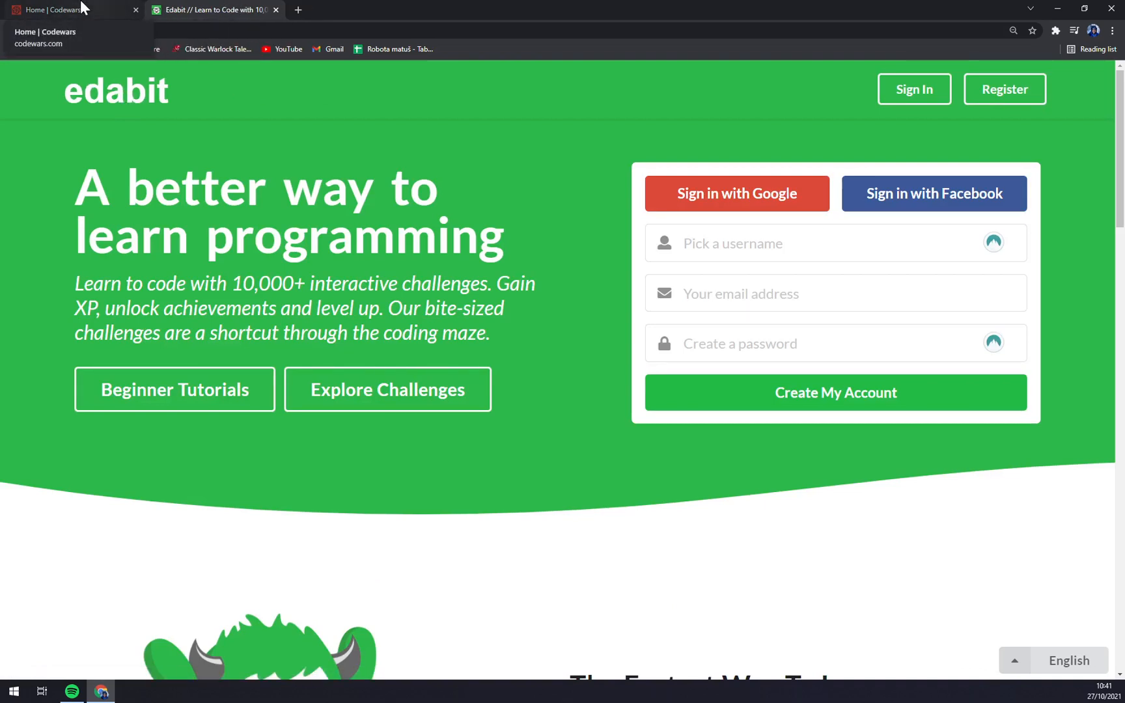